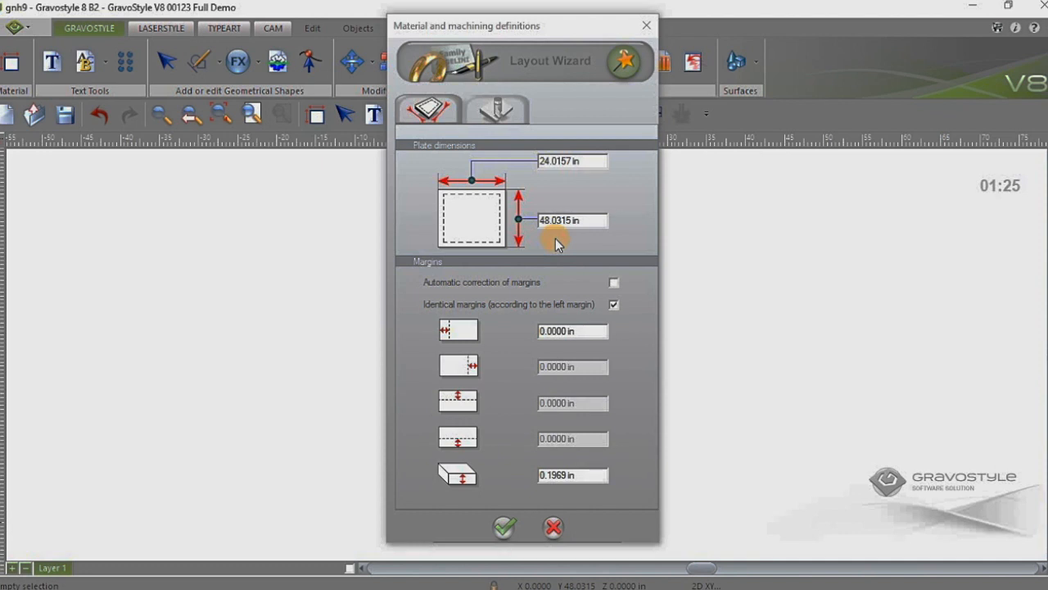
pyautogui.moveTo(481, 203)
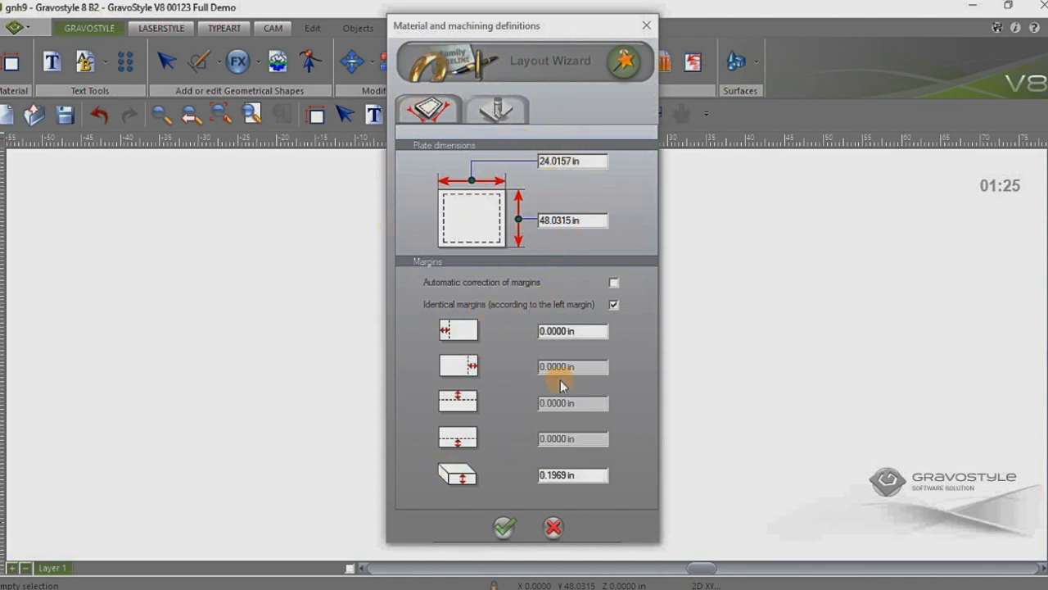
pyautogui.moveTo(540, 217)
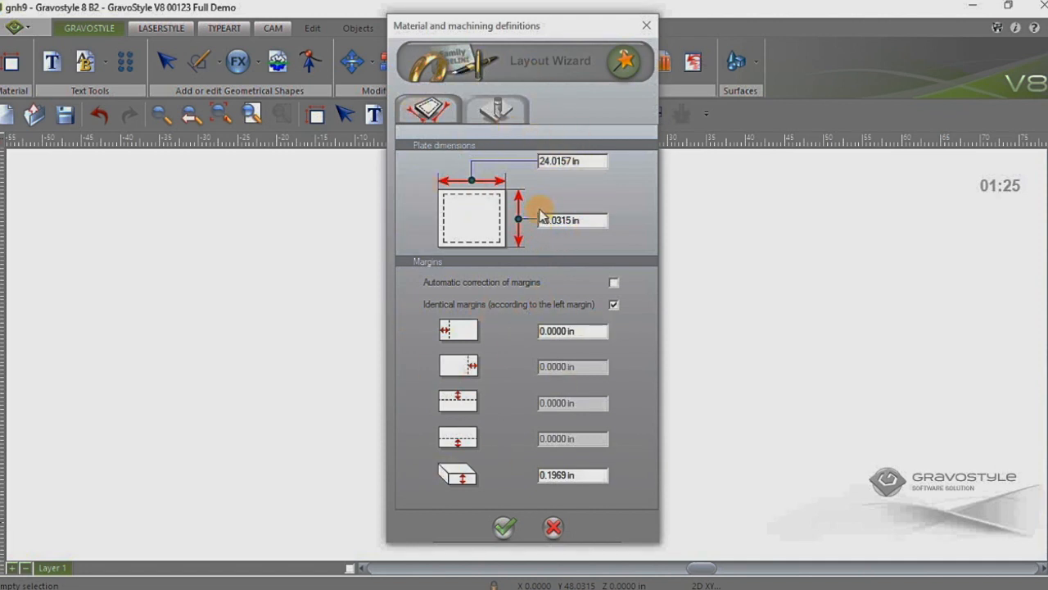
# Step: Confirm the 24.0157 by 48.0315 in plate size and margins in the material definitions
pyautogui.click(572, 220)
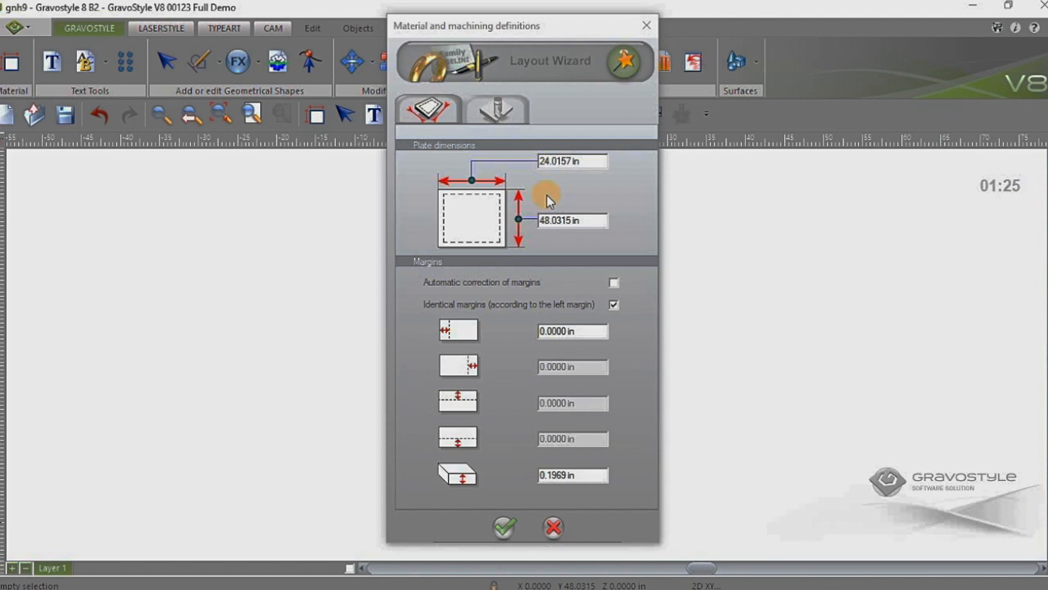
pyautogui.moveTo(662, 320)
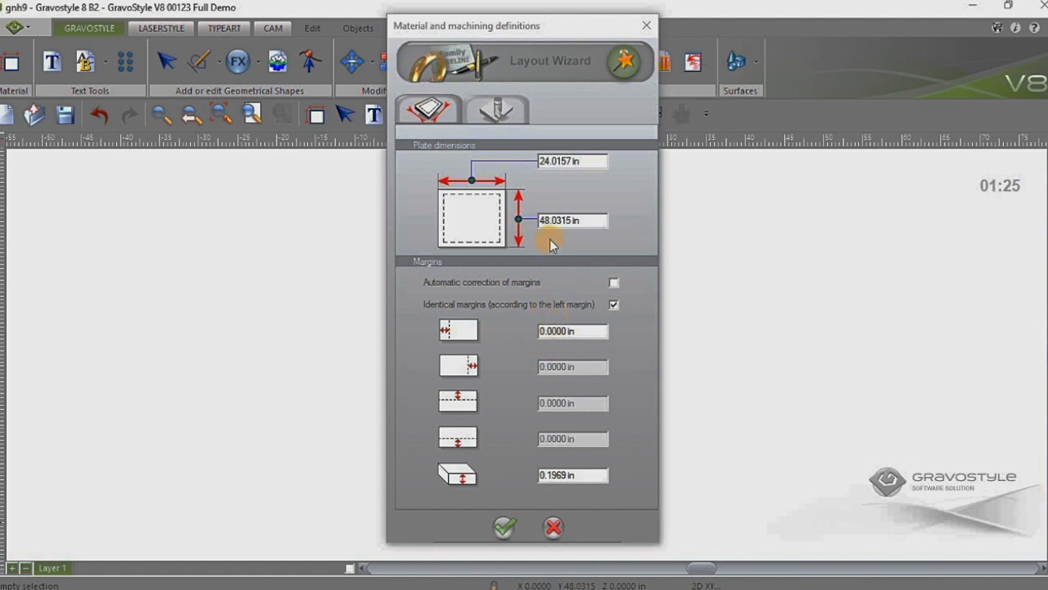
pyautogui.moveTo(544, 298)
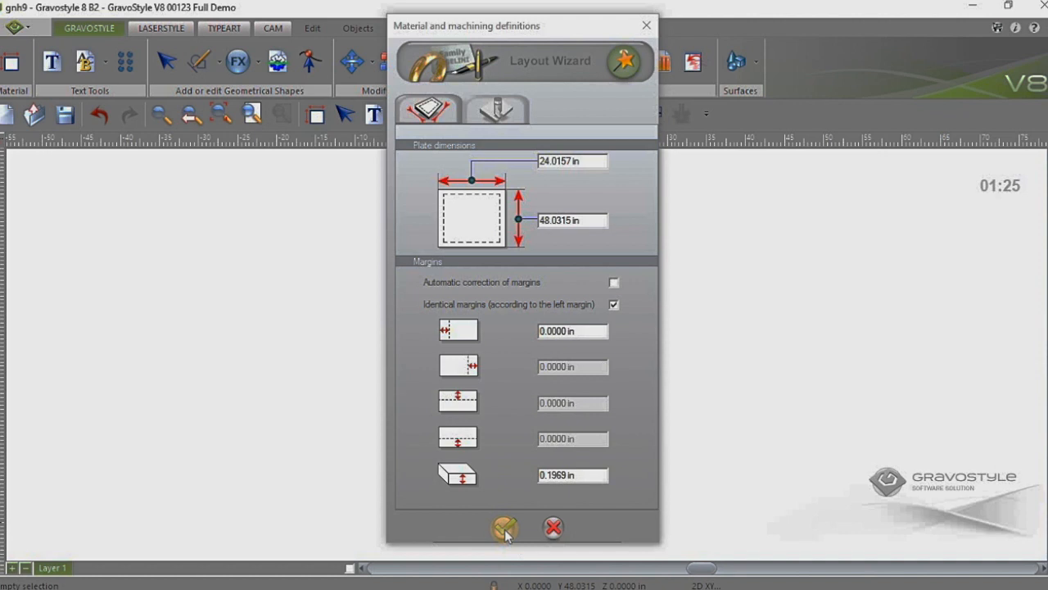
pyautogui.click(504, 527)
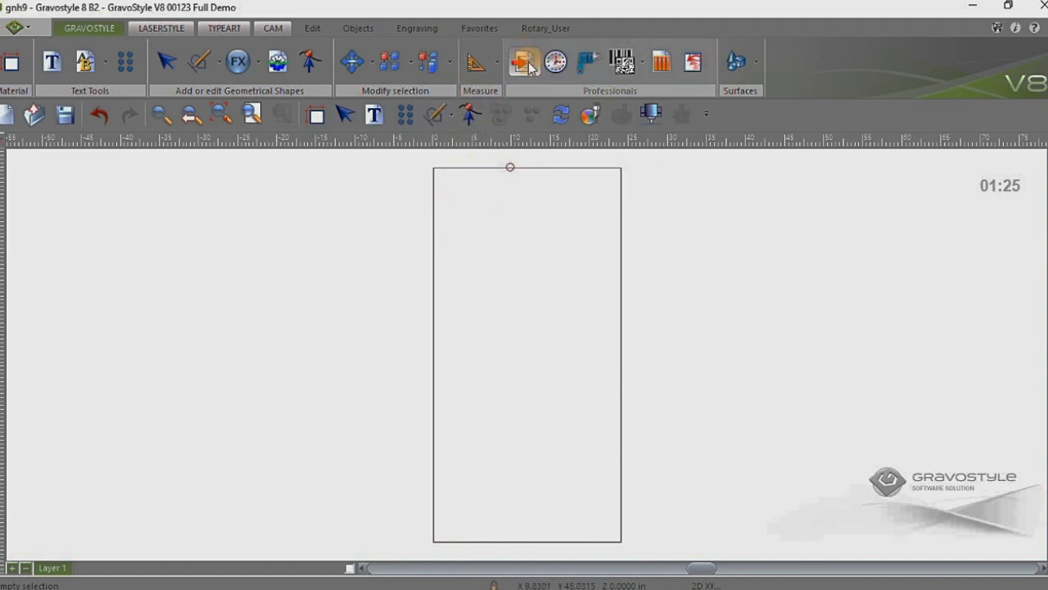
pyautogui.moveTo(524, 63)
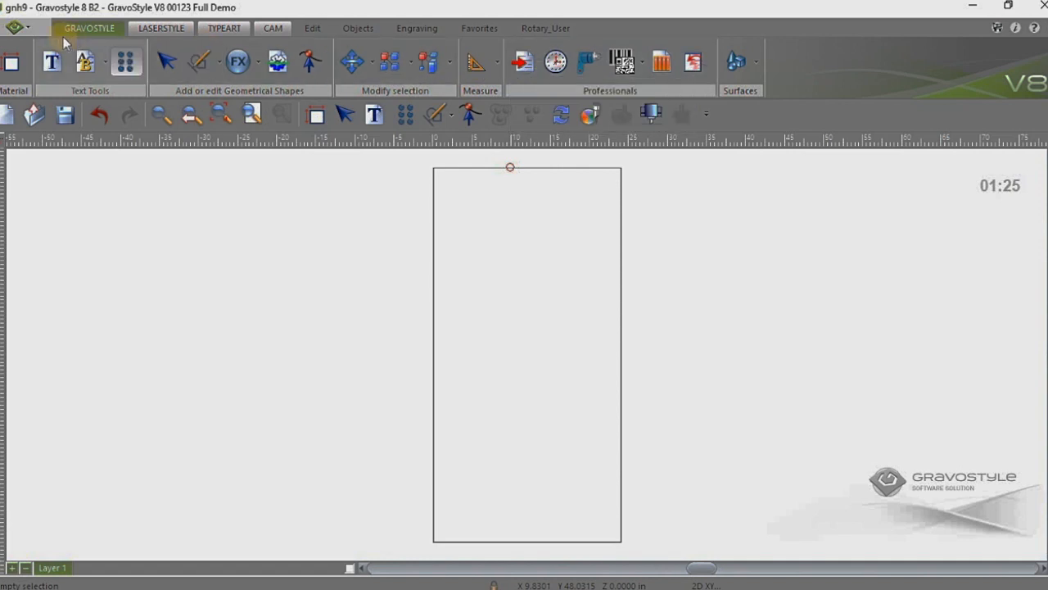
# Step: Import Test File.ai from the EMG folder via the GravoStyle menu's Import command
pyautogui.click(13, 26)
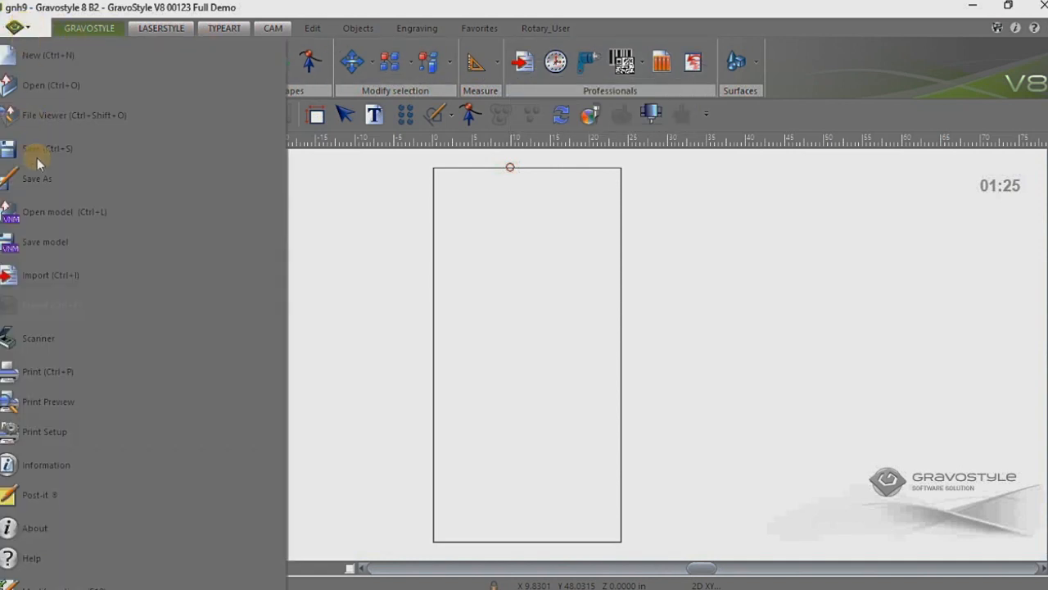
pyautogui.moveTo(51, 276)
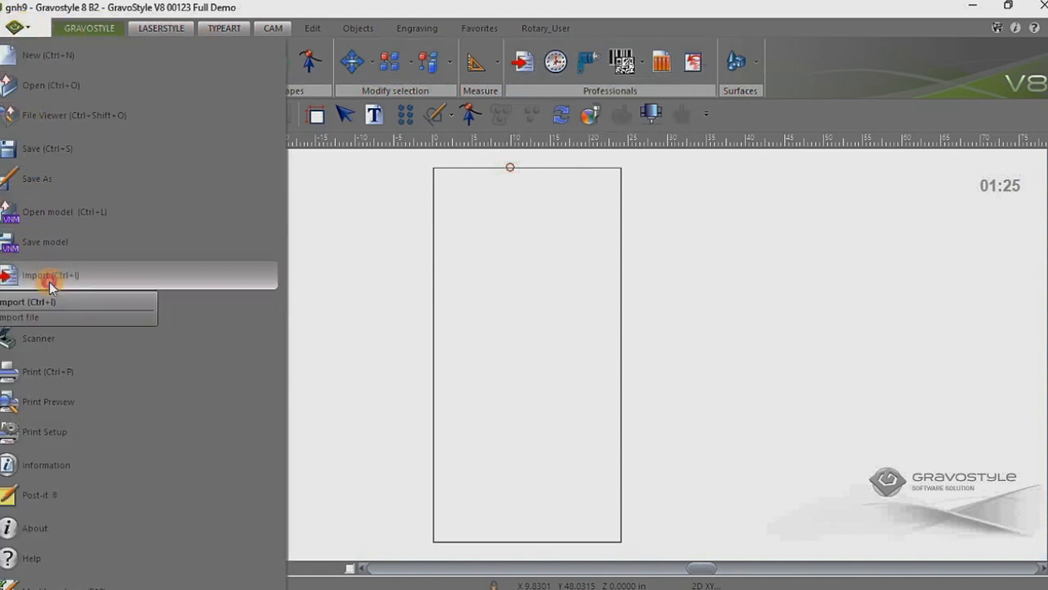
pyautogui.click(51, 275)
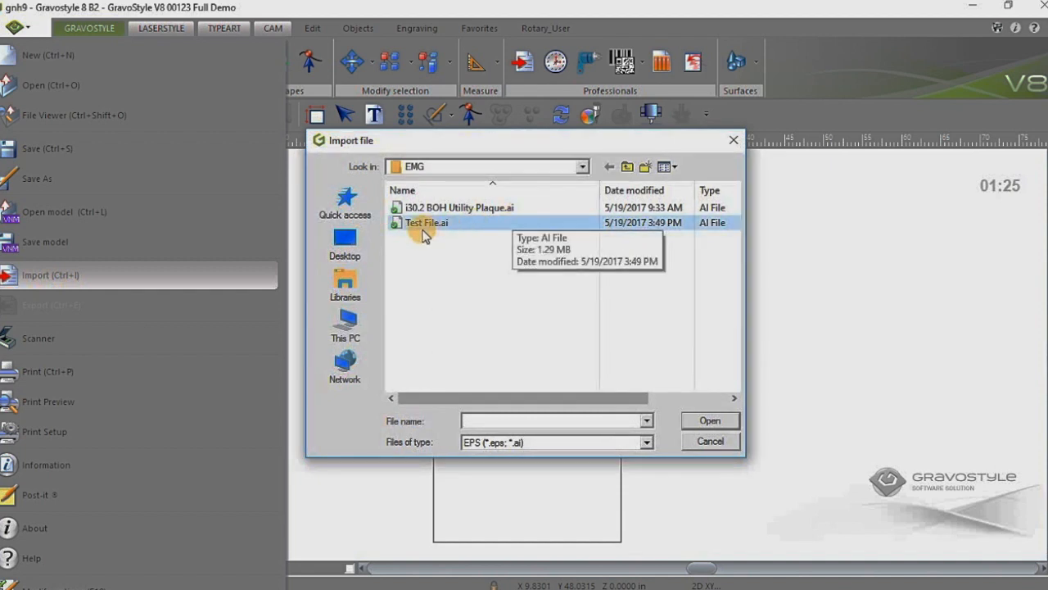
pyautogui.moveTo(462, 226)
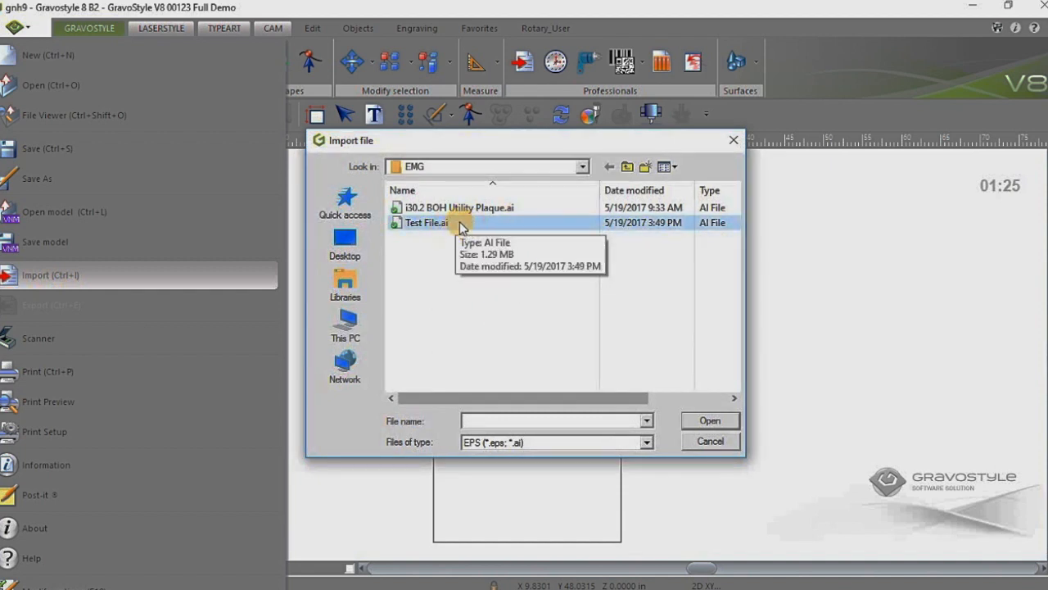
pyautogui.moveTo(467, 468)
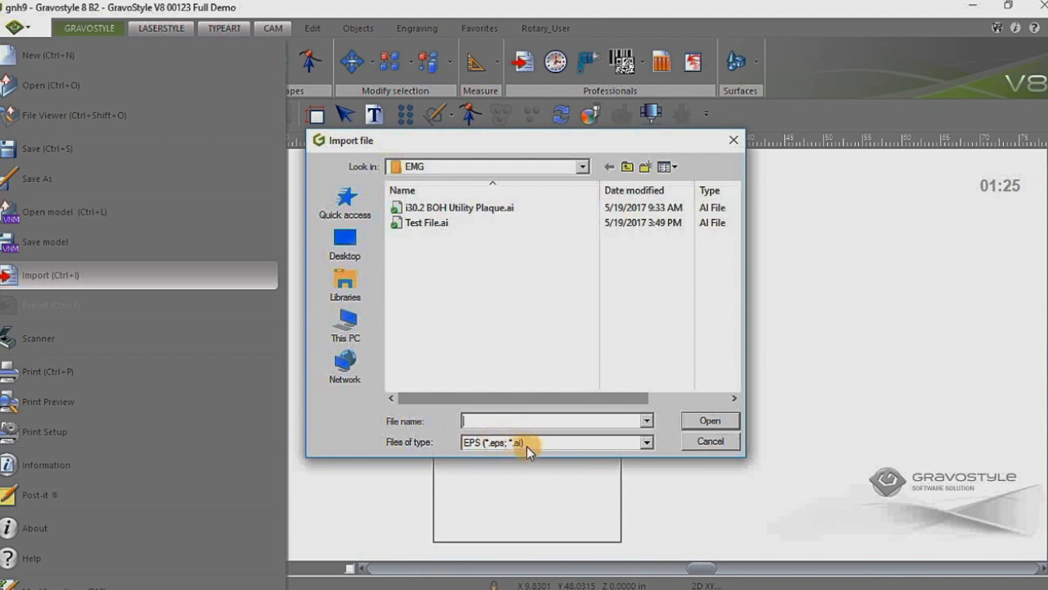
pyautogui.moveTo(422, 244)
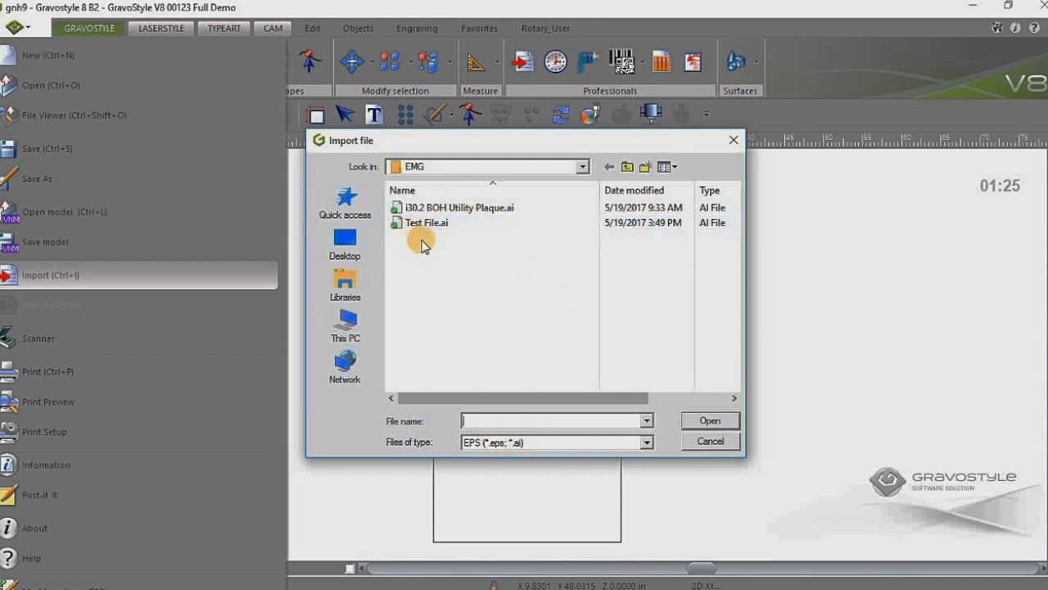
pyautogui.click(426, 223)
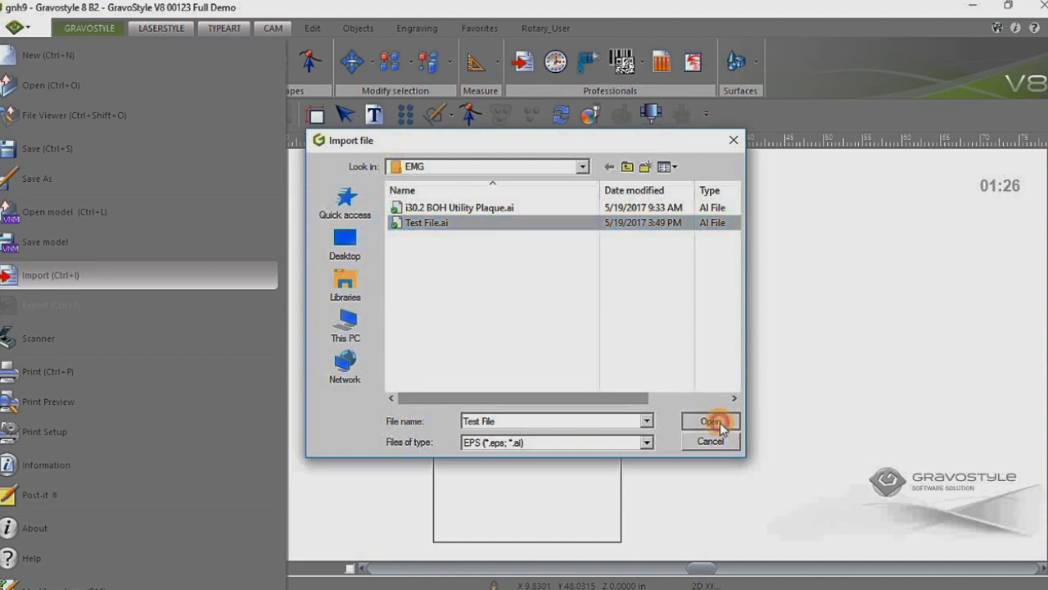
pyautogui.click(711, 421)
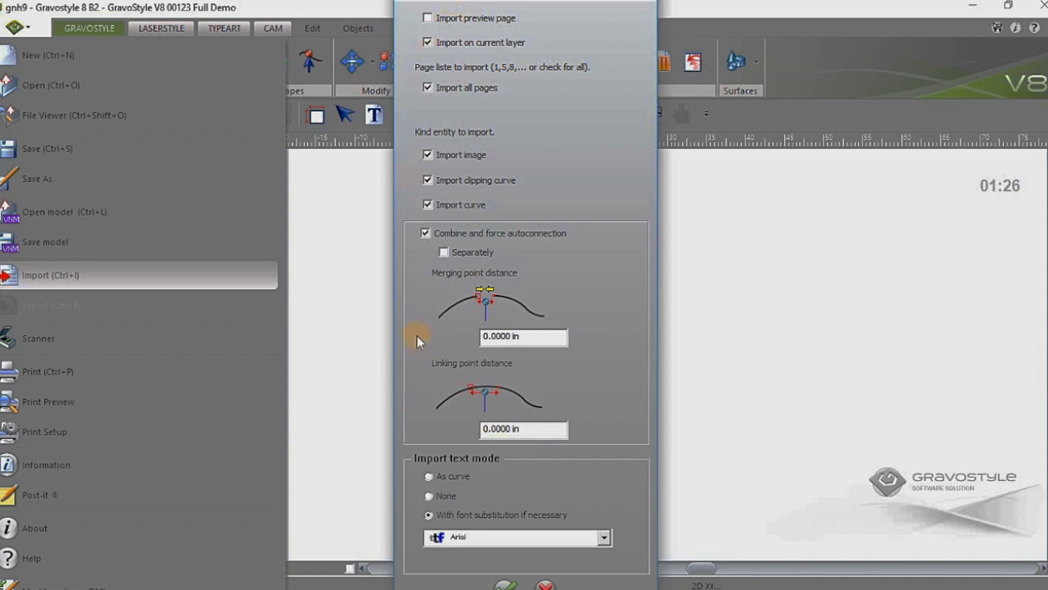
pyautogui.moveTo(514, 455)
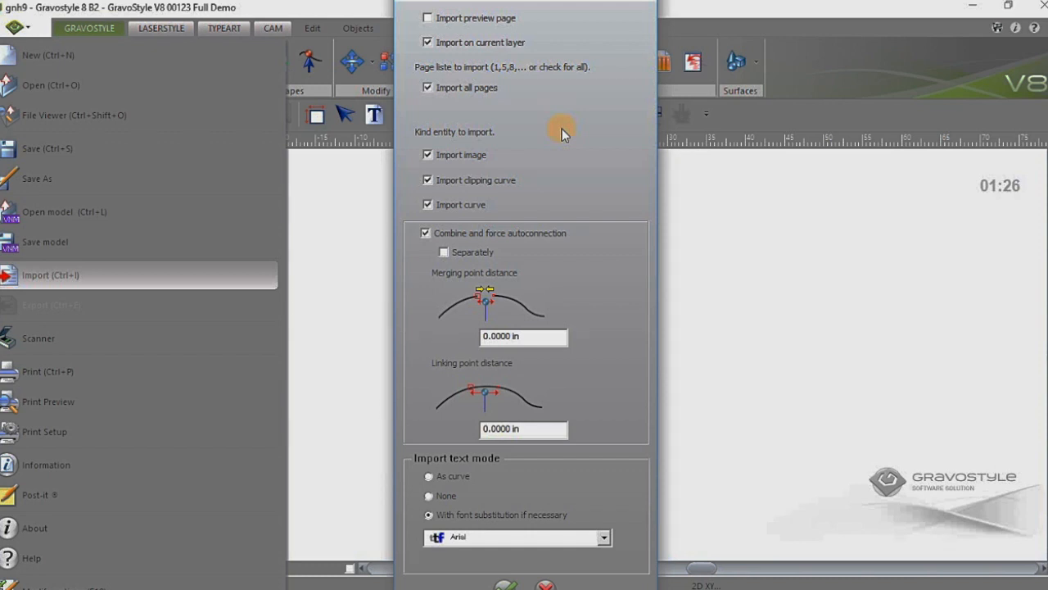
pyautogui.moveTo(596, 123)
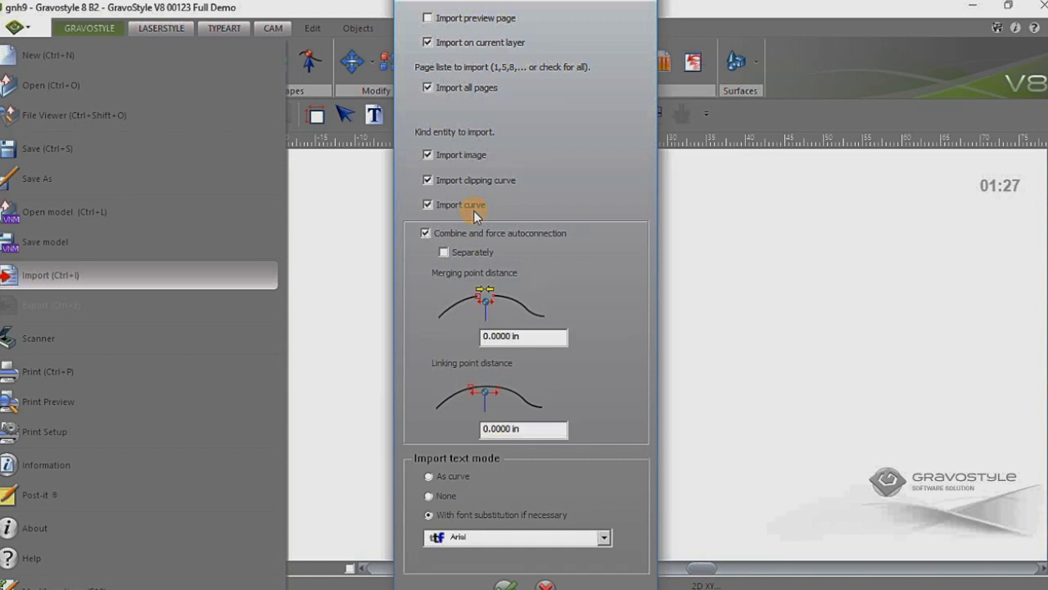
pyautogui.moveTo(543, 409)
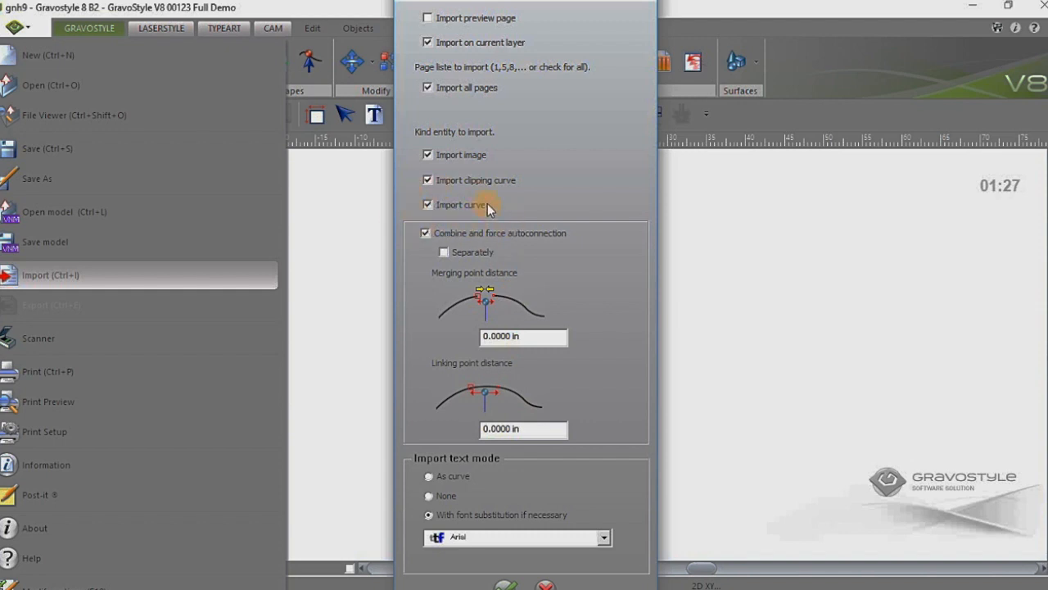
pyautogui.moveTo(502, 222)
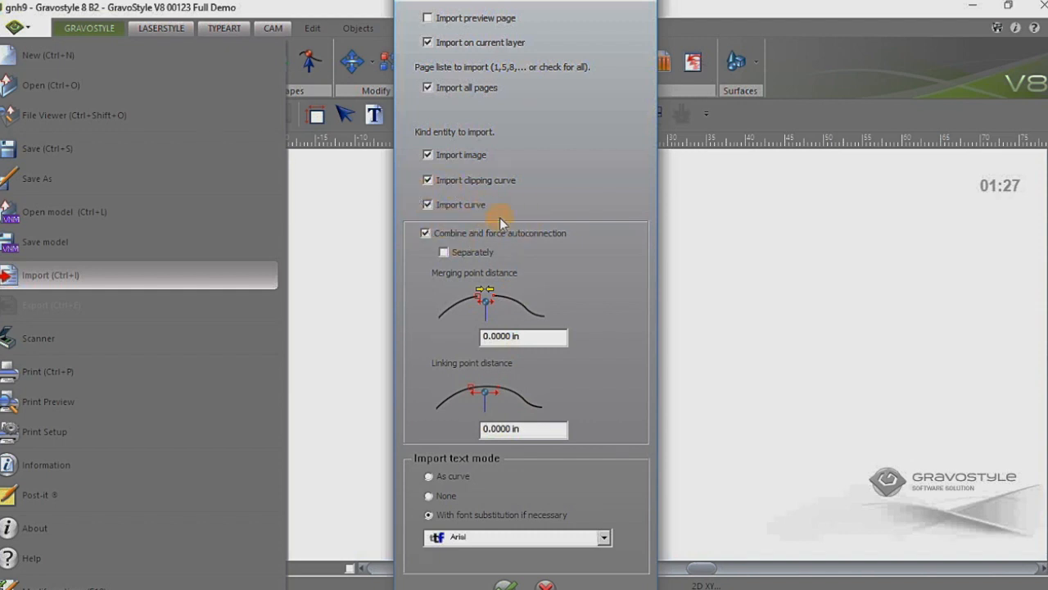
pyautogui.moveTo(549, 366)
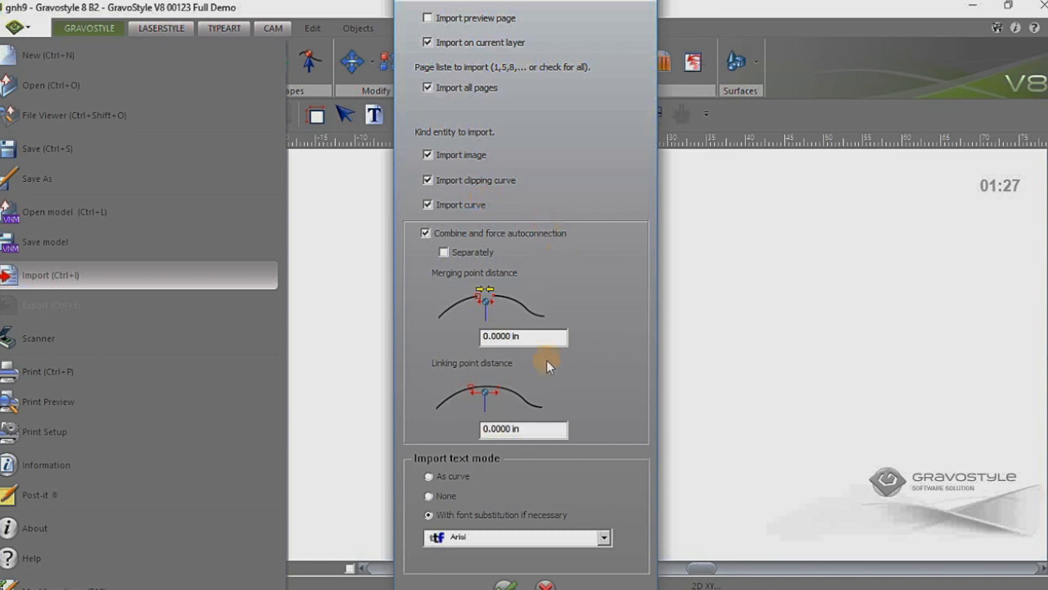
pyautogui.moveTo(442, 449)
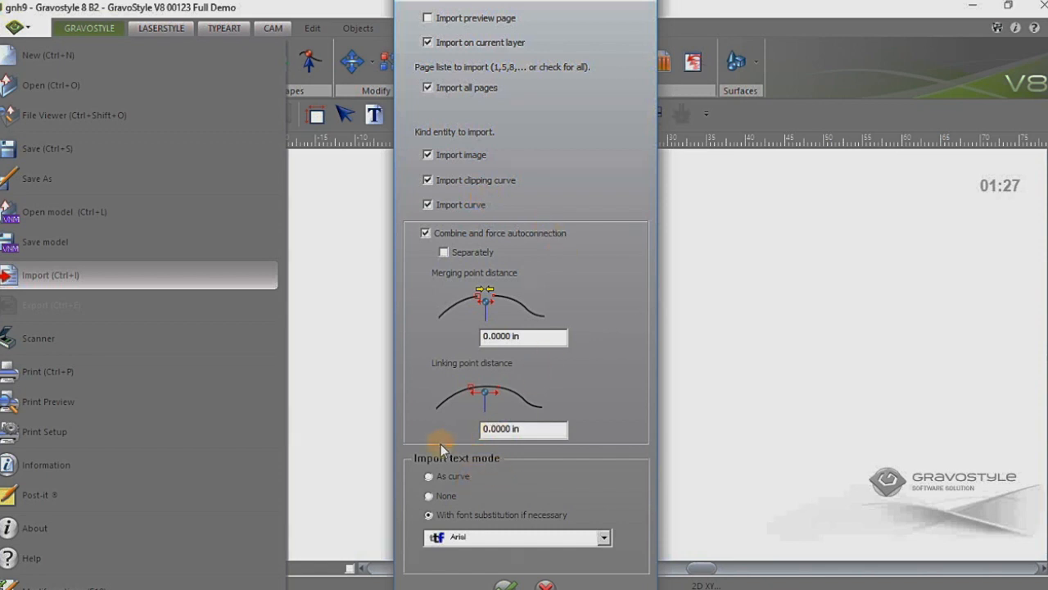
pyautogui.moveTo(501, 491)
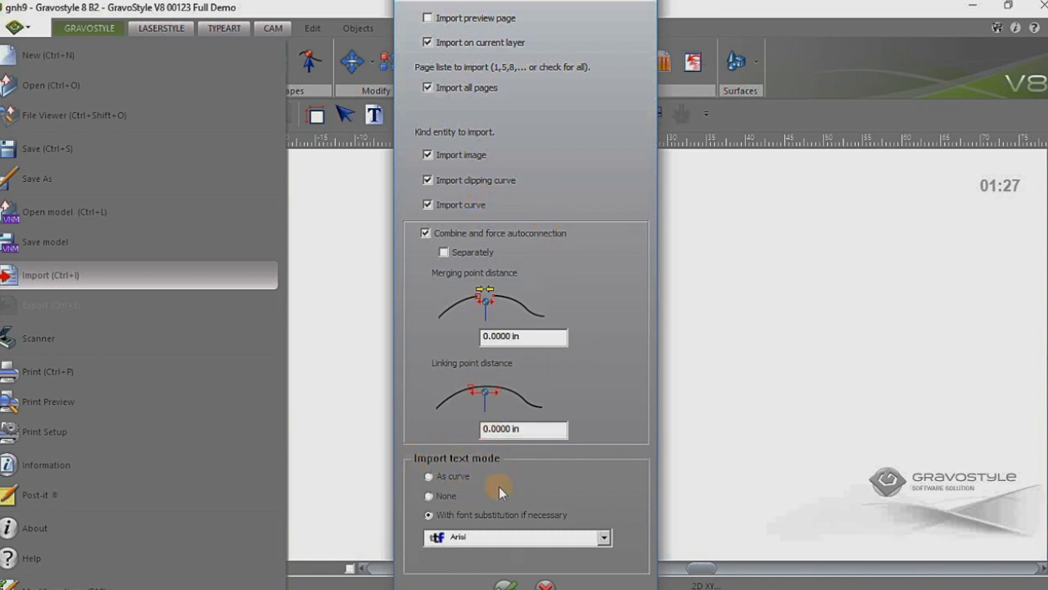
pyautogui.moveTo(492, 455)
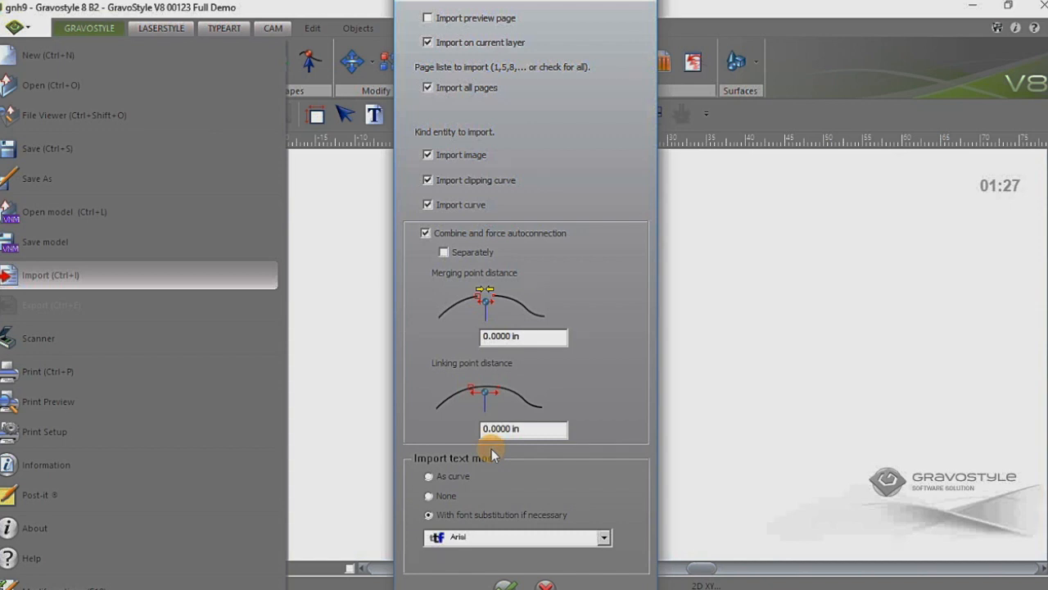
pyautogui.moveTo(501, 468)
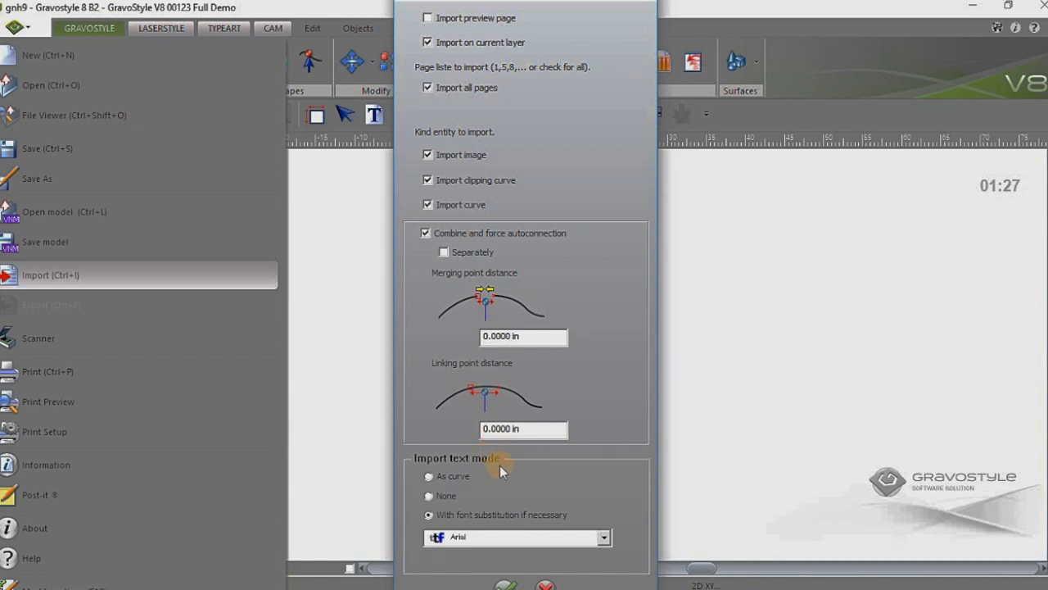
pyautogui.moveTo(518, 467)
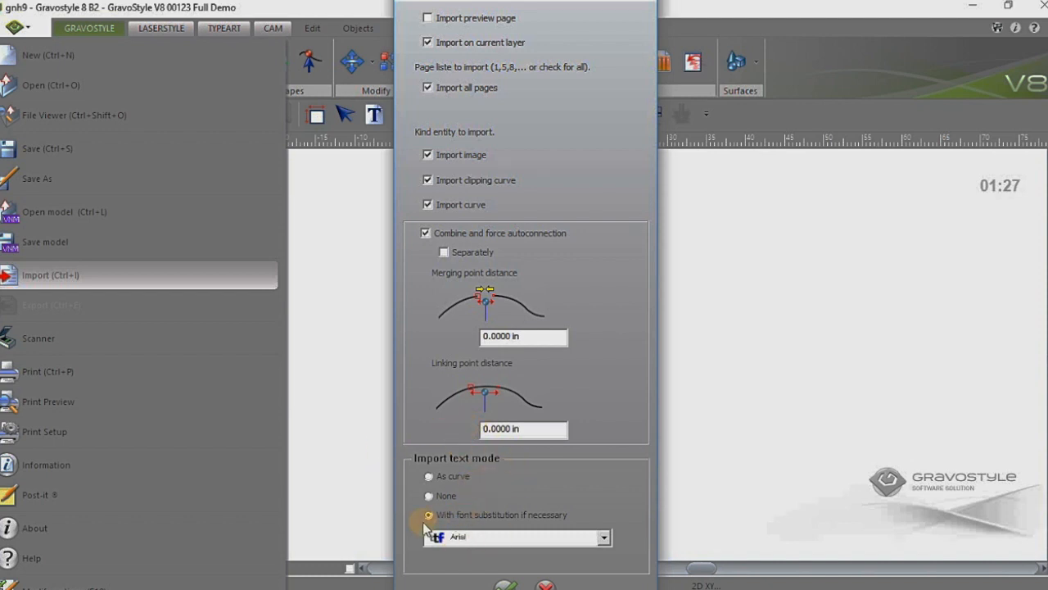
# Step: Keep Import image/curve on, choose font substitution if necessary, and accept the import
pyautogui.click(430, 514)
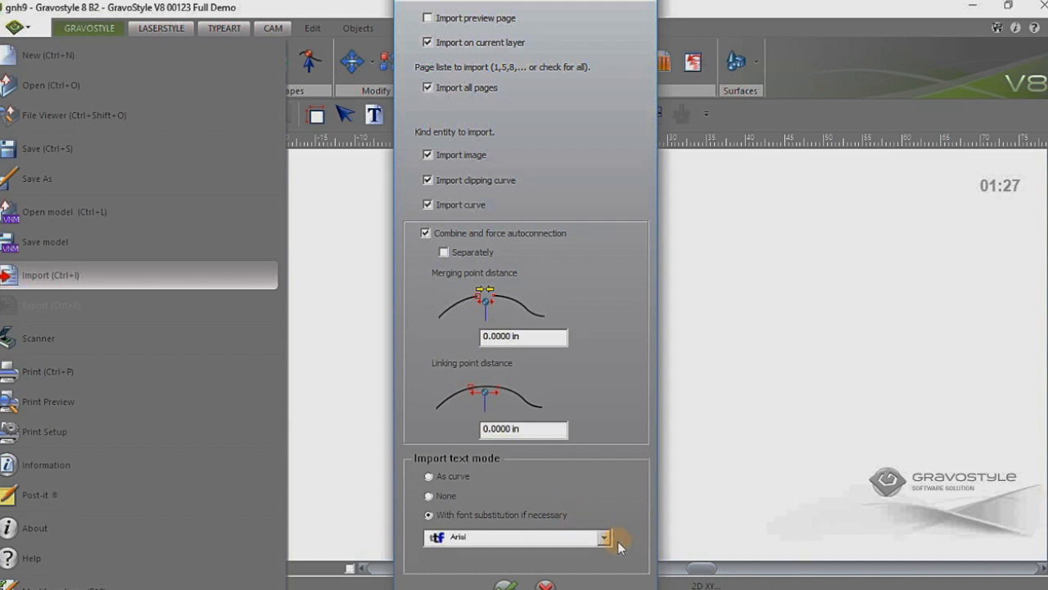
pyautogui.moveTo(609, 521)
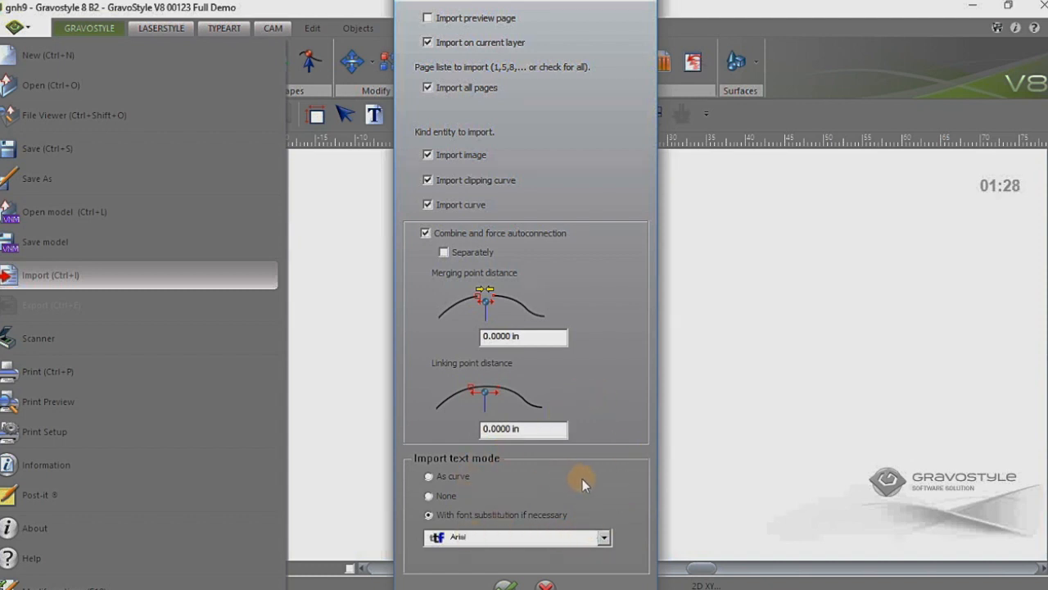
pyautogui.moveTo(531, 455)
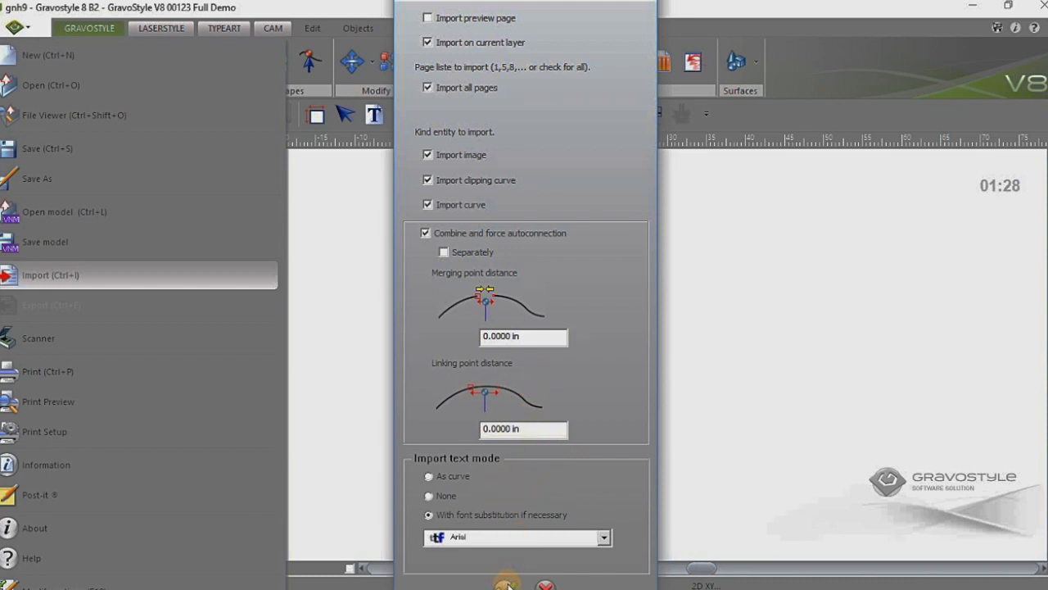
pyautogui.click(507, 584)
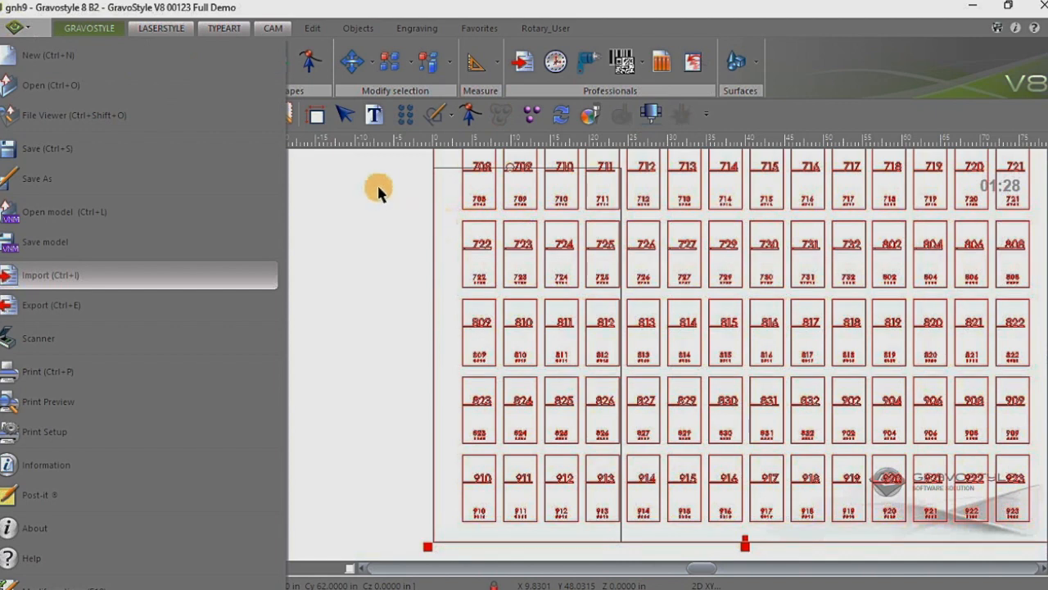
# Step: Dismiss the file menu and fit the whole imported label grid in the window with Max zoom
pyautogui.click(17, 27)
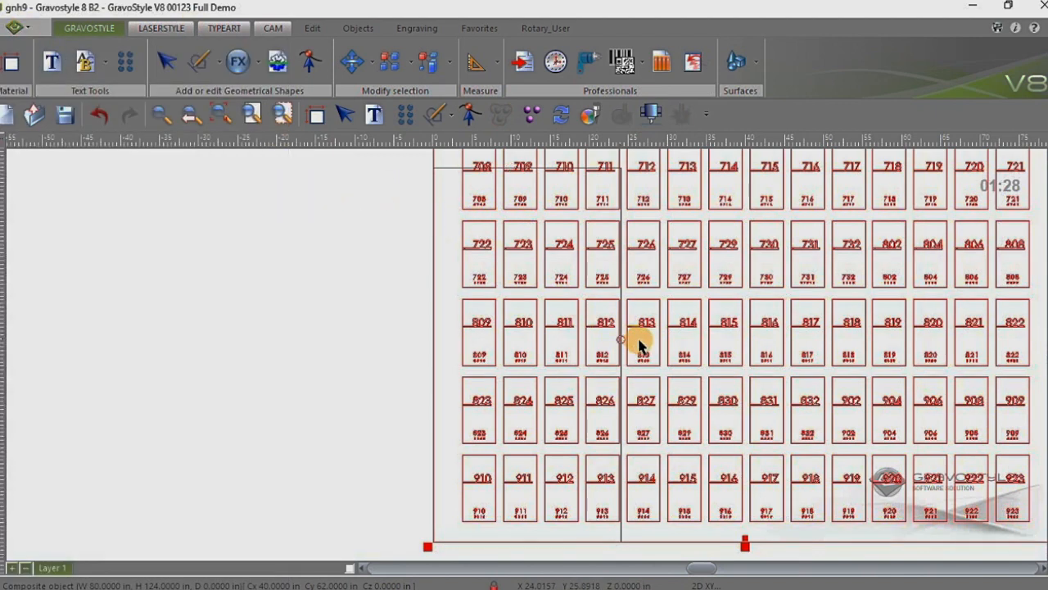
pyautogui.moveTo(564, 465)
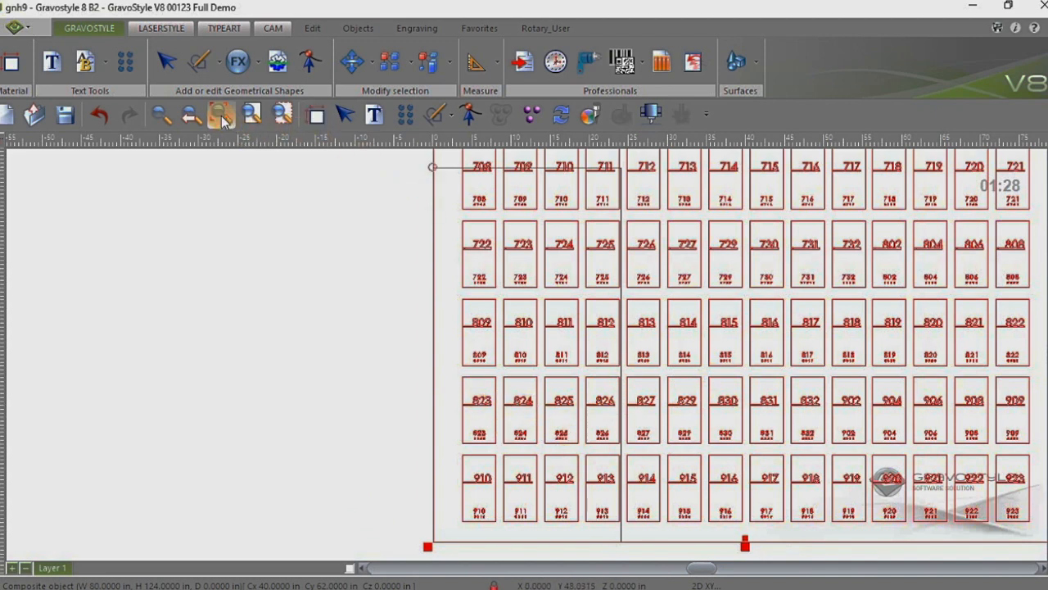
pyautogui.moveTo(221, 114)
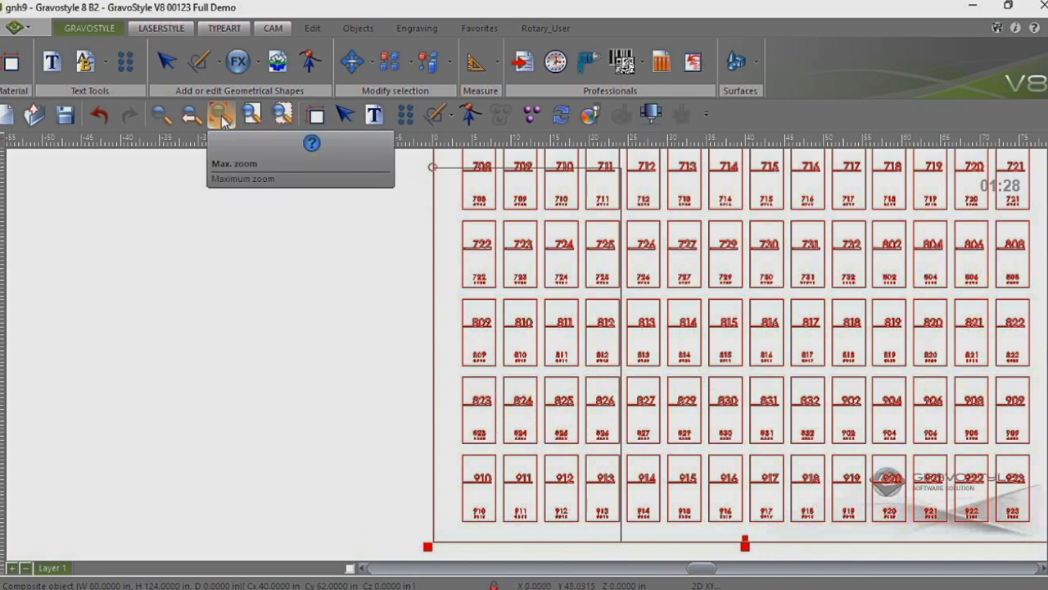
pyautogui.click(223, 115)
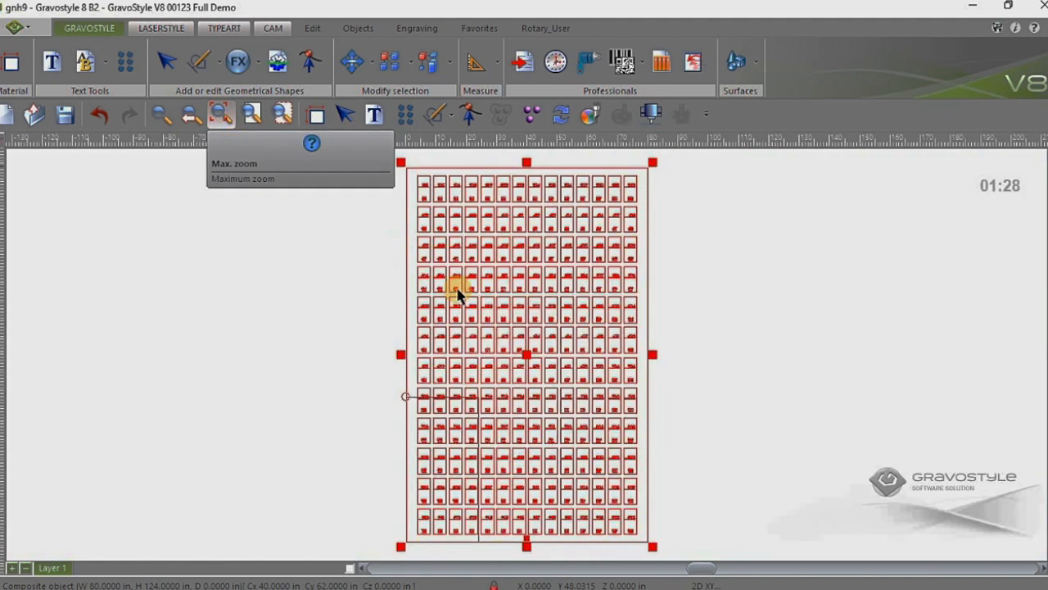
pyautogui.moveTo(524, 141)
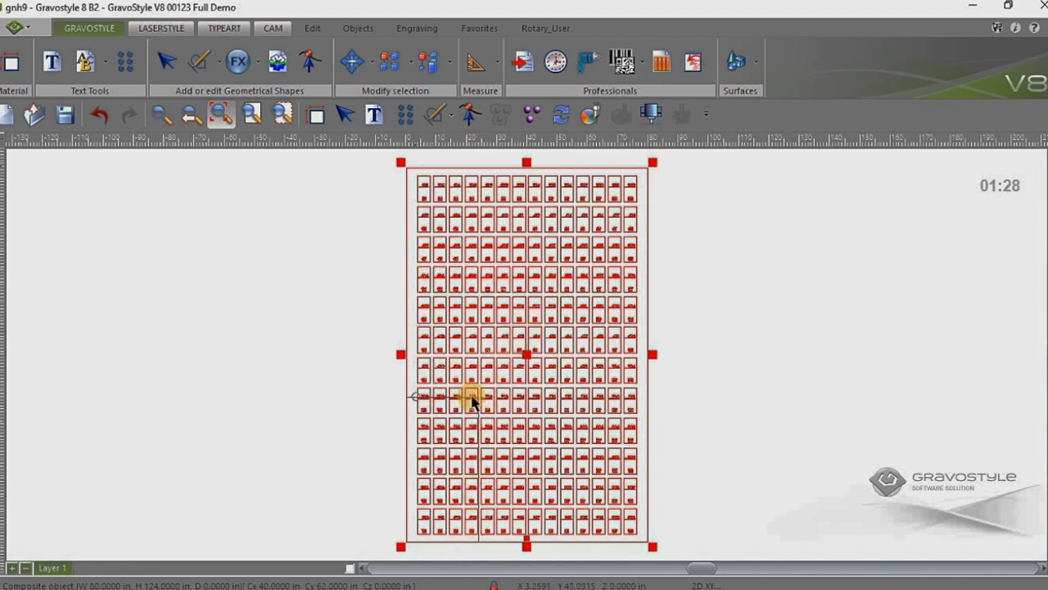
pyautogui.moveTo(472, 181)
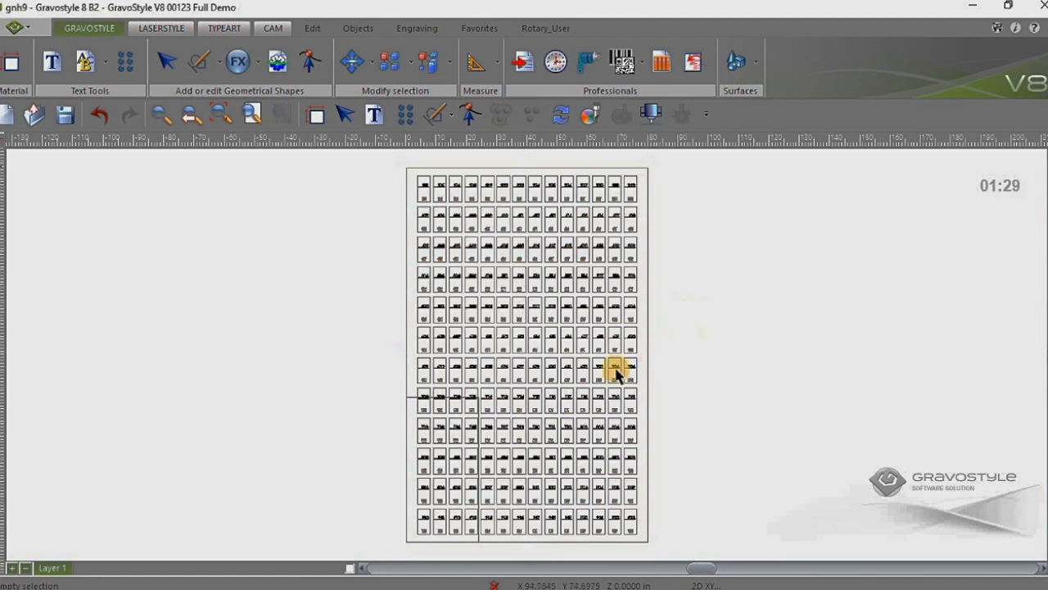
pyautogui.moveTo(377, 162)
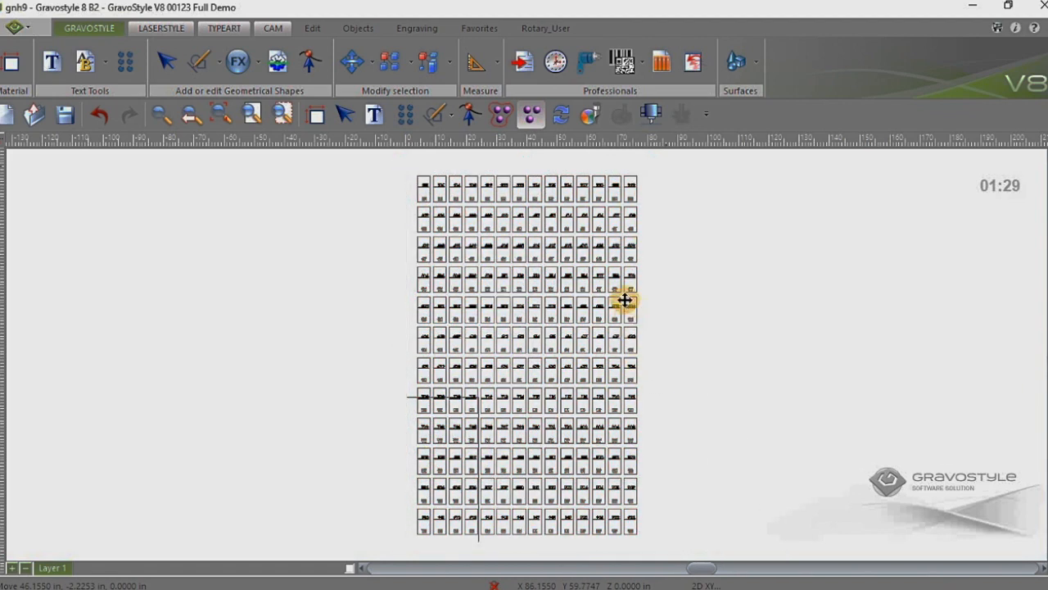
pyautogui.moveTo(393, 186)
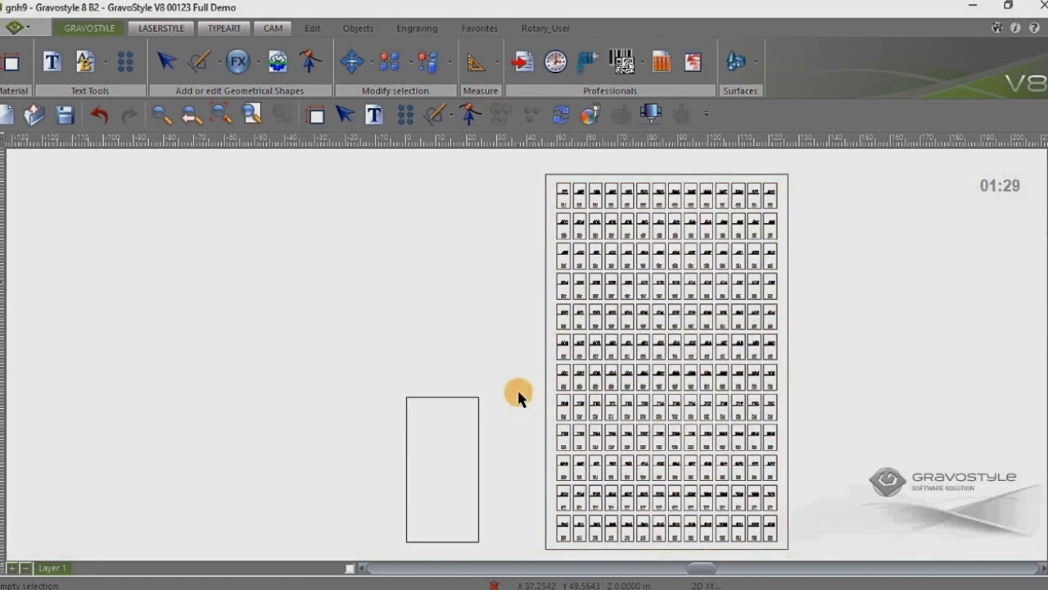
pyautogui.moveTo(530, 419)
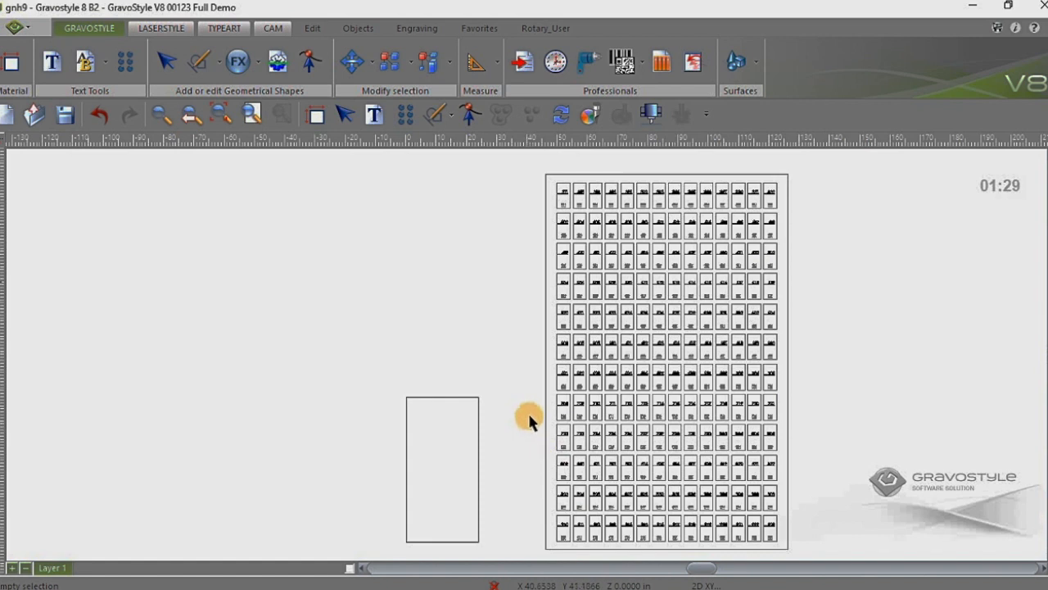
pyautogui.moveTo(531, 418)
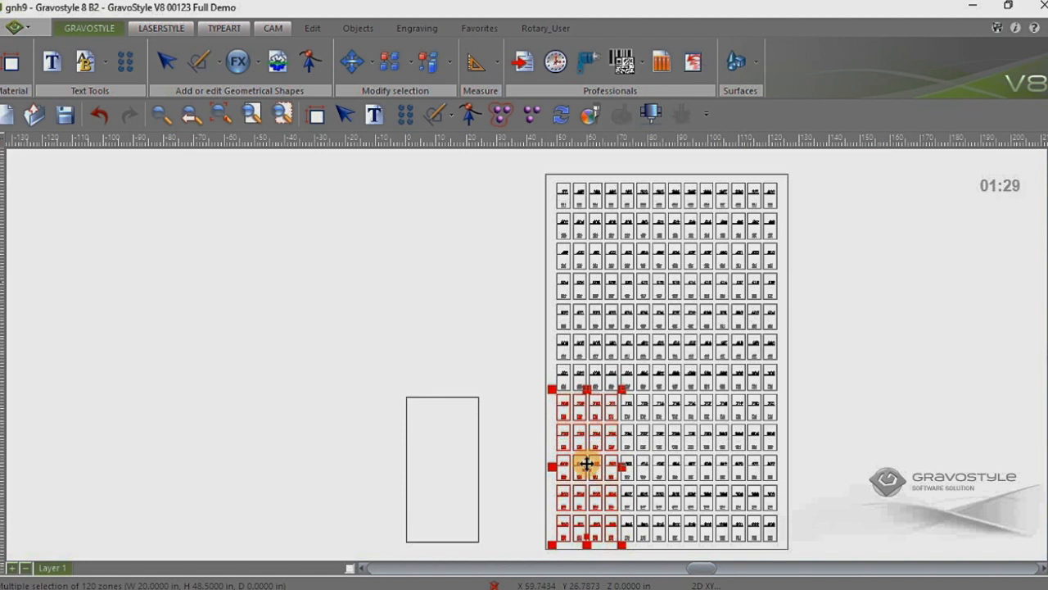
# Step: Drag the selected lower-left plates out of the grid into the empty rectangle
pyautogui.moveTo(586, 465); pyautogui.dragTo(440, 471)
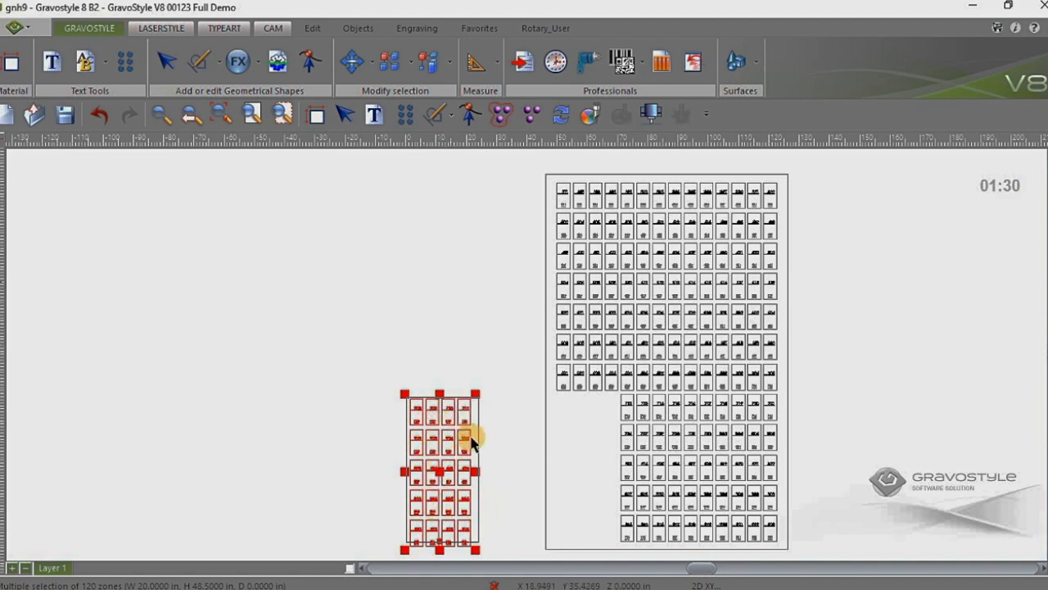
pyautogui.moveTo(493, 434)
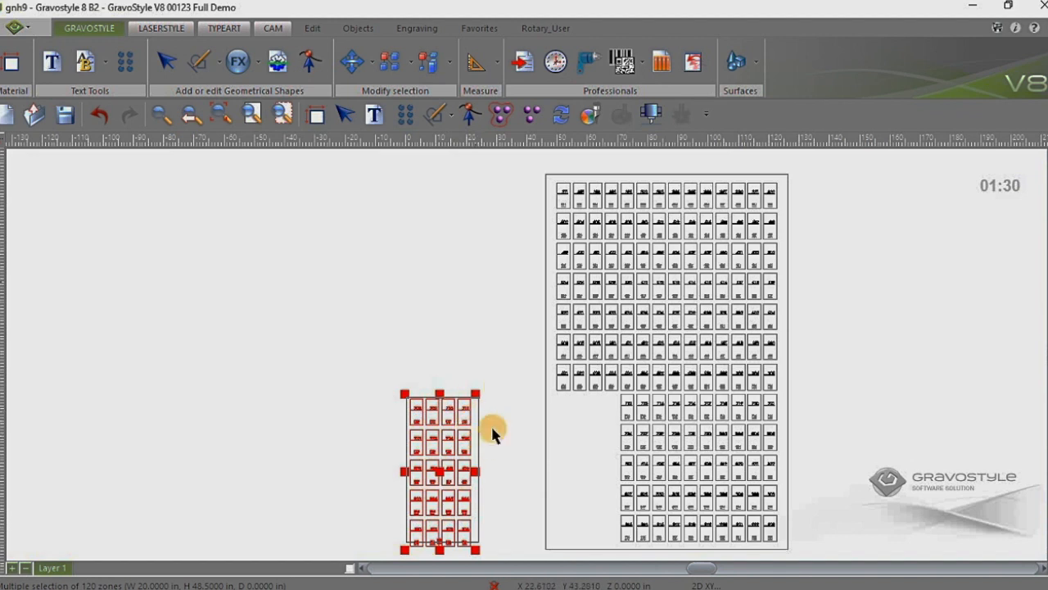
pyautogui.moveTo(242, 204)
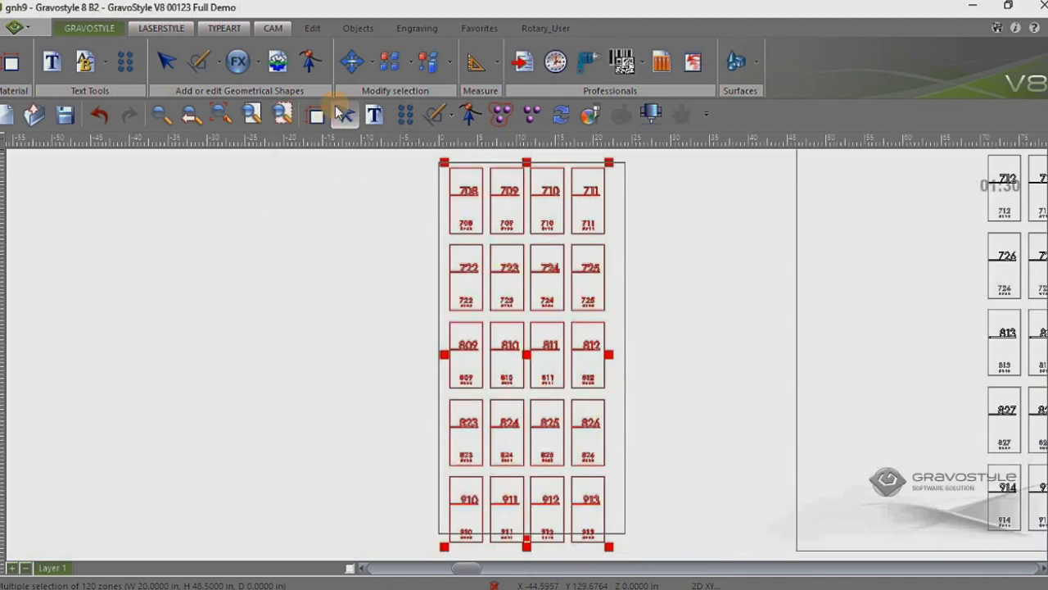
pyautogui.moveTo(341, 114)
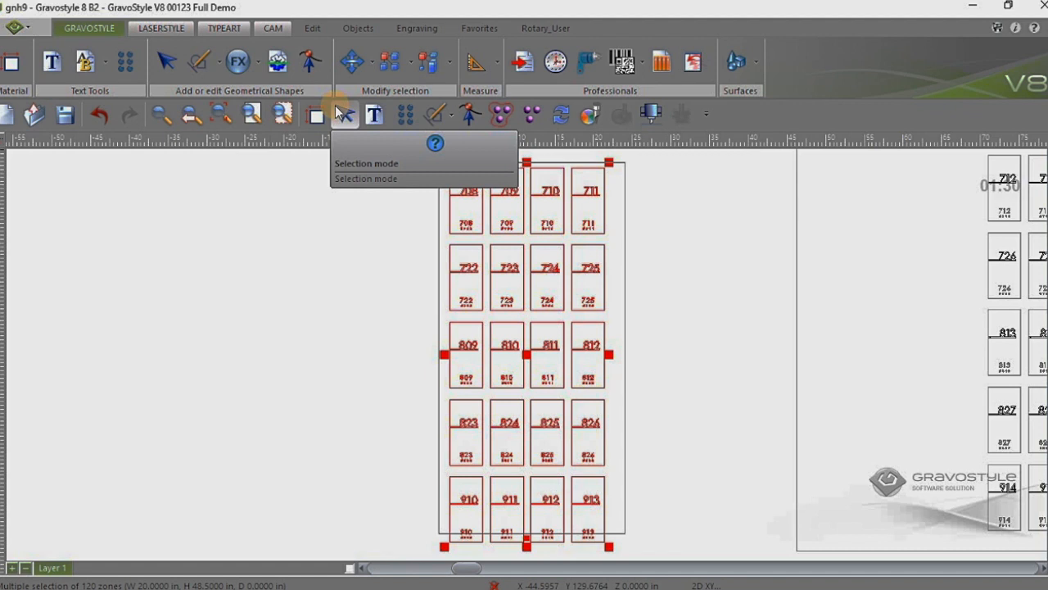
pyautogui.moveTo(670, 352)
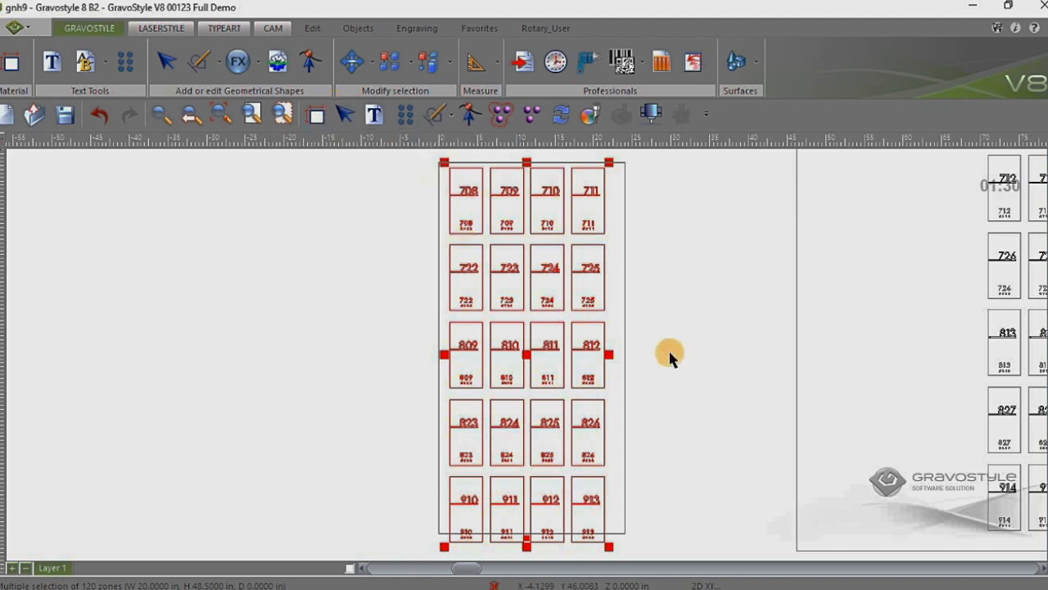
pyautogui.moveTo(514, 211)
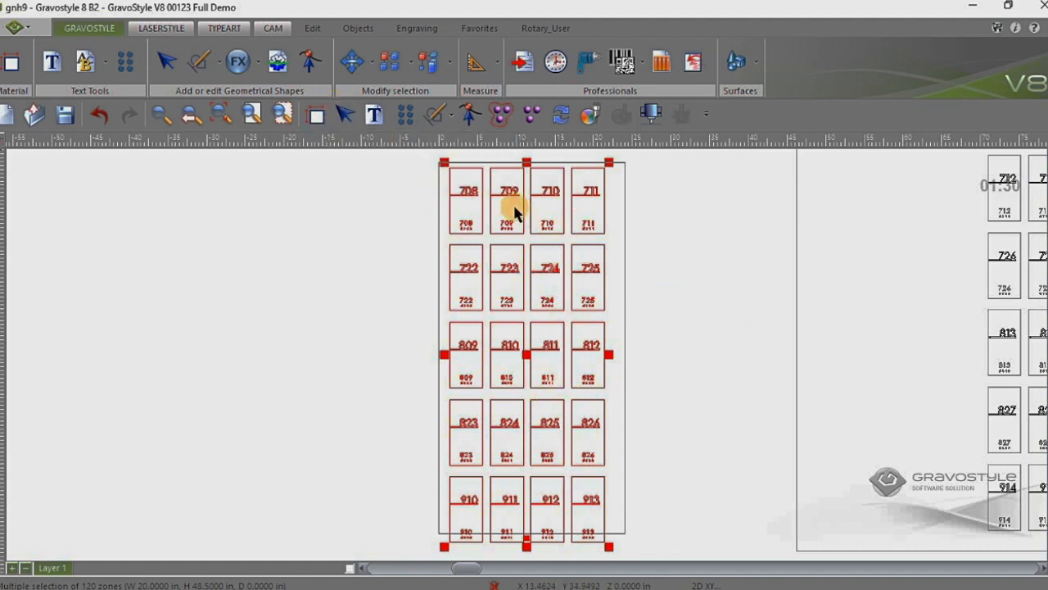
pyautogui.moveTo(652, 314)
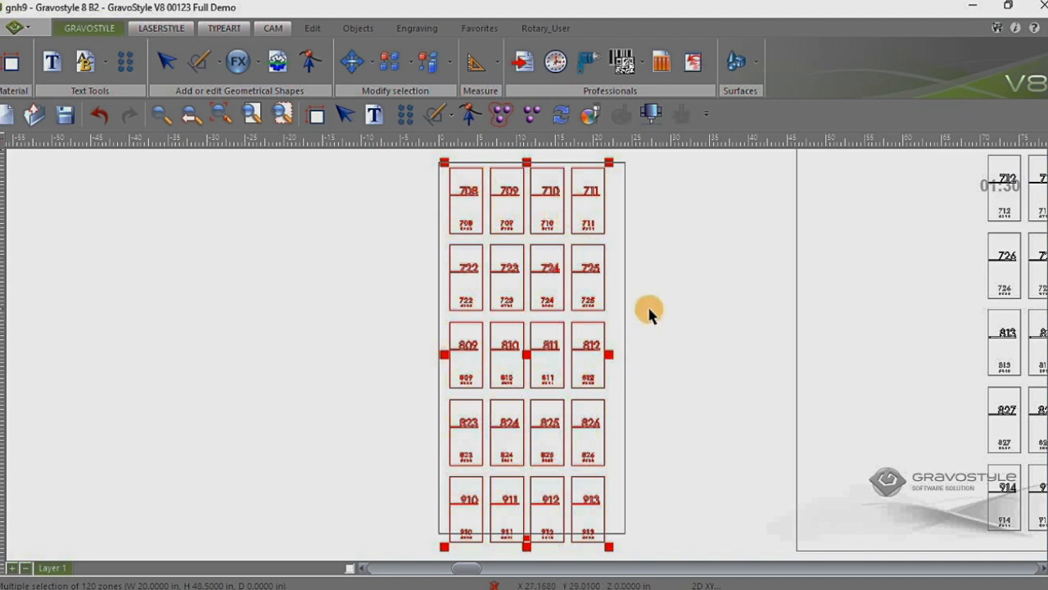
pyautogui.moveTo(619, 190)
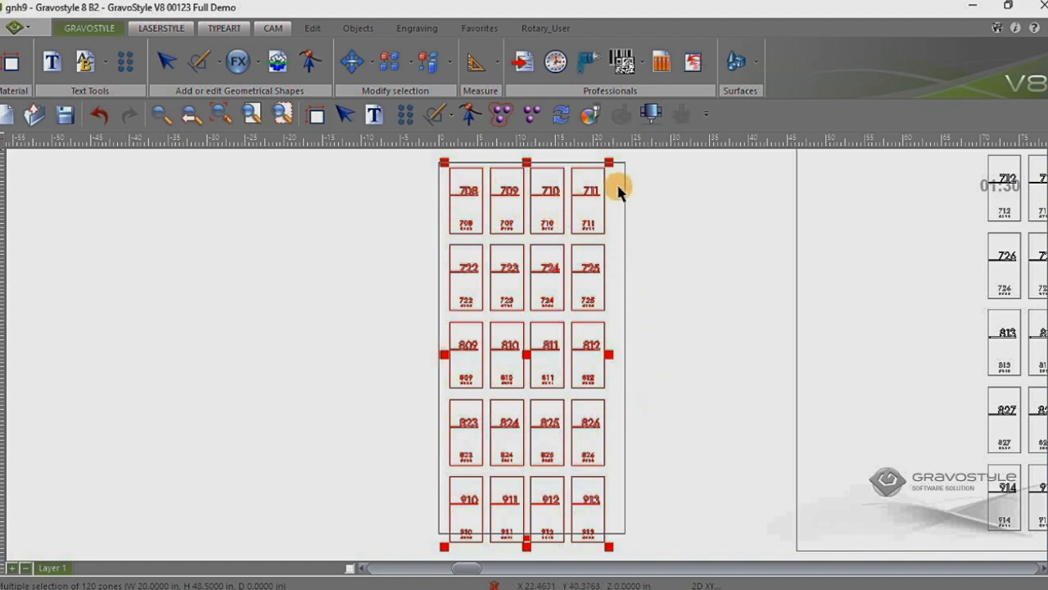
pyautogui.moveTo(488, 539)
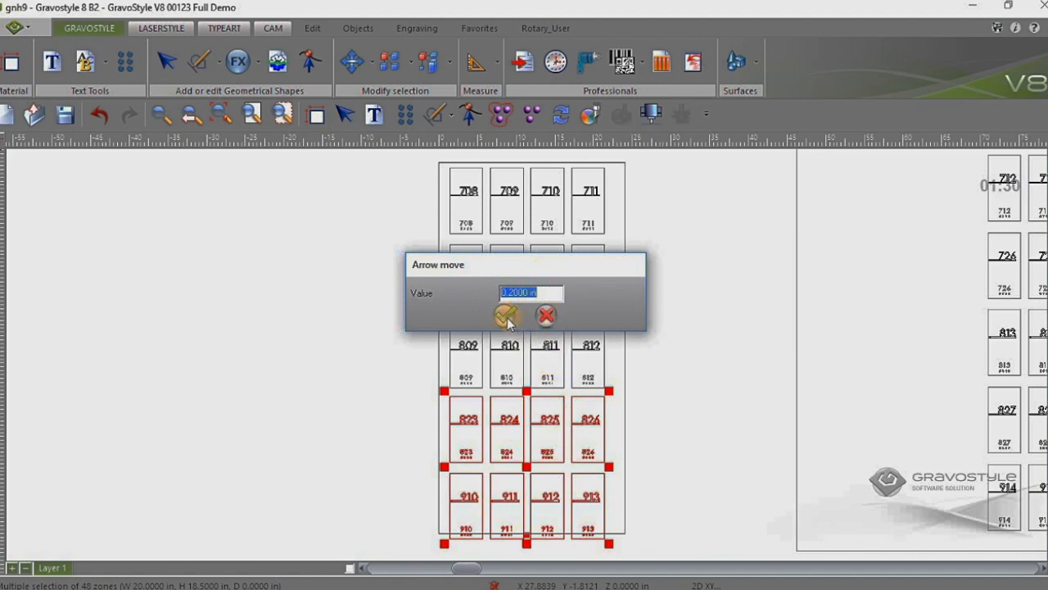
# Step: Set the arrow-move nudge to 0.2 inch and select rows 823-826 and 910-913 for nudging
pyautogui.click(504, 314)
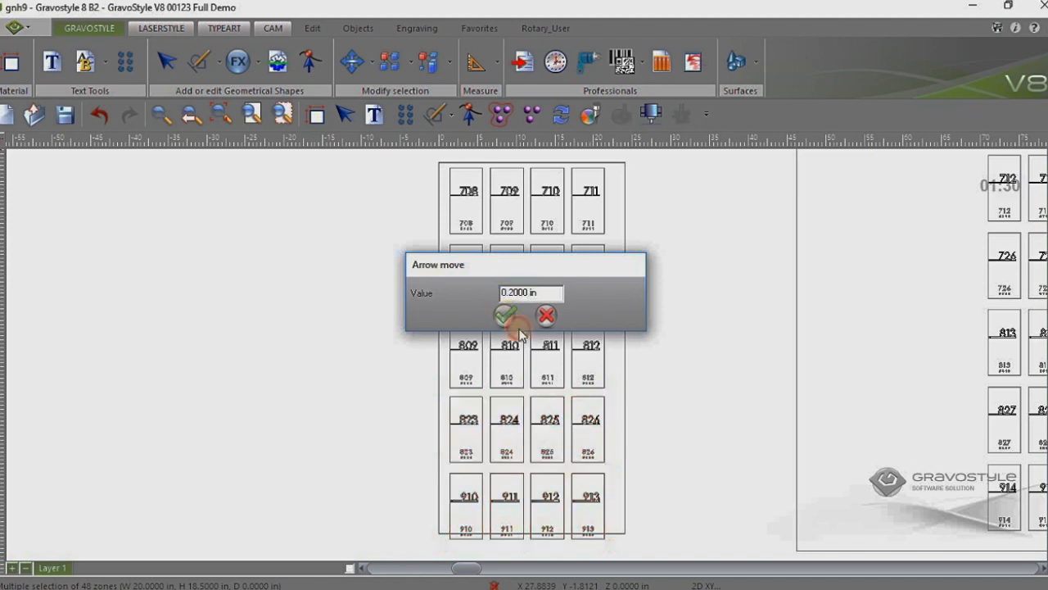
pyautogui.click(505, 314)
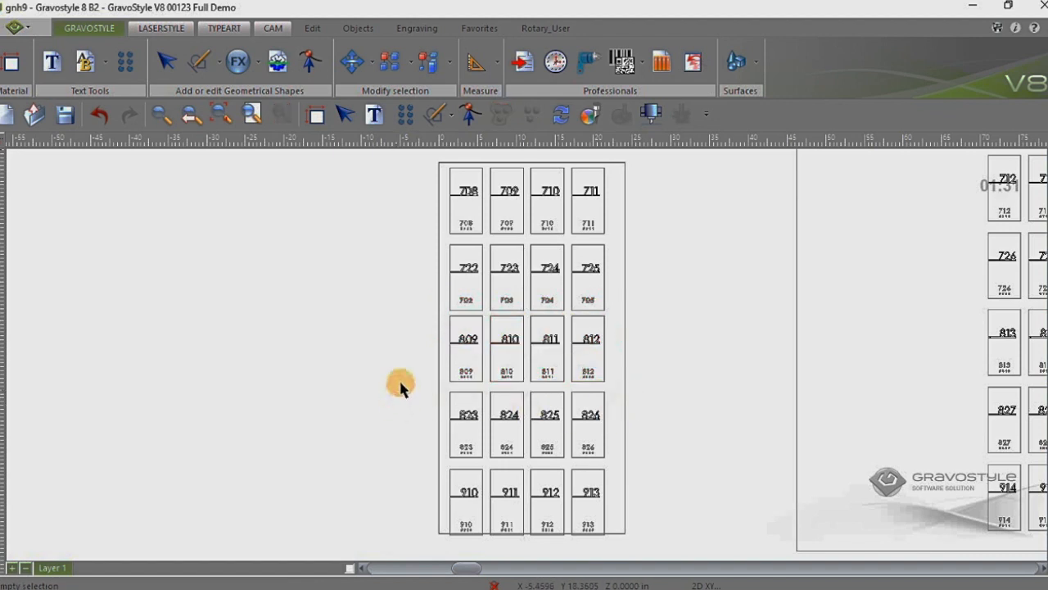
pyautogui.moveTo(402, 385); pyautogui.dragTo(619, 472)
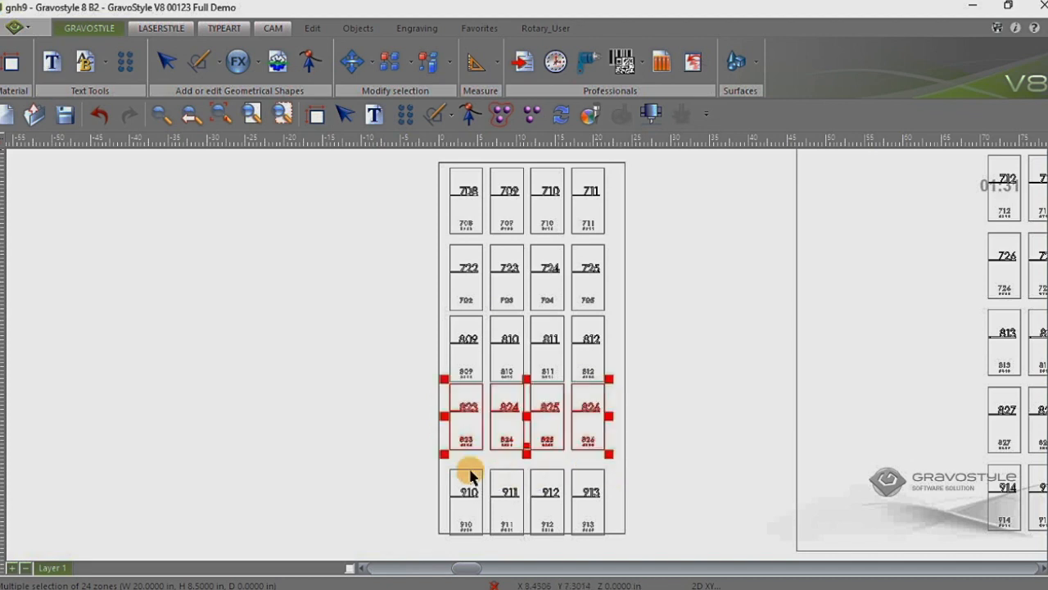
pyautogui.moveTo(471, 472); pyautogui.dragTo(635, 561)
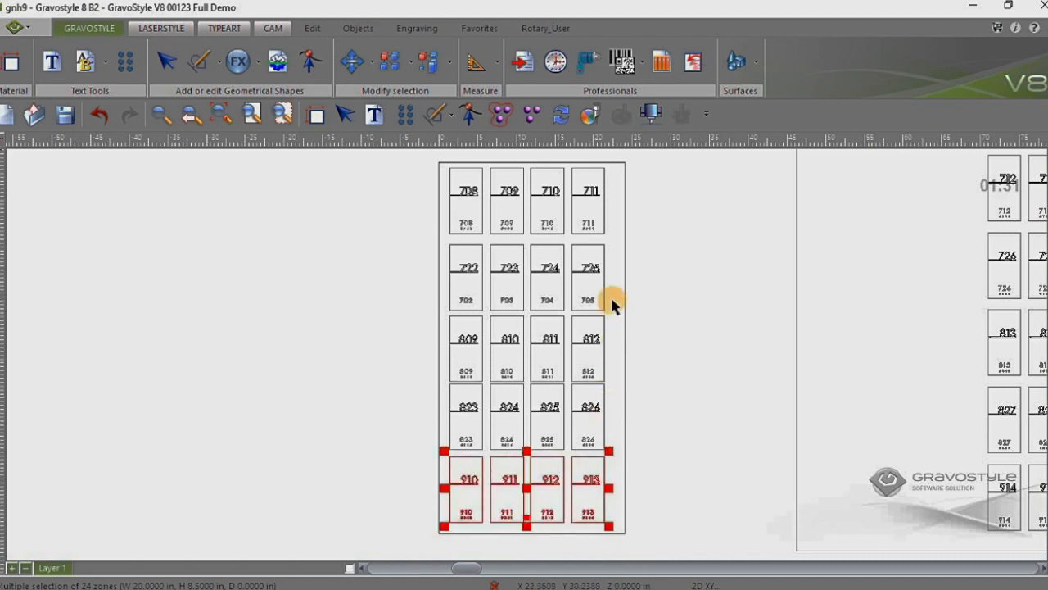
pyautogui.moveTo(626, 254)
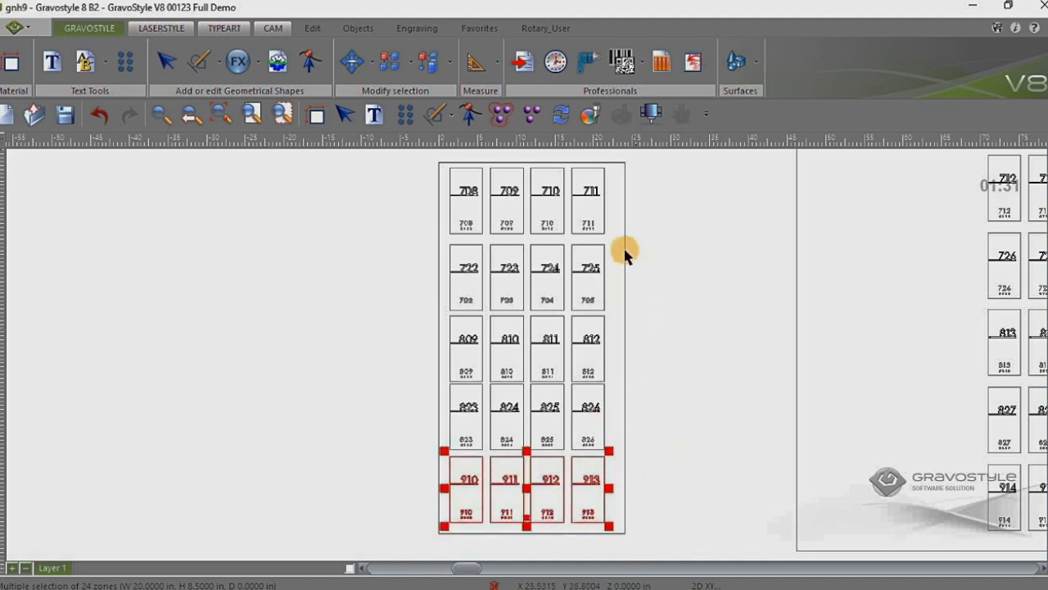
pyautogui.moveTo(670, 527)
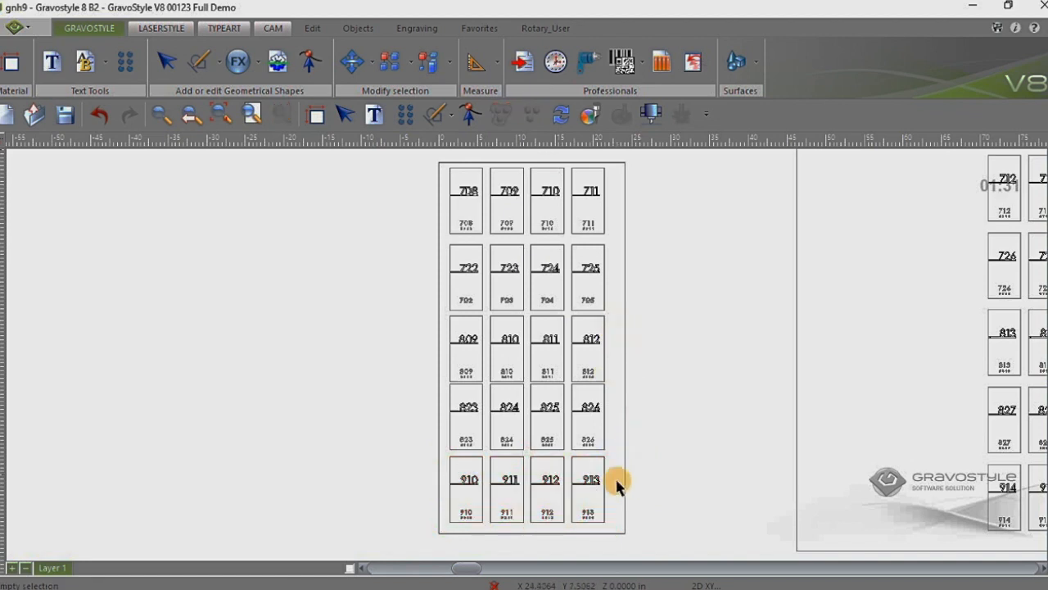
pyautogui.moveTo(478, 219)
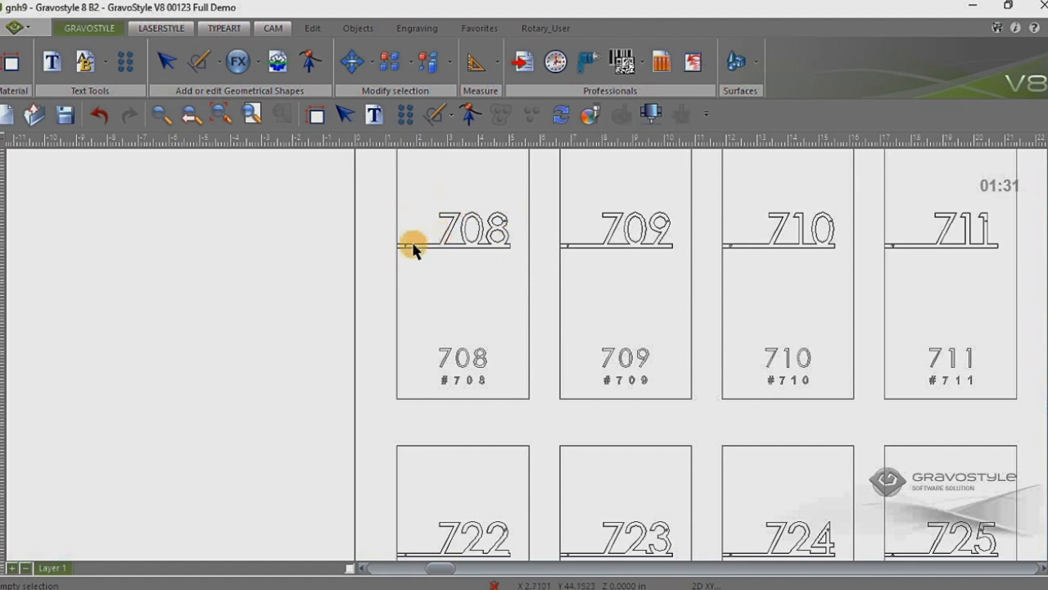
pyautogui.moveTo(524, 213)
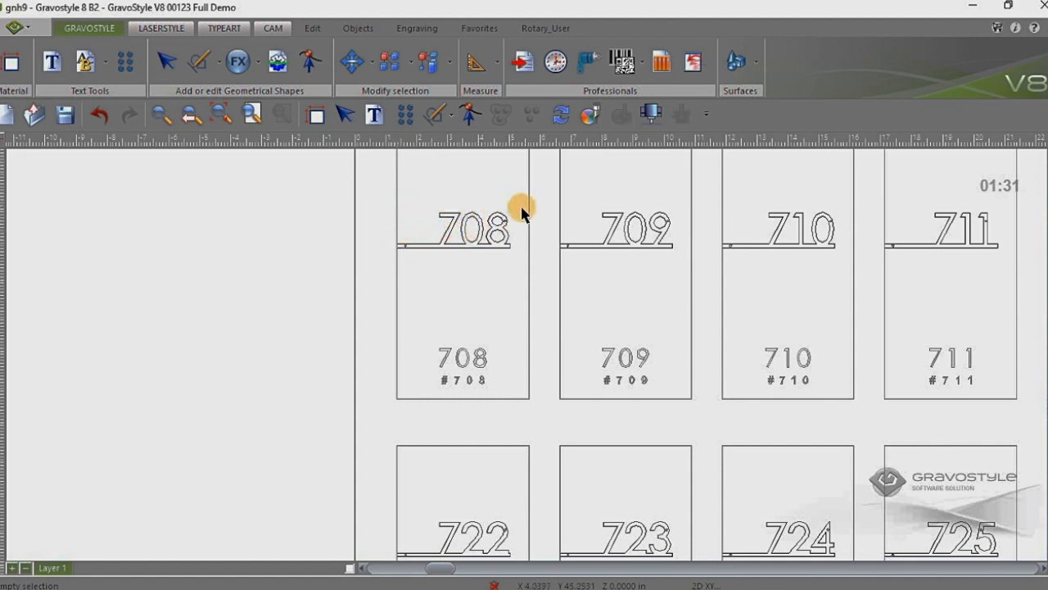
pyautogui.moveTo(462, 180)
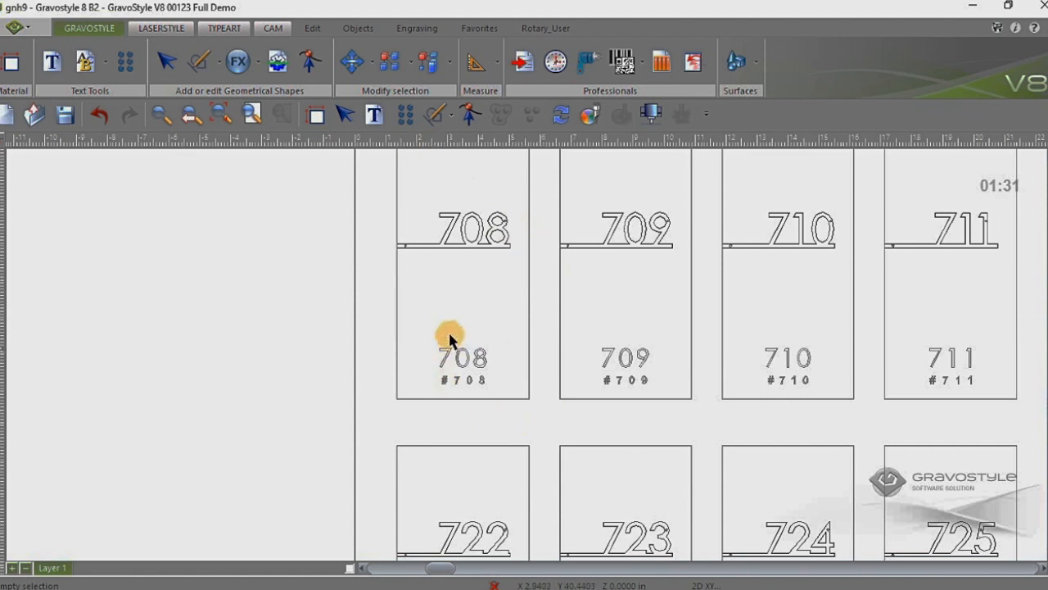
pyautogui.moveTo(518, 378)
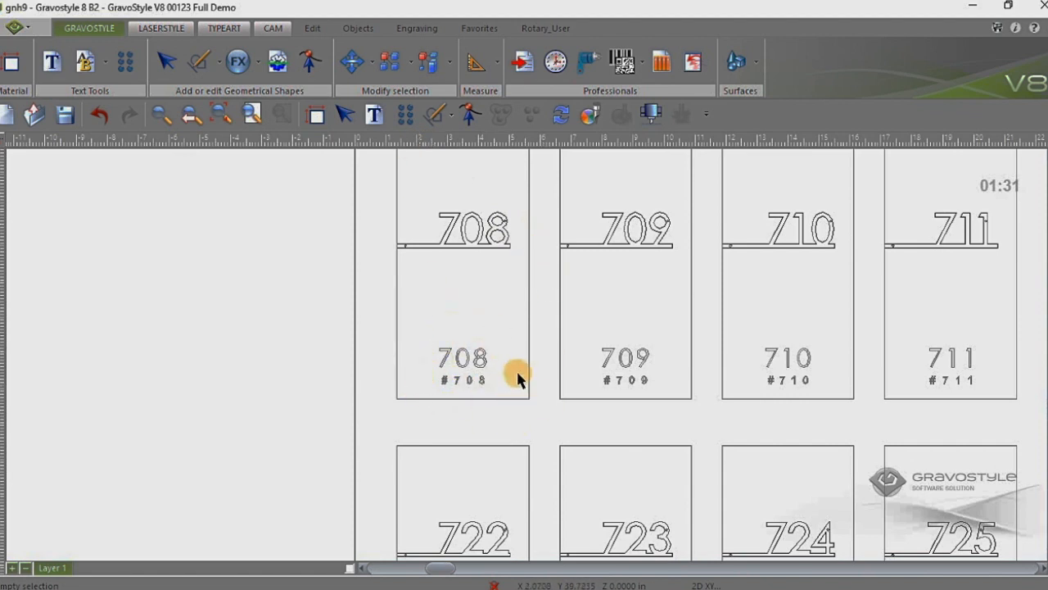
pyautogui.moveTo(491, 352)
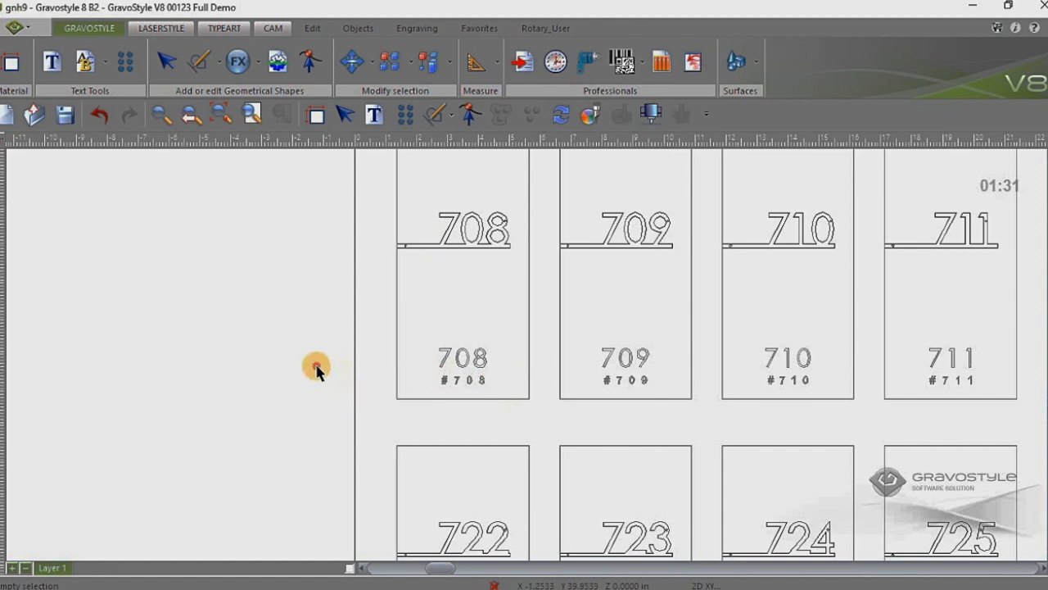
# Step: Select the small # number lines under plates 708 to 711 for deletion
pyautogui.moveTo(318, 366); pyautogui.dragTo(1003, 400)
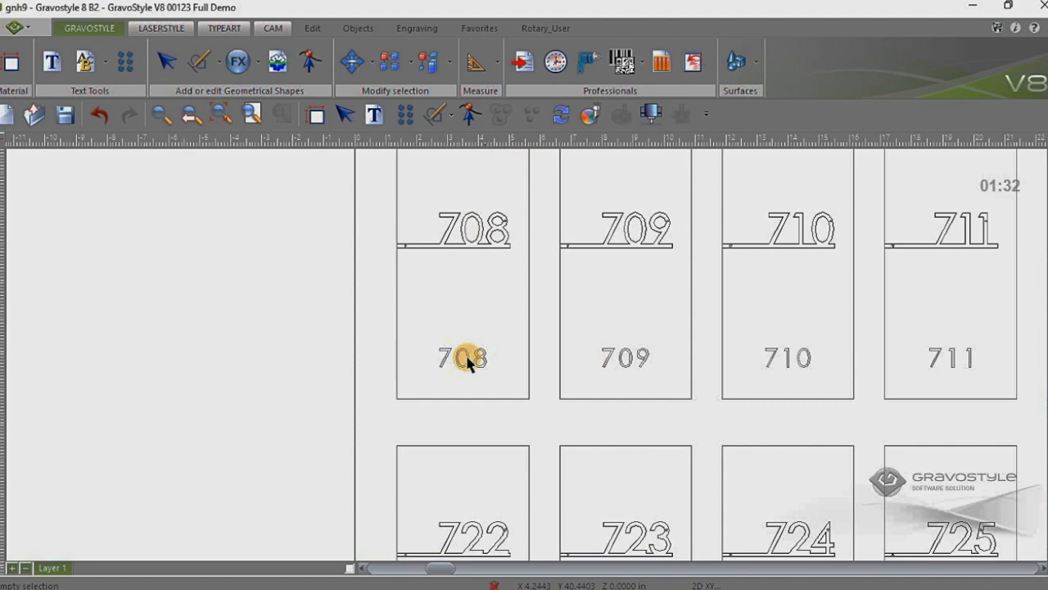
pyautogui.moveTo(377, 156)
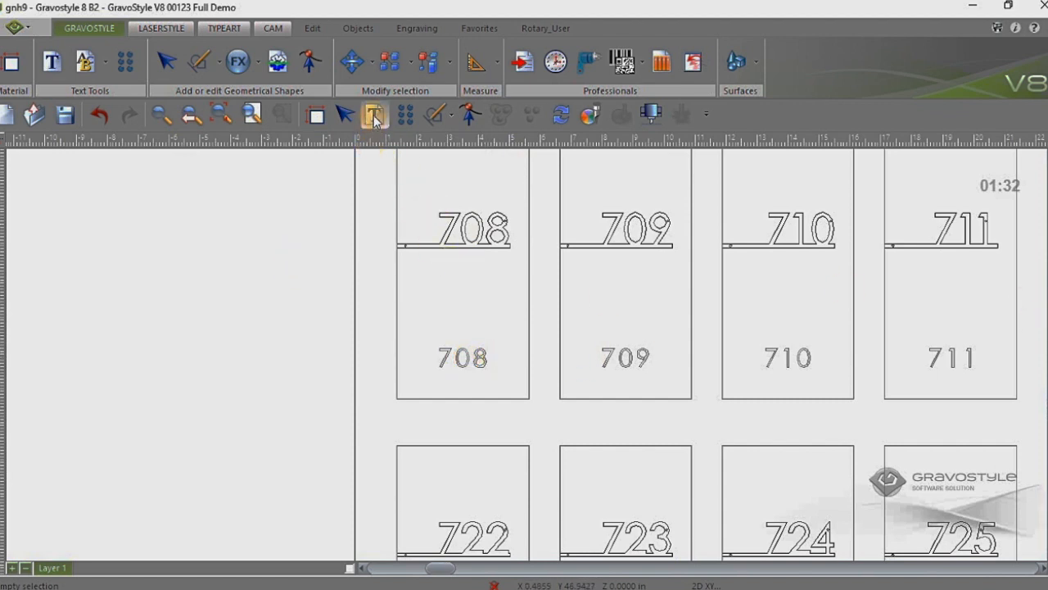
# Step: Launch the Braille Wizard for the 708 number and agree to activate manual mode
pyautogui.click(374, 115)
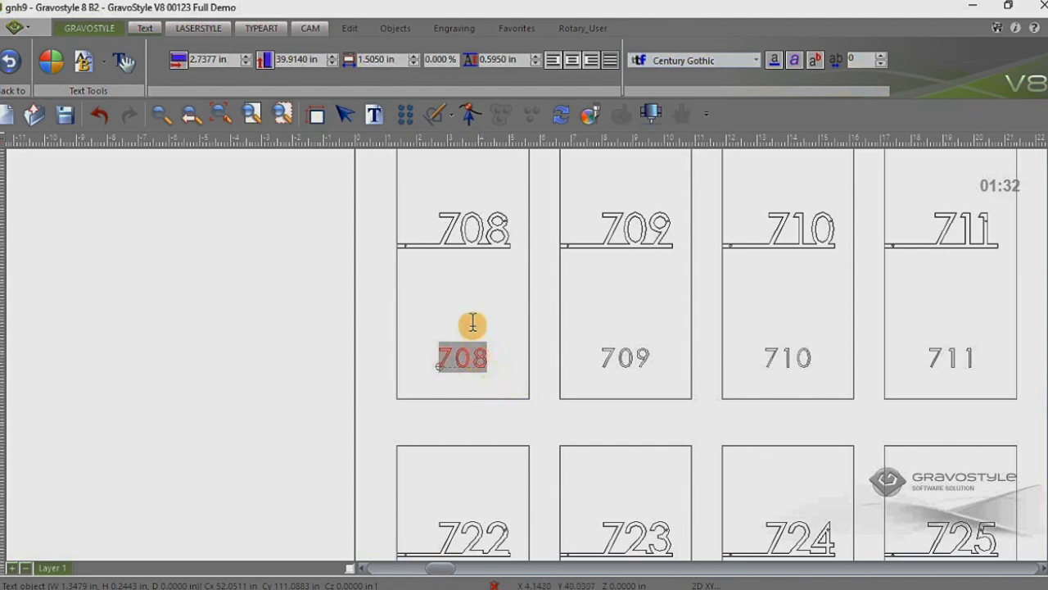
pyautogui.moveTo(481, 301)
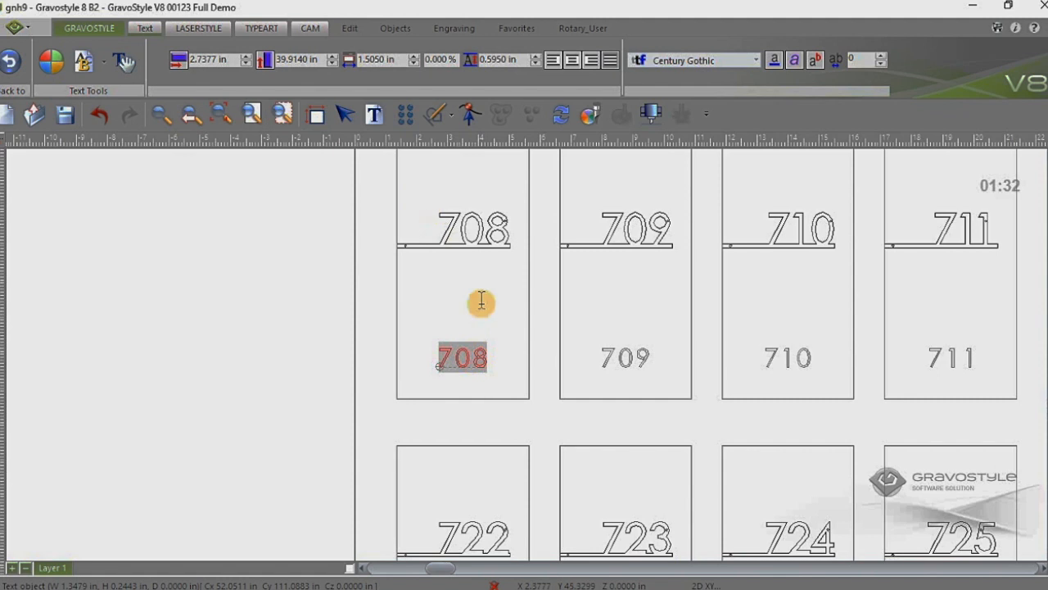
pyautogui.moveTo(412, 162)
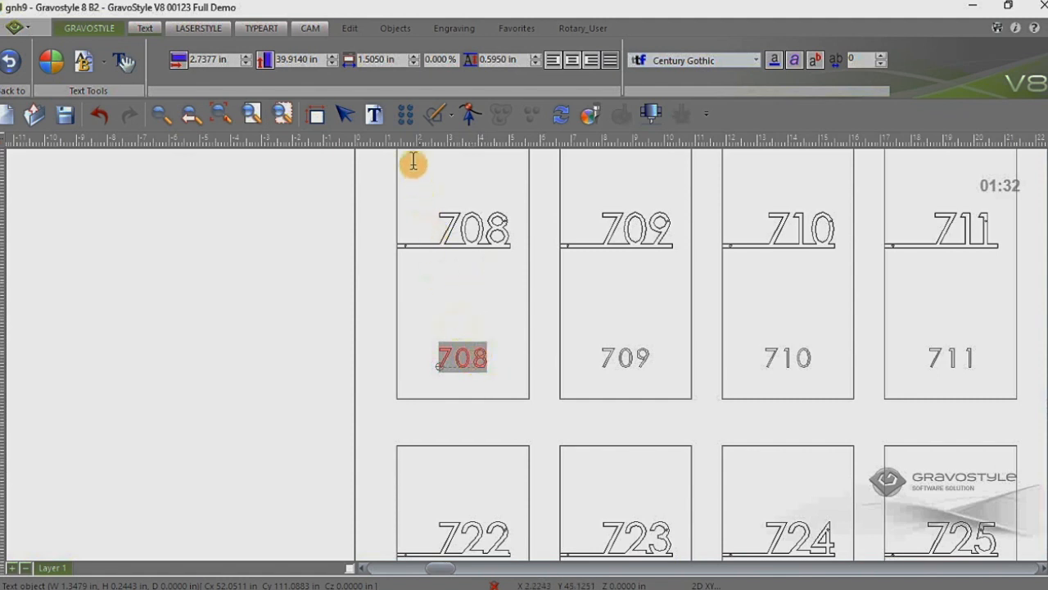
pyautogui.moveTo(406, 115)
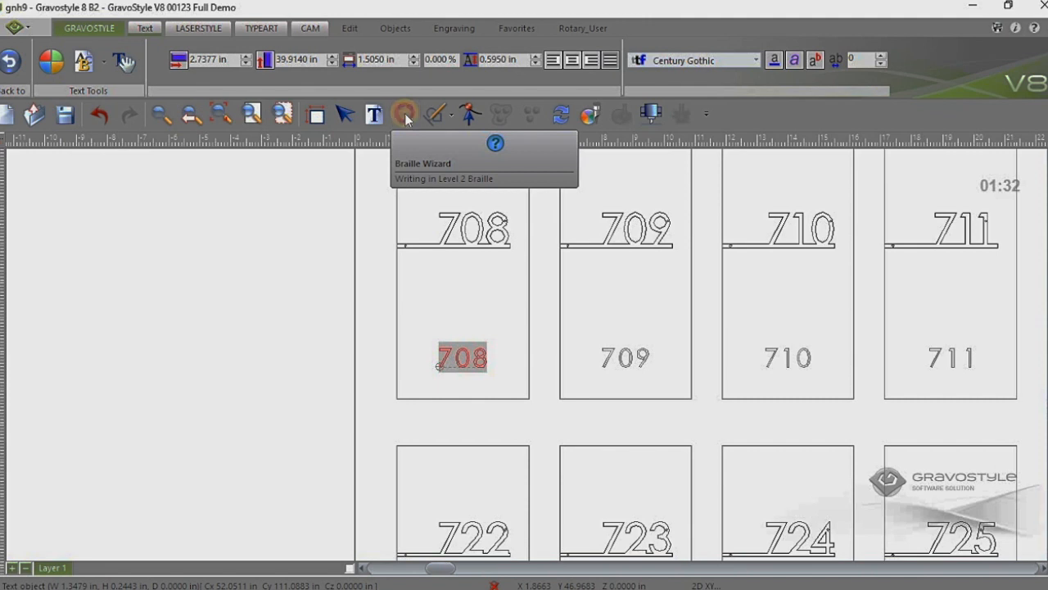
pyautogui.click(406, 115)
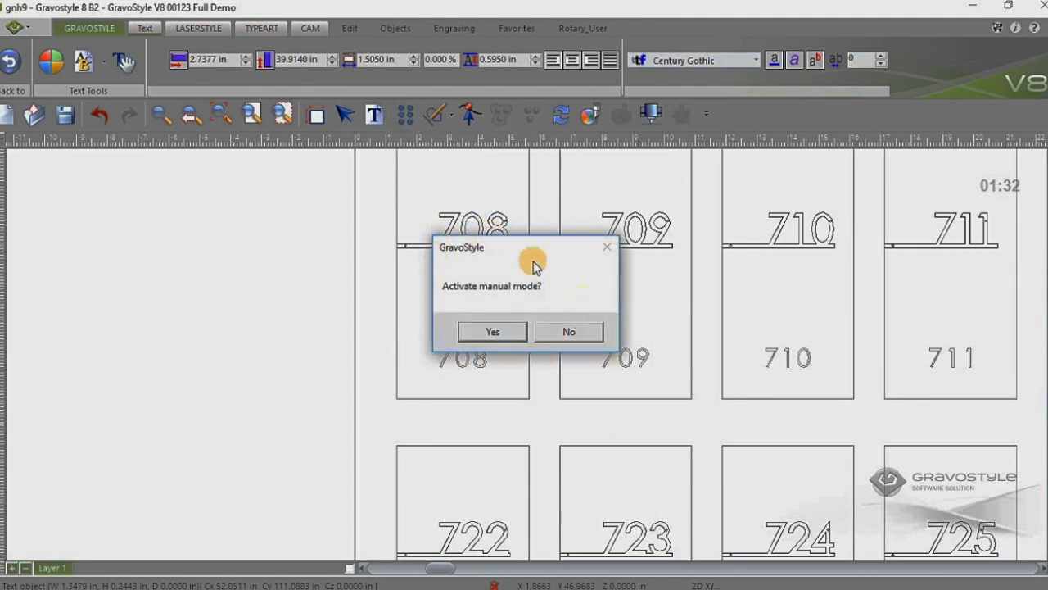
pyautogui.moveTo(510, 282)
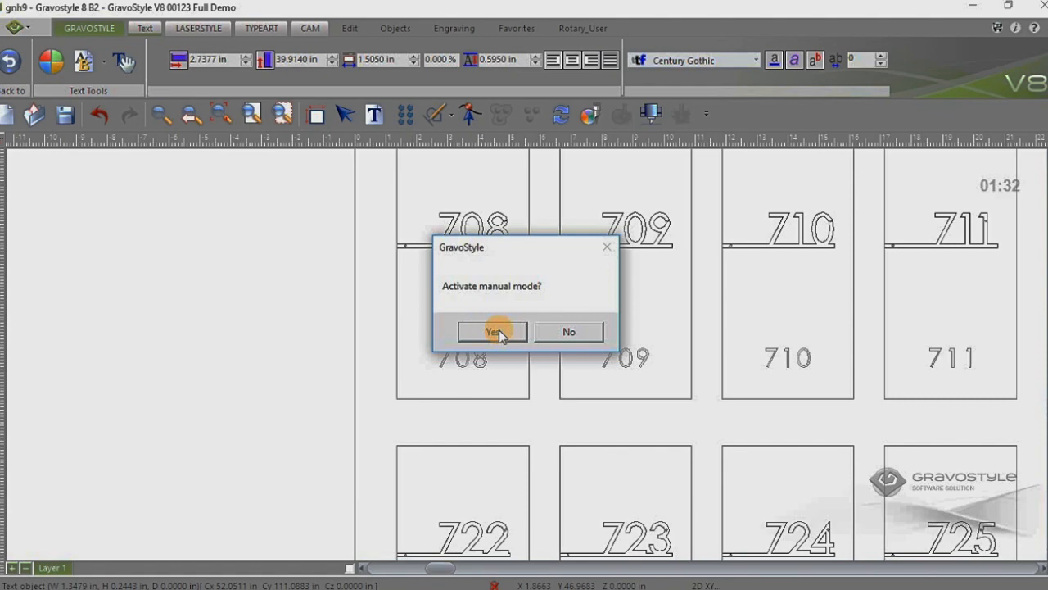
pyautogui.click(491, 331)
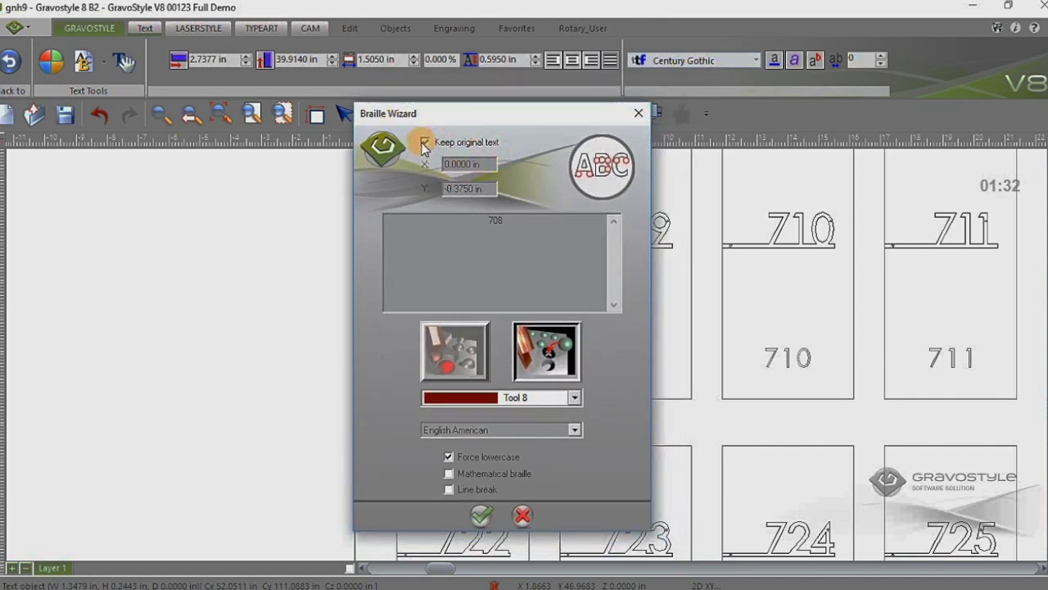
# Step: Enter 708 as the Braille text and move the wizard window aside to reveal the plates
pyautogui.click(426, 141)
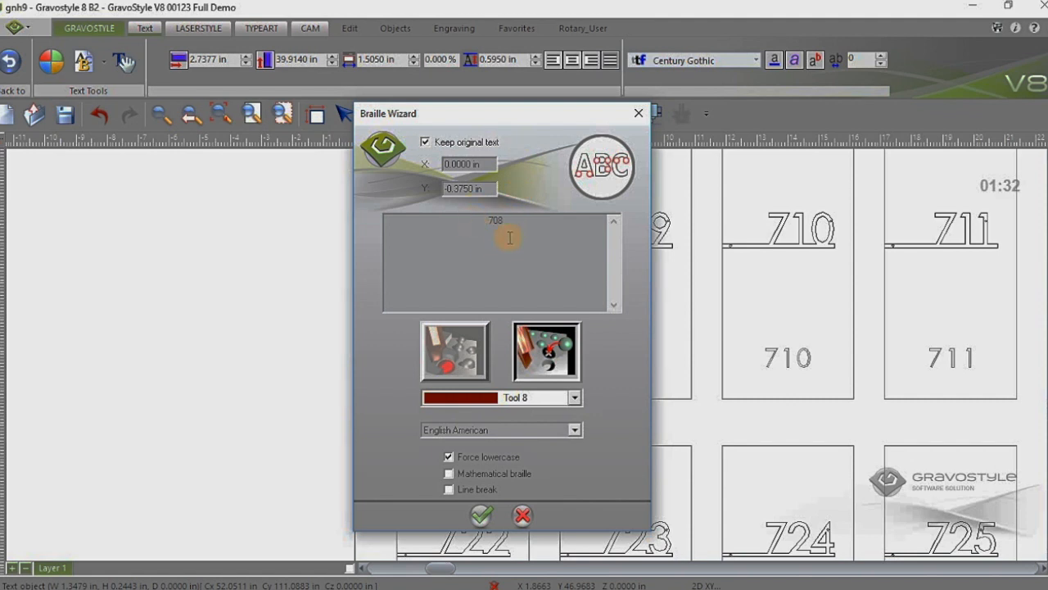
pyautogui.moveTo(501, 113); pyautogui.dragTo(755, 180)
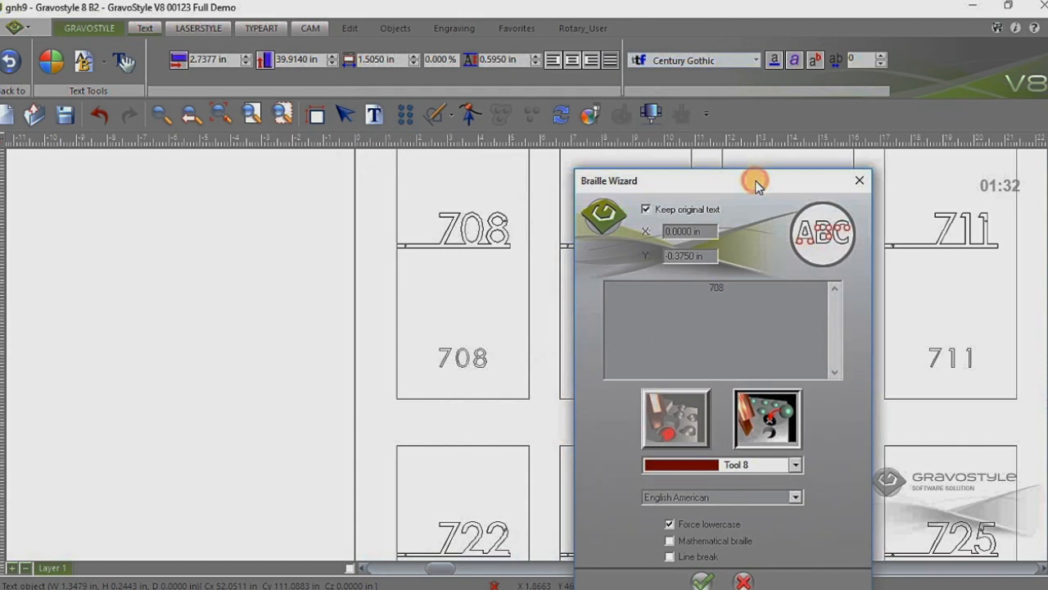
pyautogui.moveTo(754, 180); pyautogui.dragTo(505, 149)
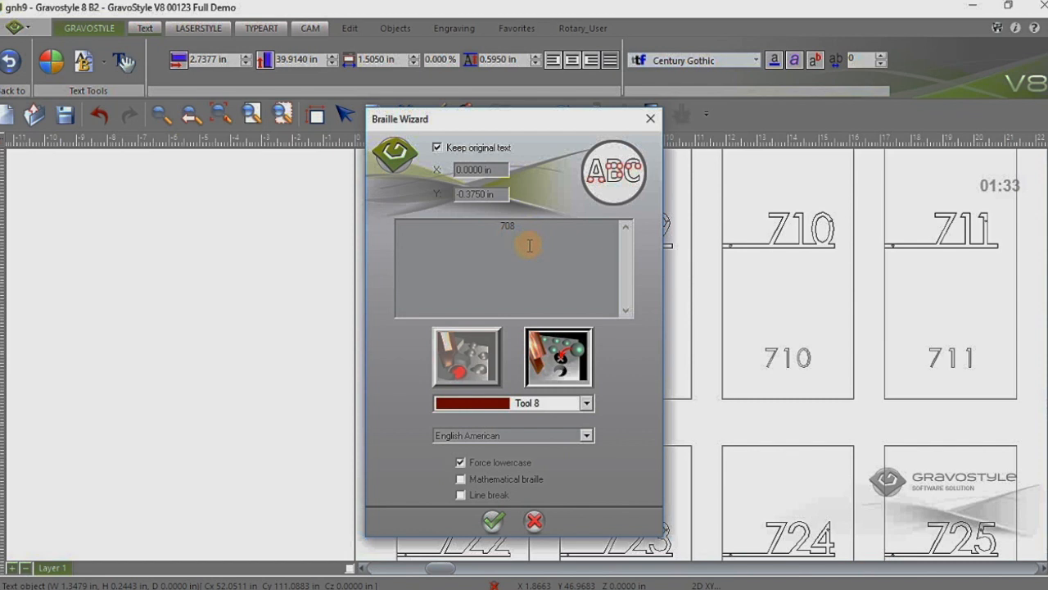
pyautogui.moveTo(514, 244)
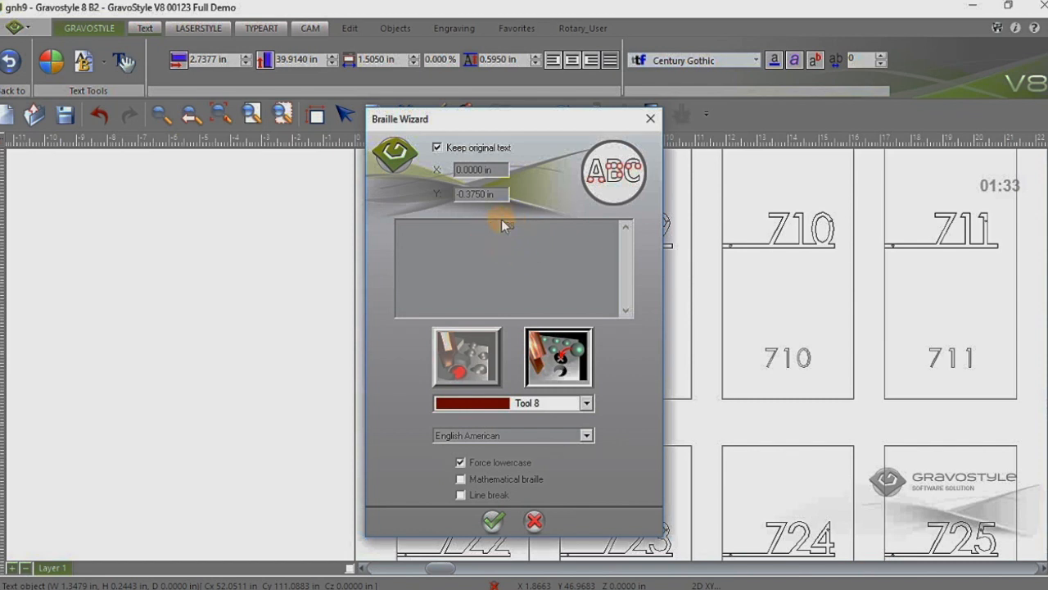
pyautogui.write('708')
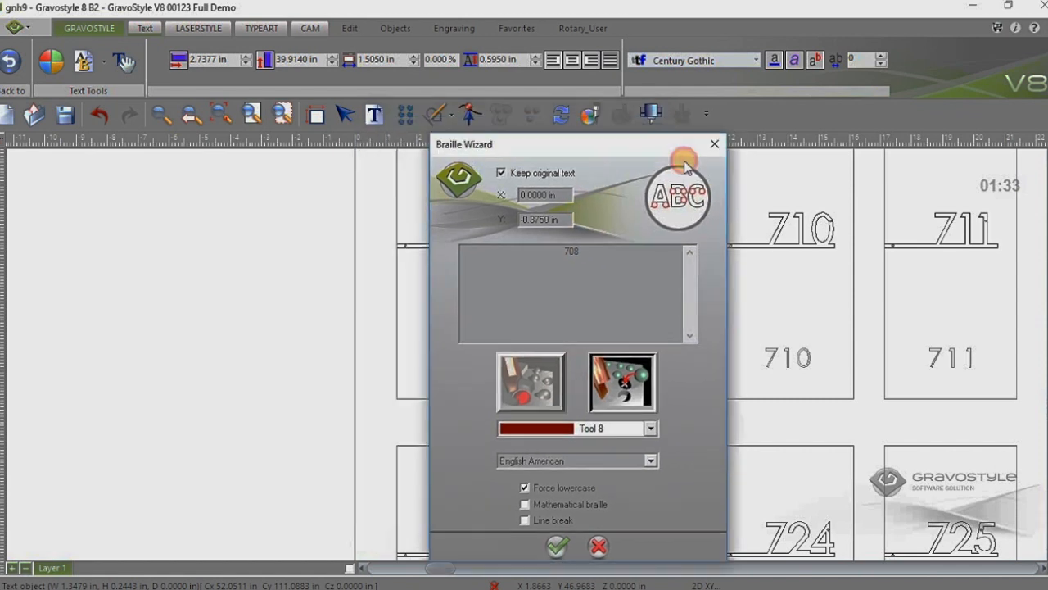
pyautogui.moveTo(465, 144); pyautogui.dragTo(573, 154)
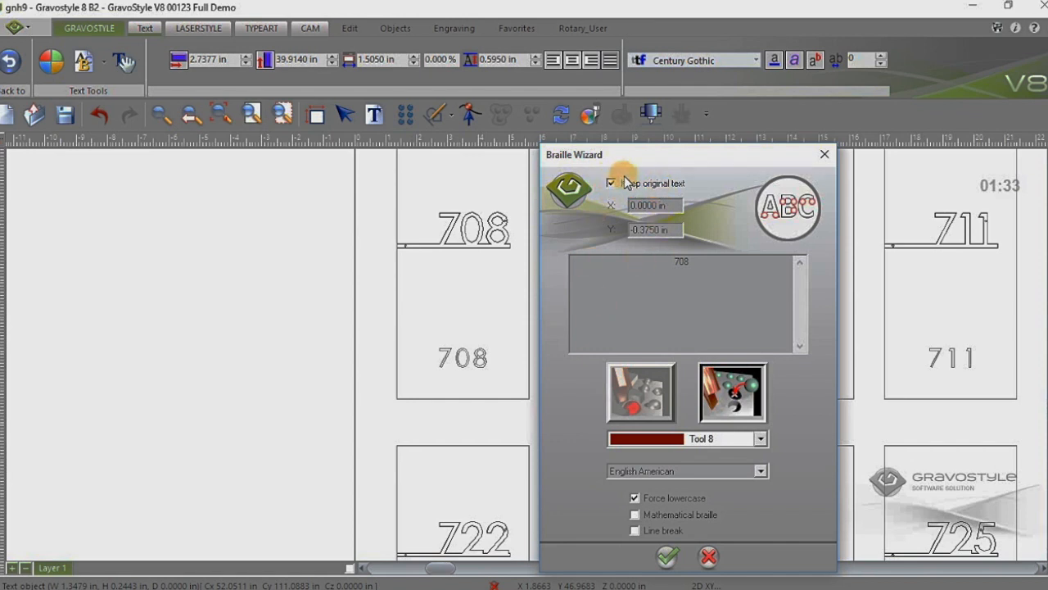
pyautogui.moveTo(528, 361)
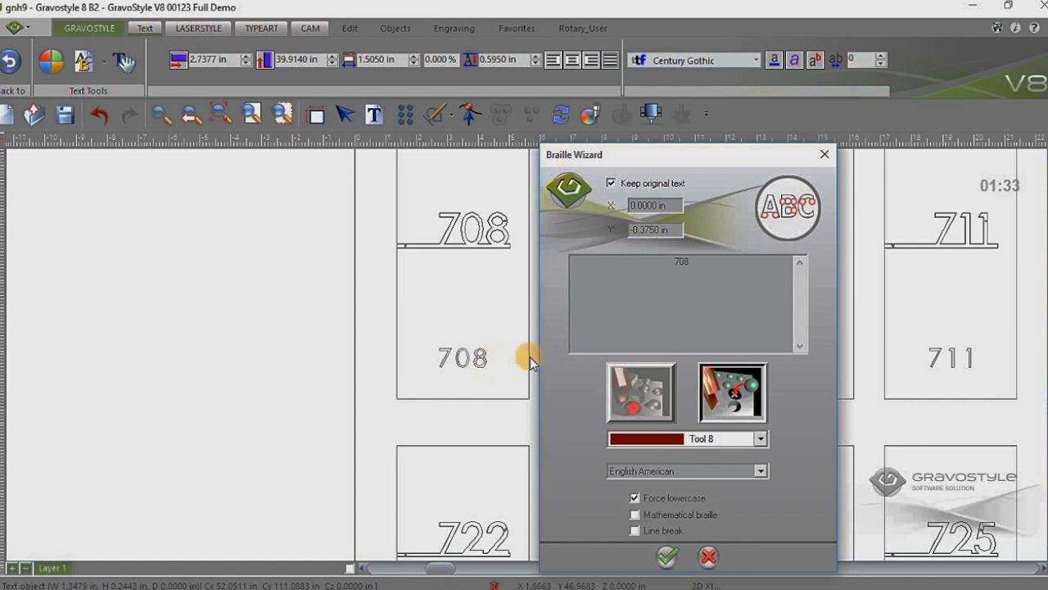
# Step: Keep the printed number and Force lowercase on, then generate the Braille dots for 708
pyautogui.click(611, 184)
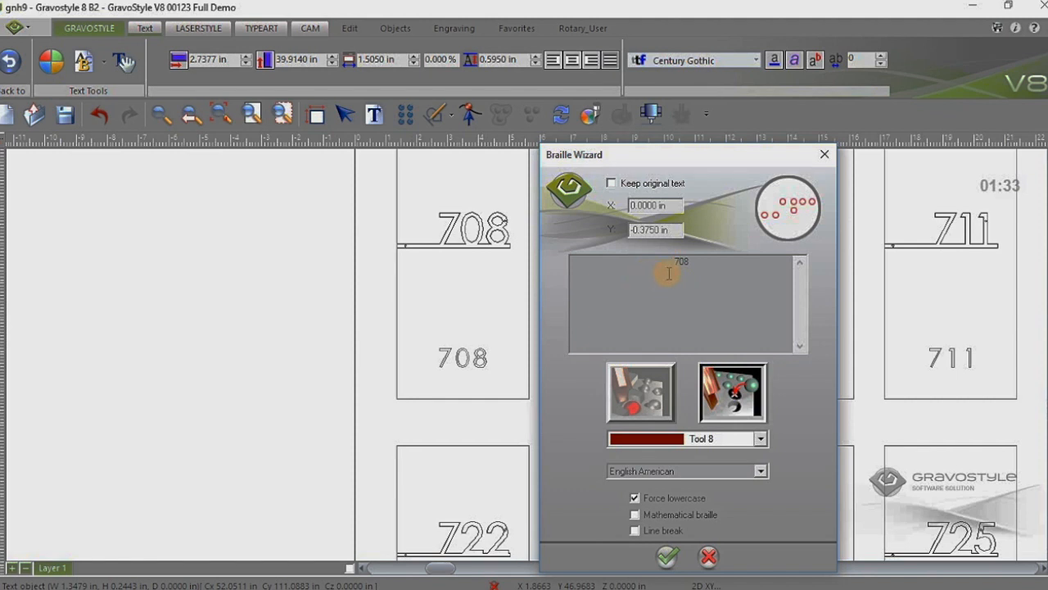
pyautogui.moveTo(642, 331)
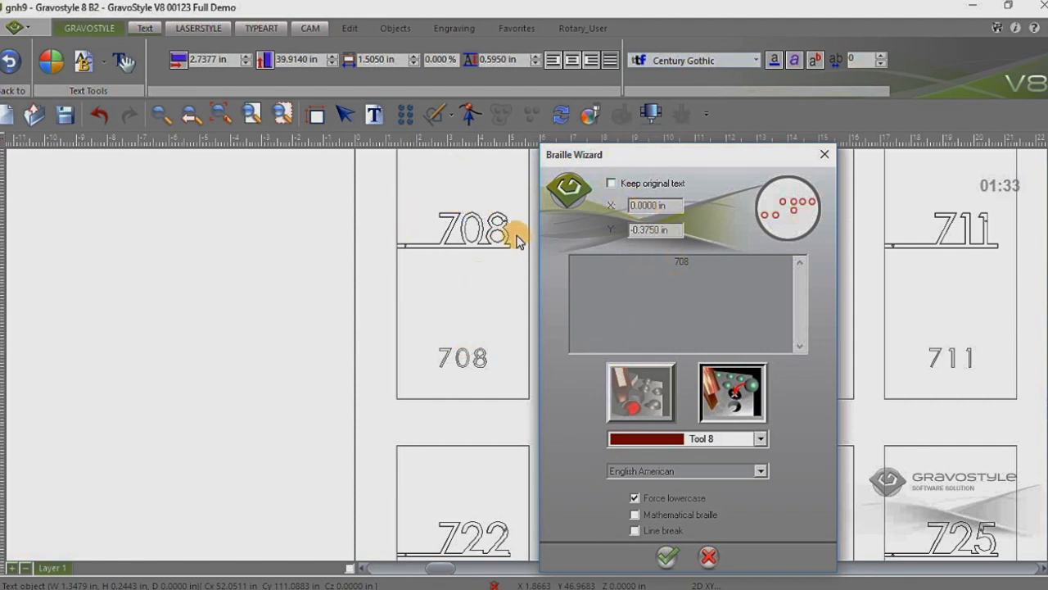
pyautogui.moveTo(517, 385)
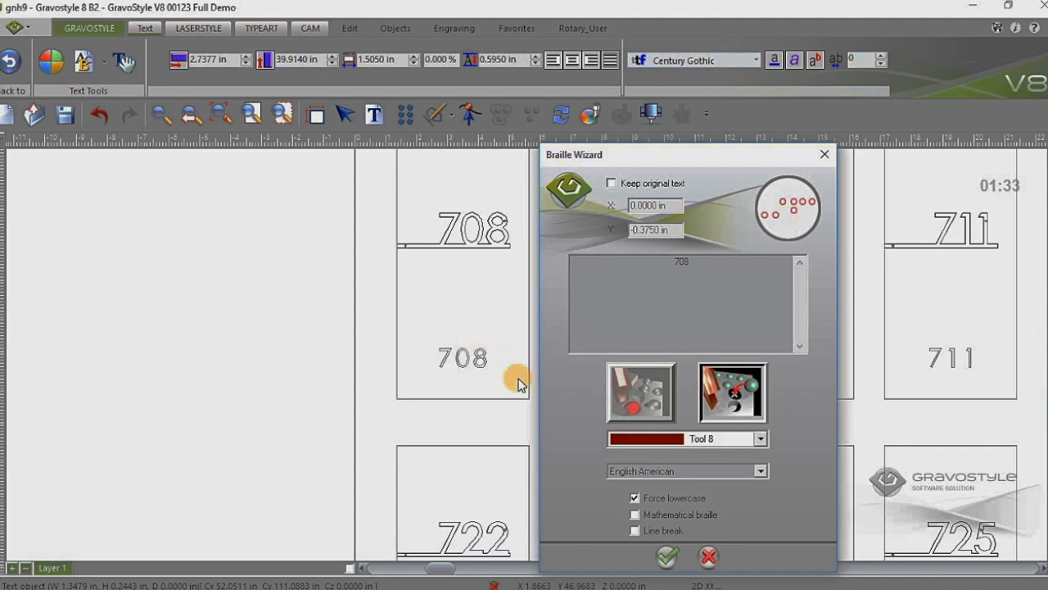
pyautogui.moveTo(631, 187)
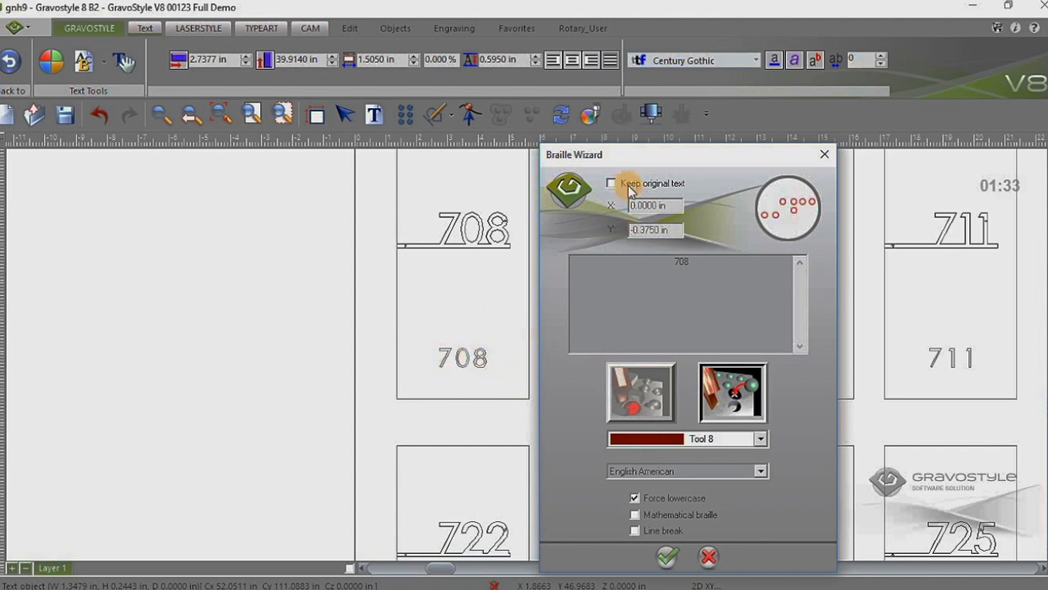
pyautogui.click(611, 184)
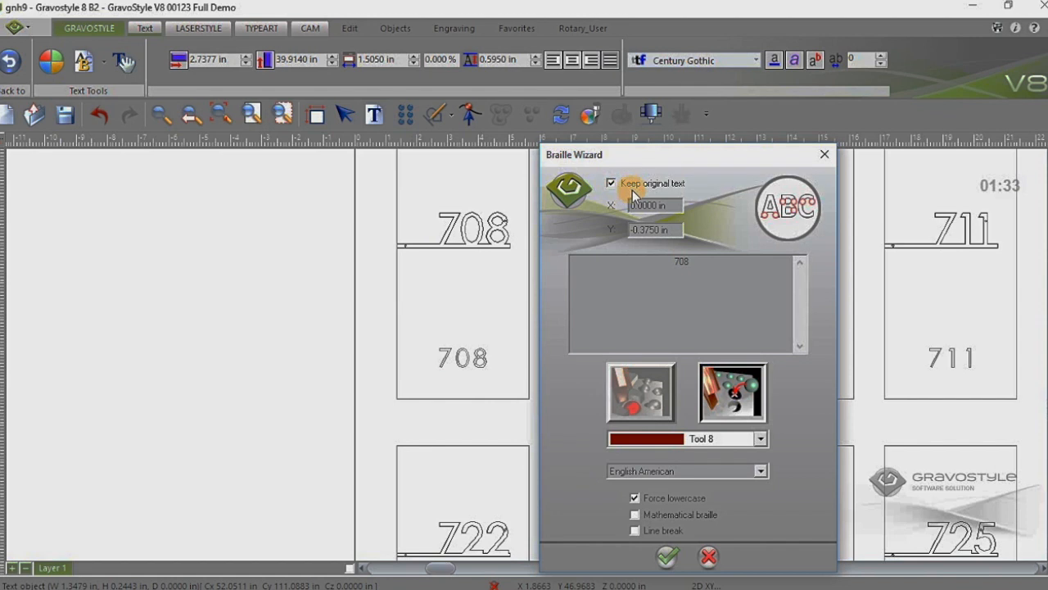
pyautogui.moveTo(703, 184)
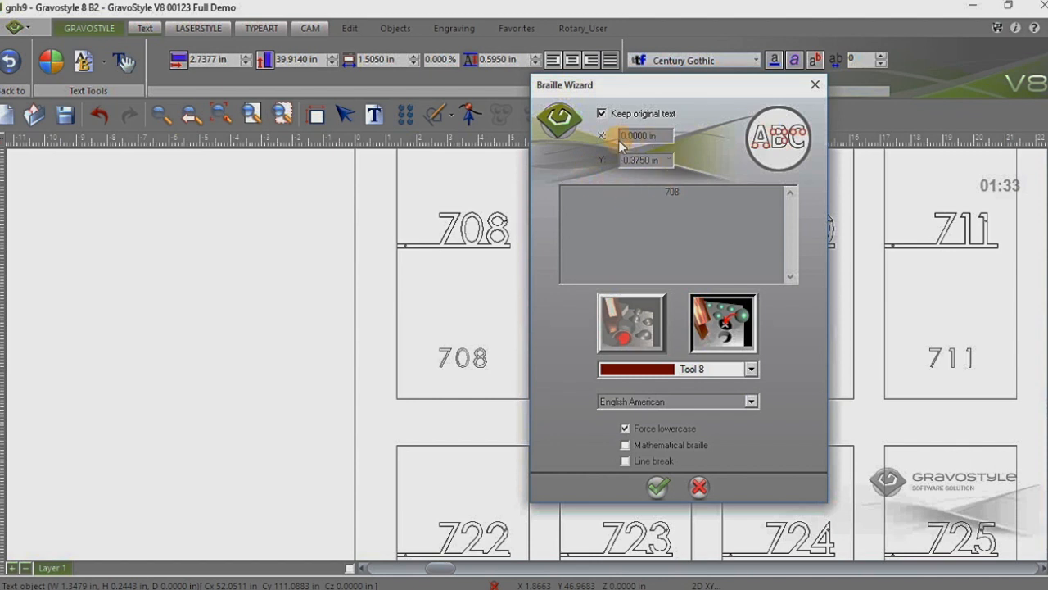
pyautogui.moveTo(673, 179)
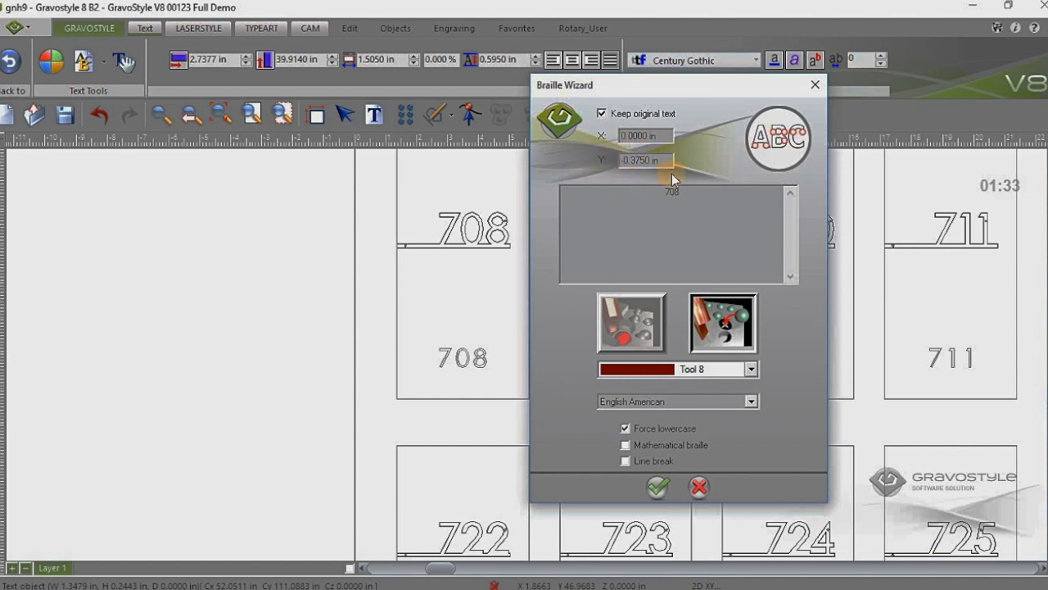
pyautogui.moveTo(668, 190)
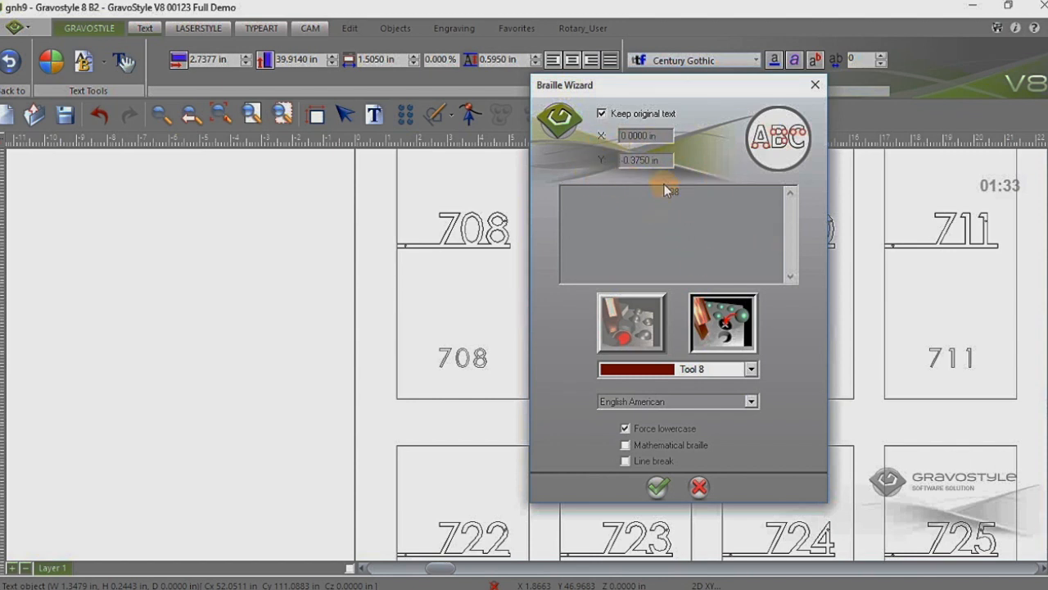
pyautogui.click(461, 357)
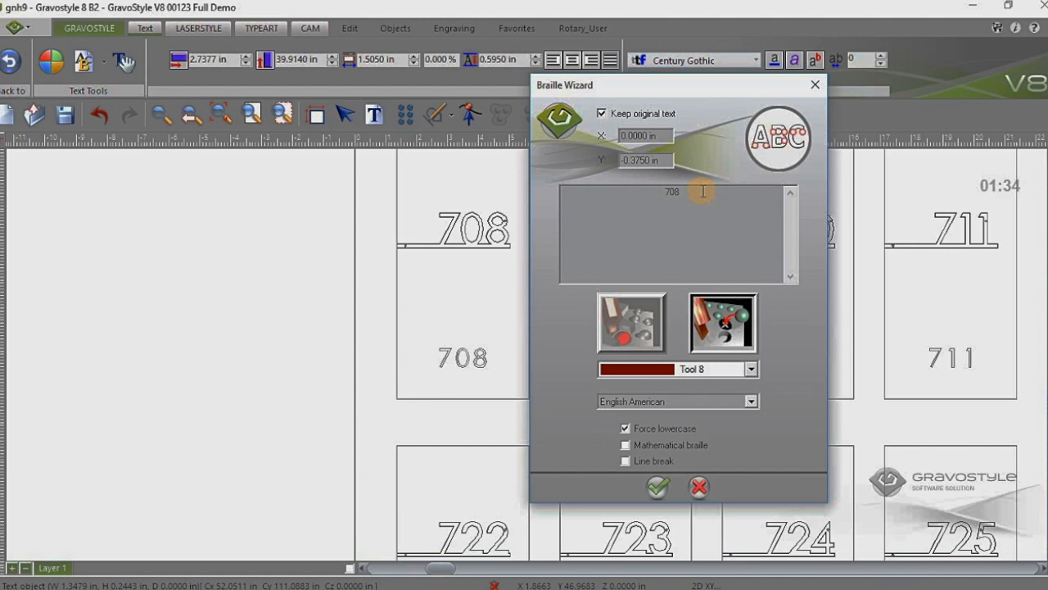
pyautogui.moveTo(697, 190)
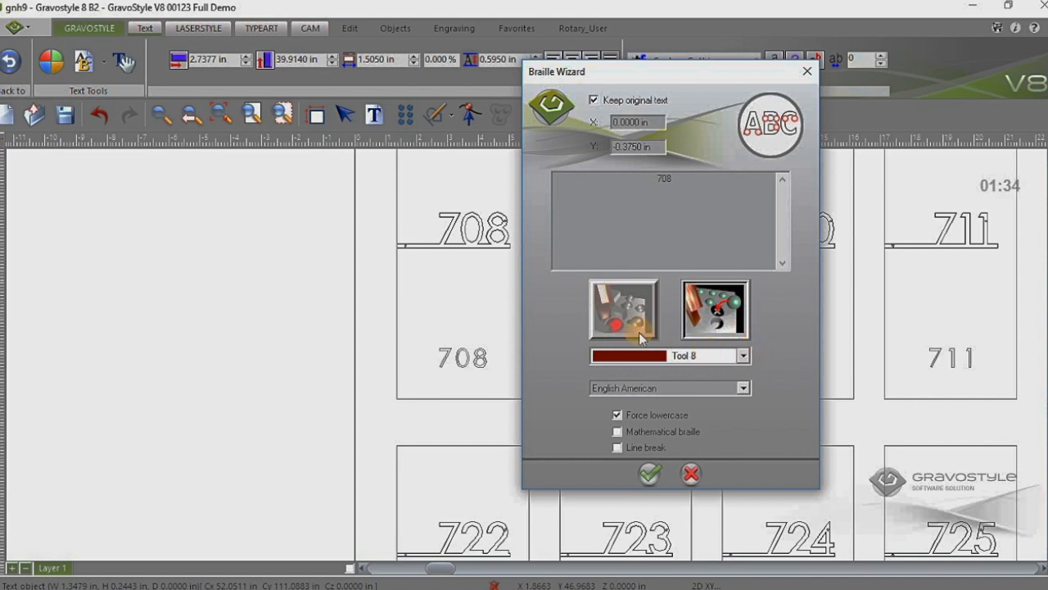
pyautogui.moveTo(766, 370)
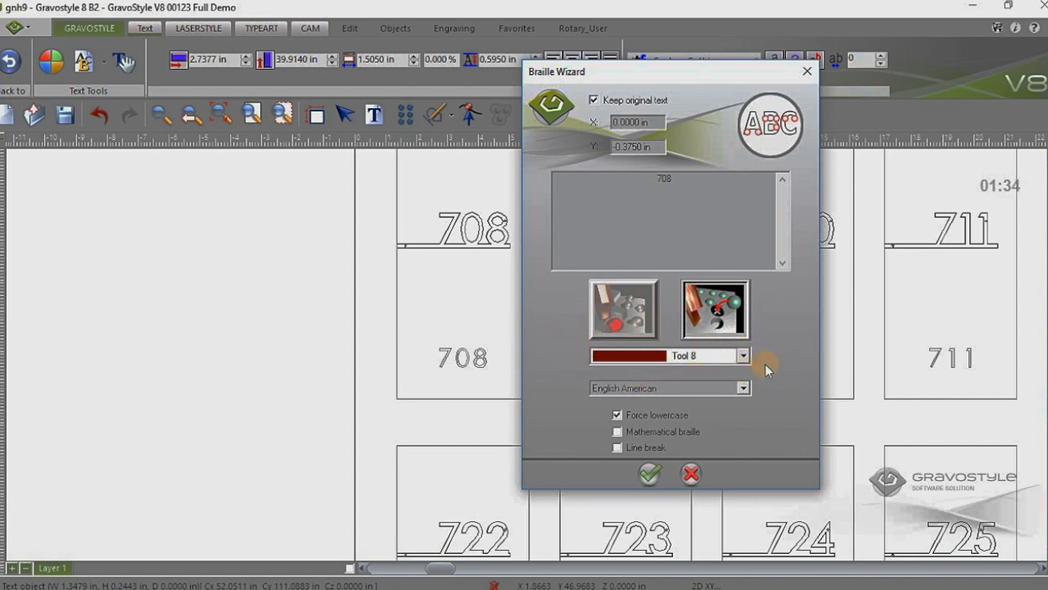
pyautogui.moveTo(620, 376)
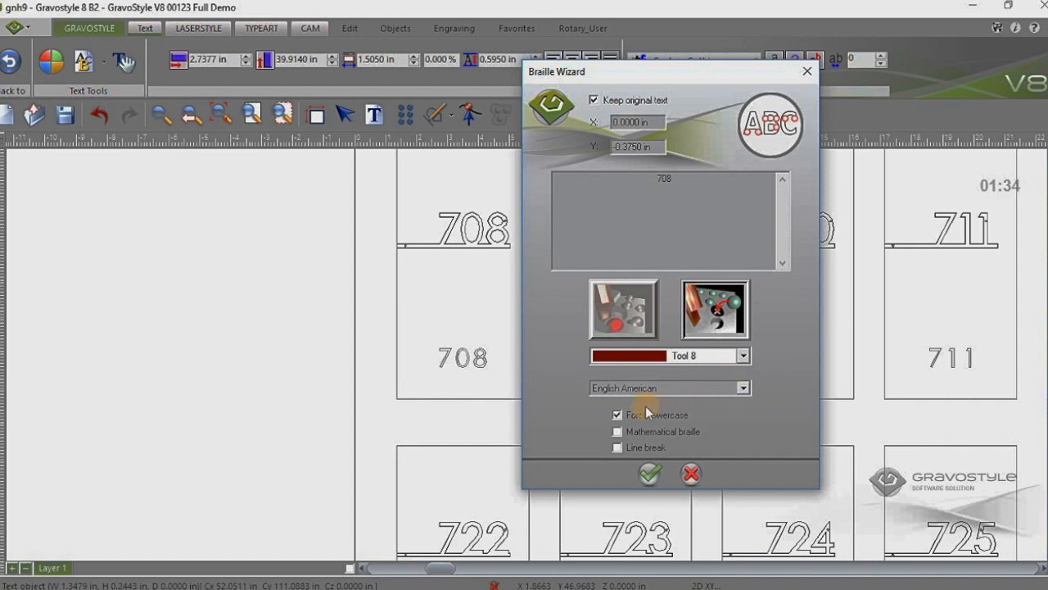
pyautogui.click(615, 414)
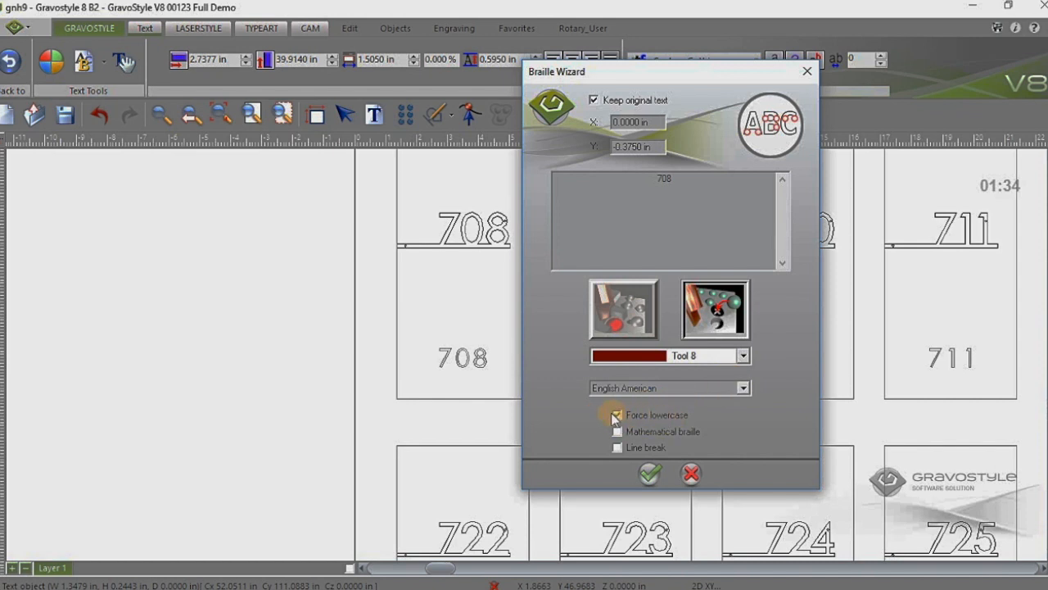
pyautogui.click(616, 414)
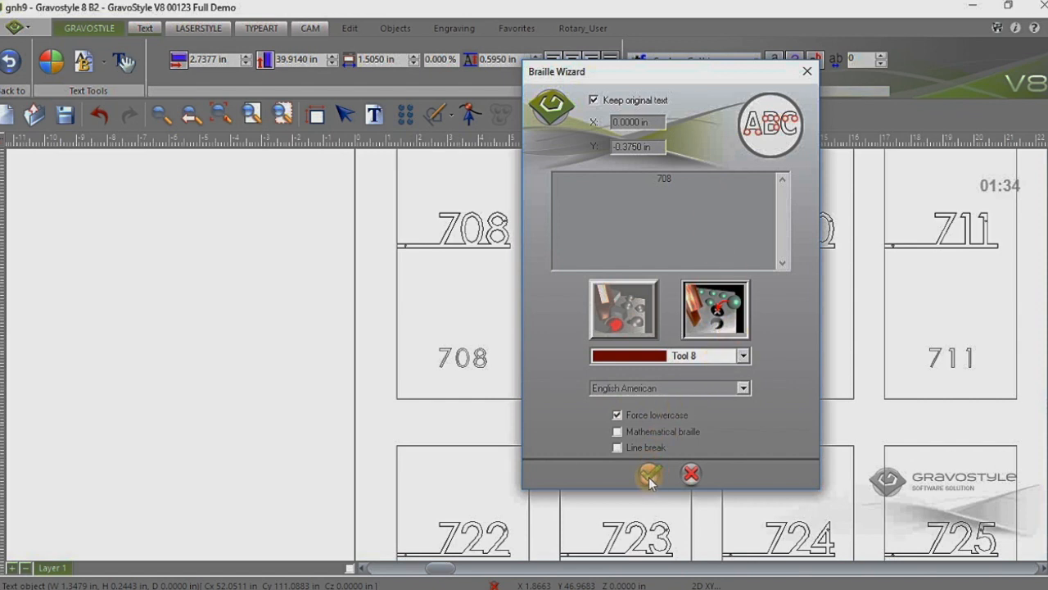
pyautogui.click(648, 473)
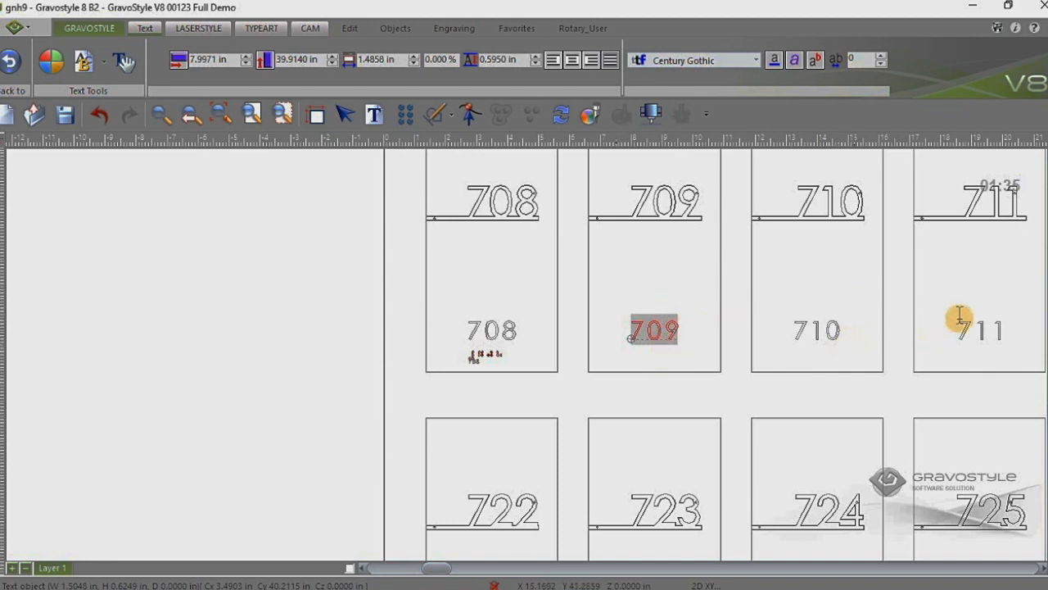
pyautogui.moveTo(803, 473)
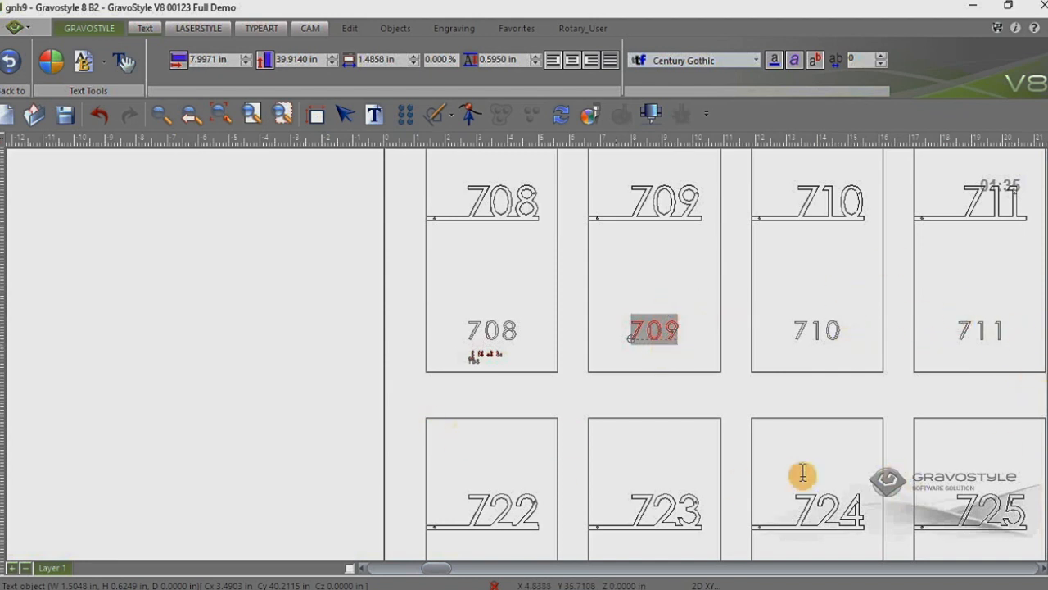
pyautogui.moveTo(740, 370)
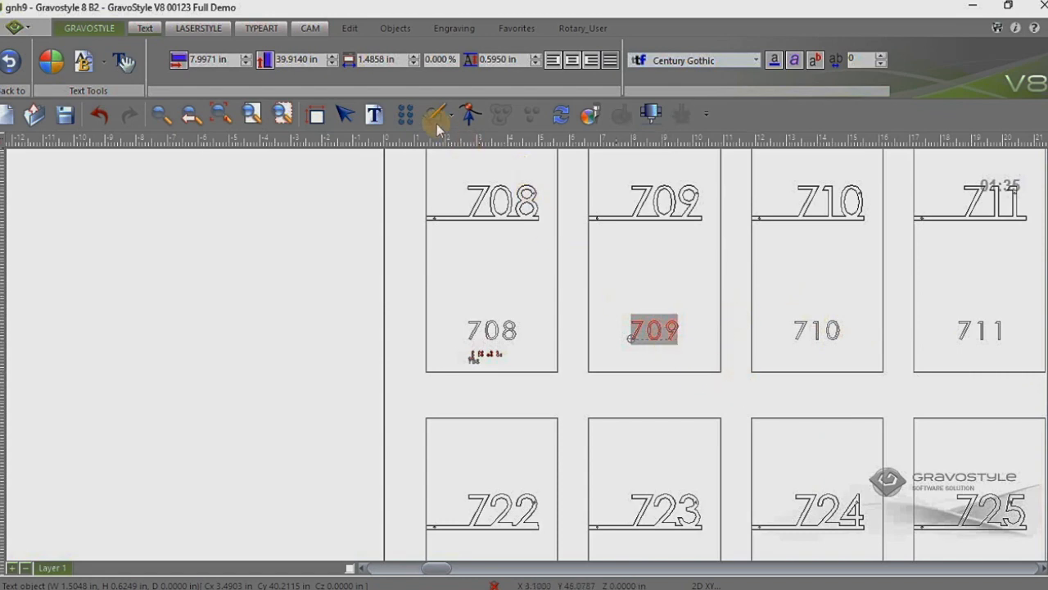
# Step: Select the 709 number on the neighbouring plate for Braille conversion
pyautogui.click(435, 115)
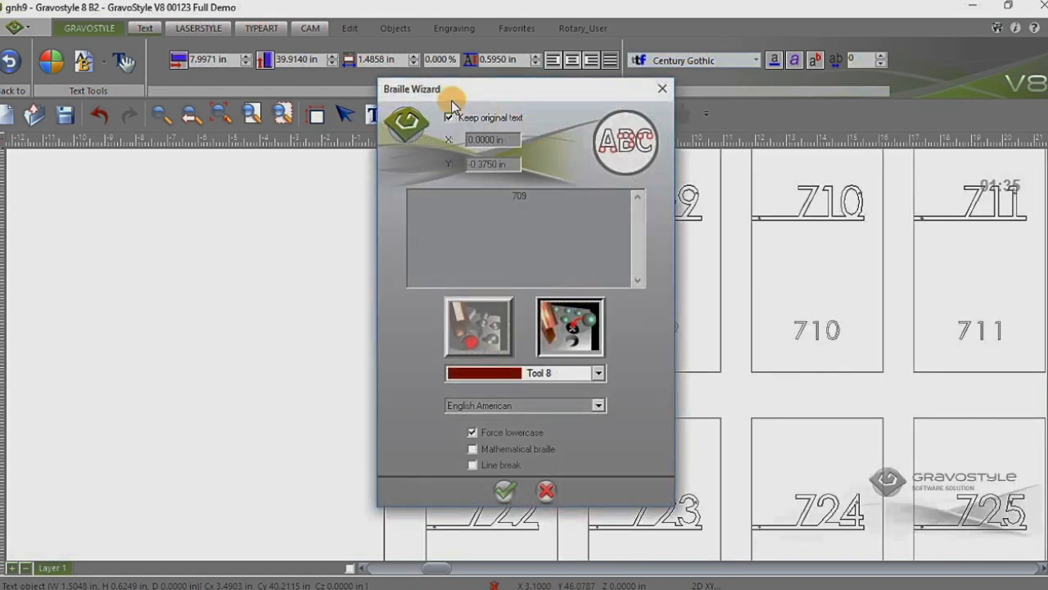
# Step: Convert 709 to raster Braille dots with Keep original text unchecked
pyautogui.click(449, 117)
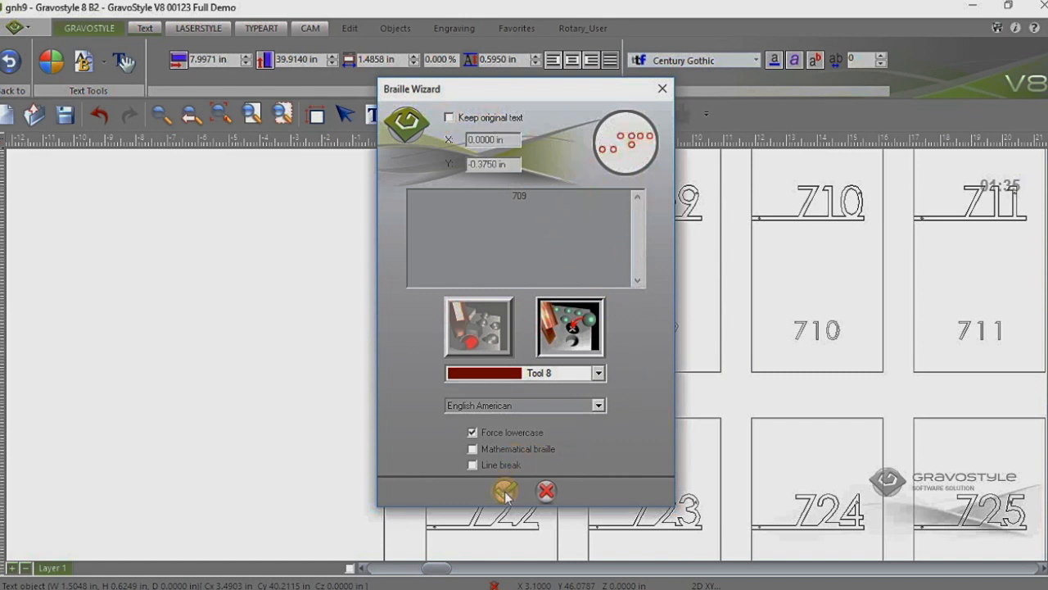
pyautogui.click(501, 492)
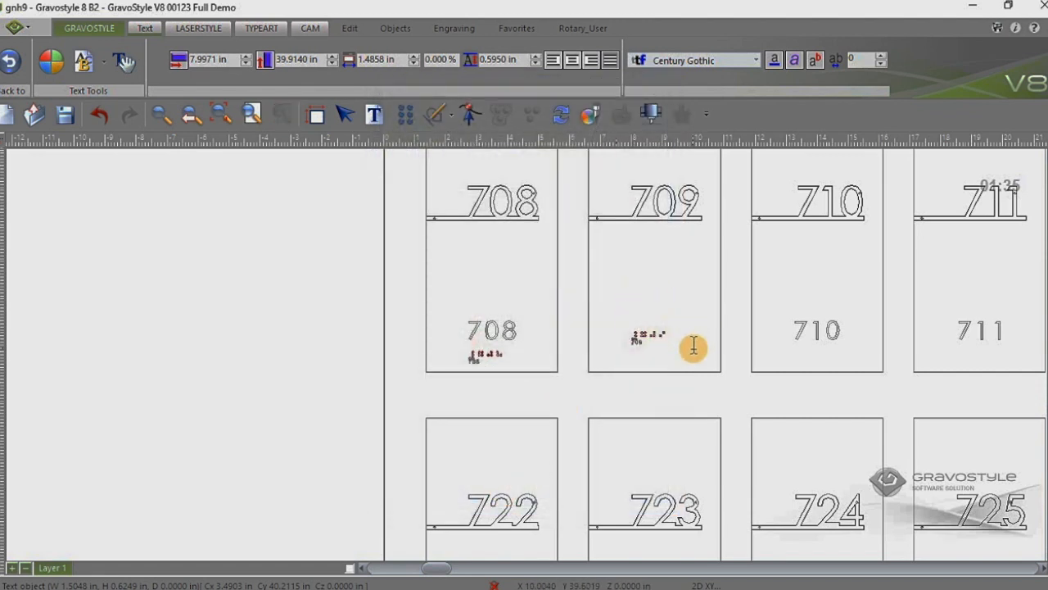
pyautogui.moveTo(665, 331)
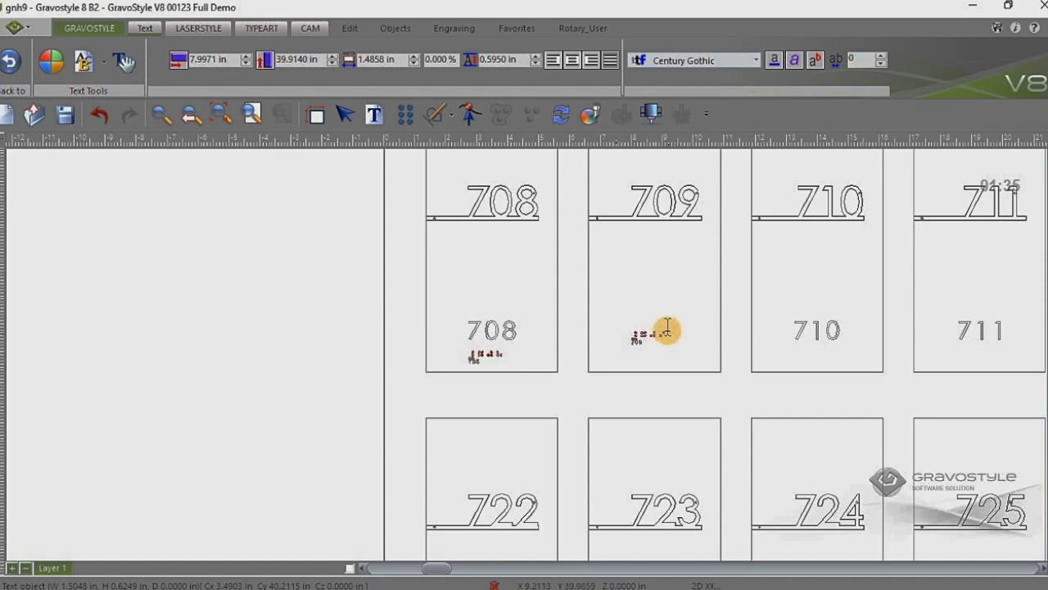
pyautogui.moveTo(669, 324)
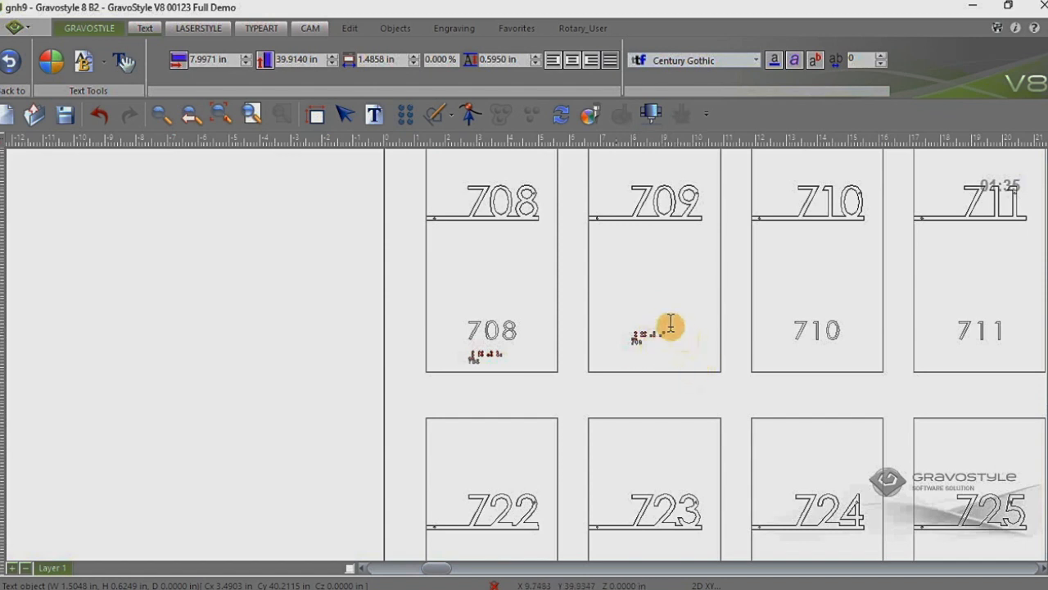
pyautogui.moveTo(593, 288)
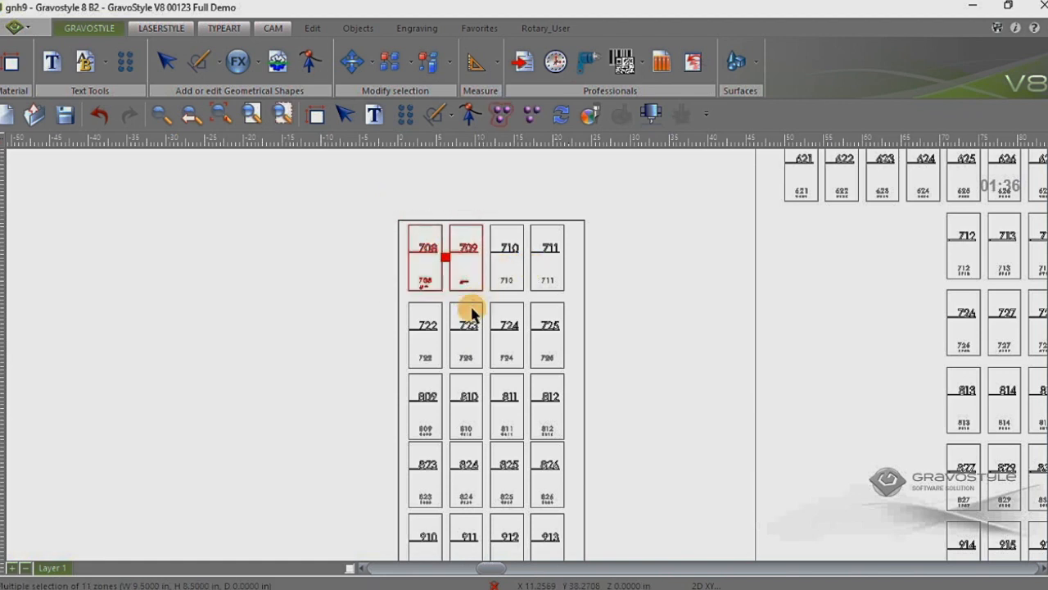
pyautogui.moveTo(614, 221)
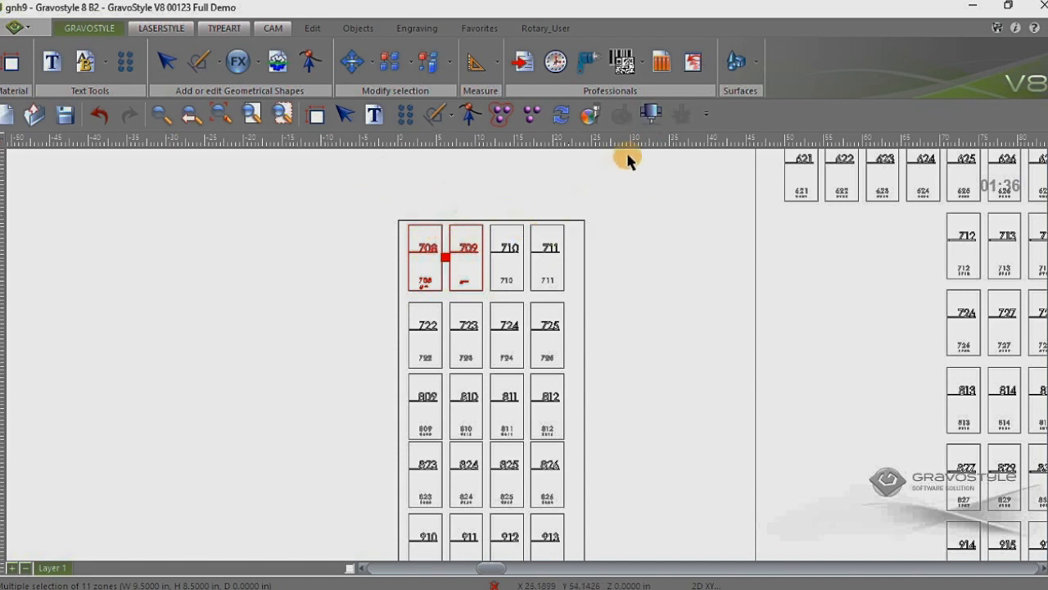
pyautogui.moveTo(652, 115)
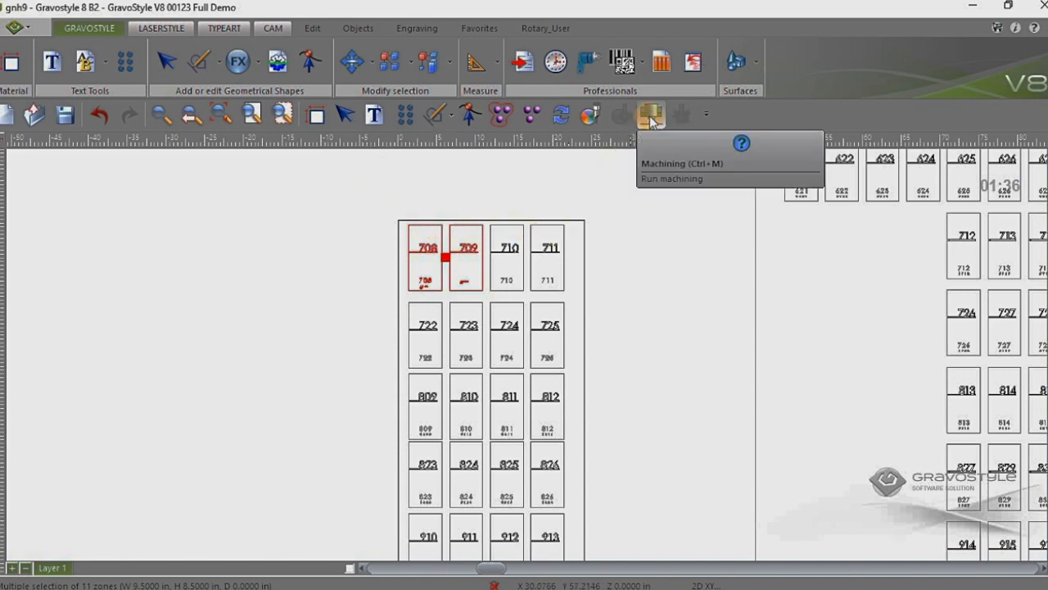
# Step: Start machining setup for the selected 708 and 709 plates
pyautogui.click(650, 114)
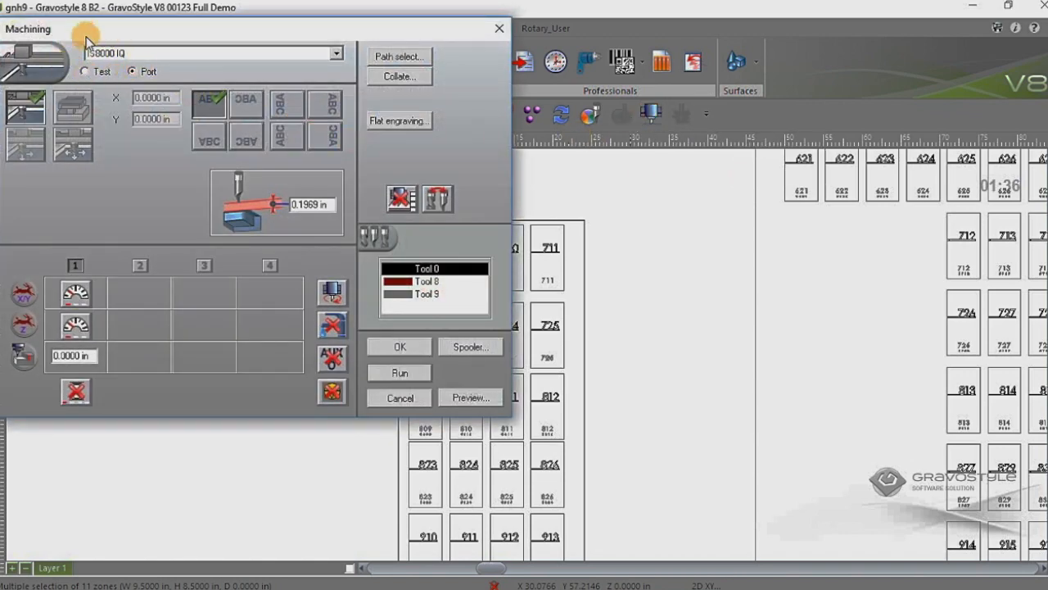
pyautogui.moveTo(292, 339)
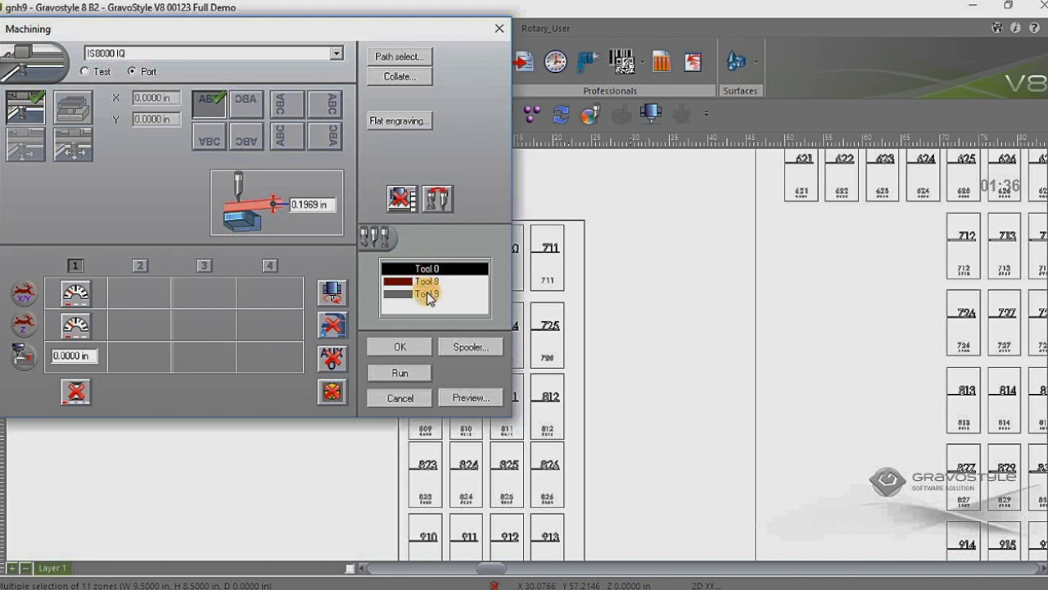
# Step: Review the Machining dialog listing Tool 0, Tool 8 and Tool 9 with port output
pyautogui.click(426, 268)
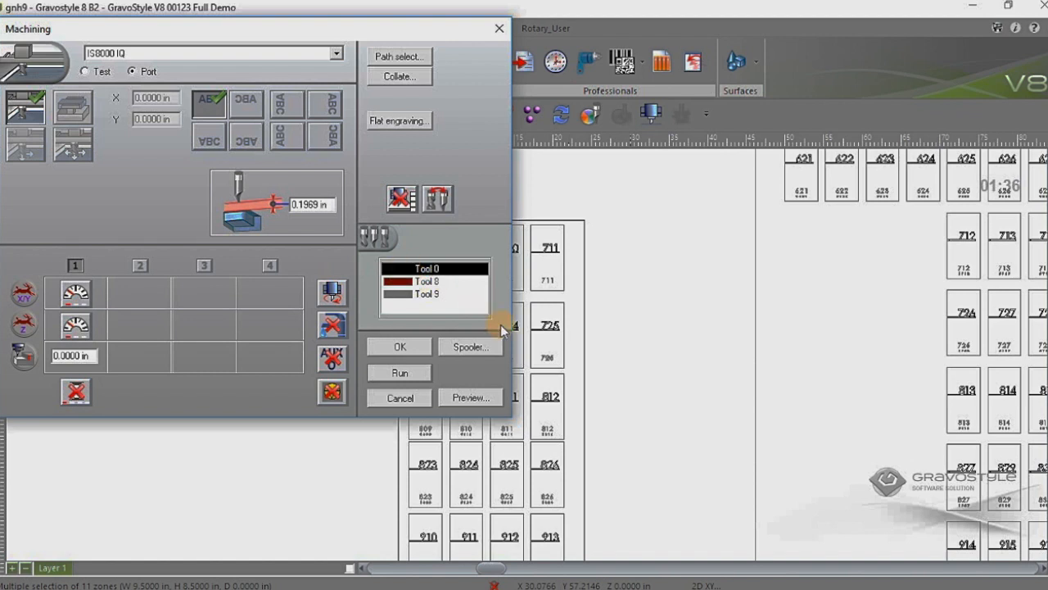
pyautogui.moveTo(544, 249)
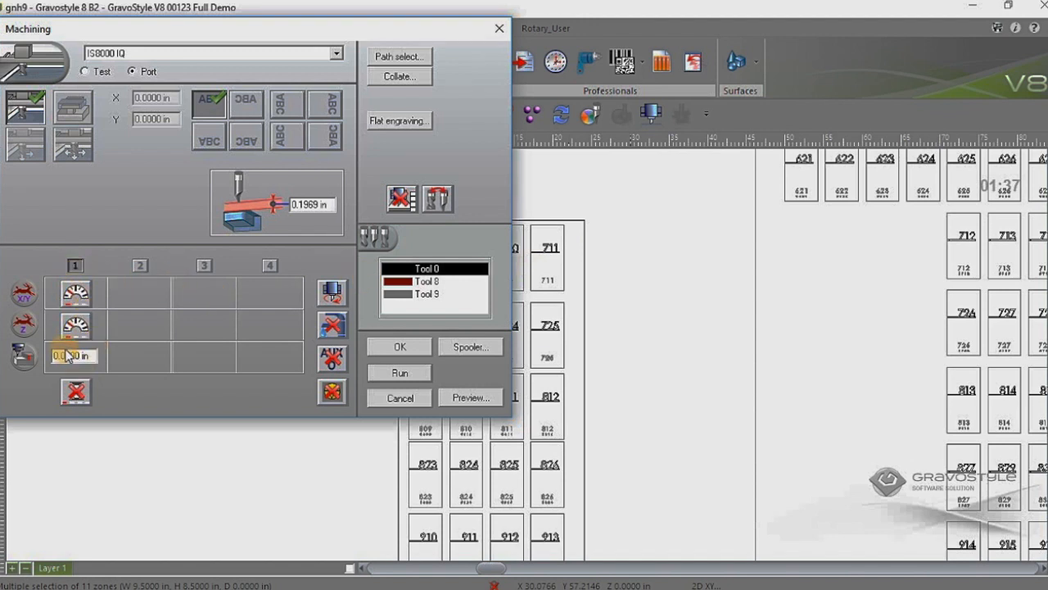
# Step: Inspect Tool 8's cutting settings, confirming its 0.0400 in depth
pyautogui.click(426, 268)
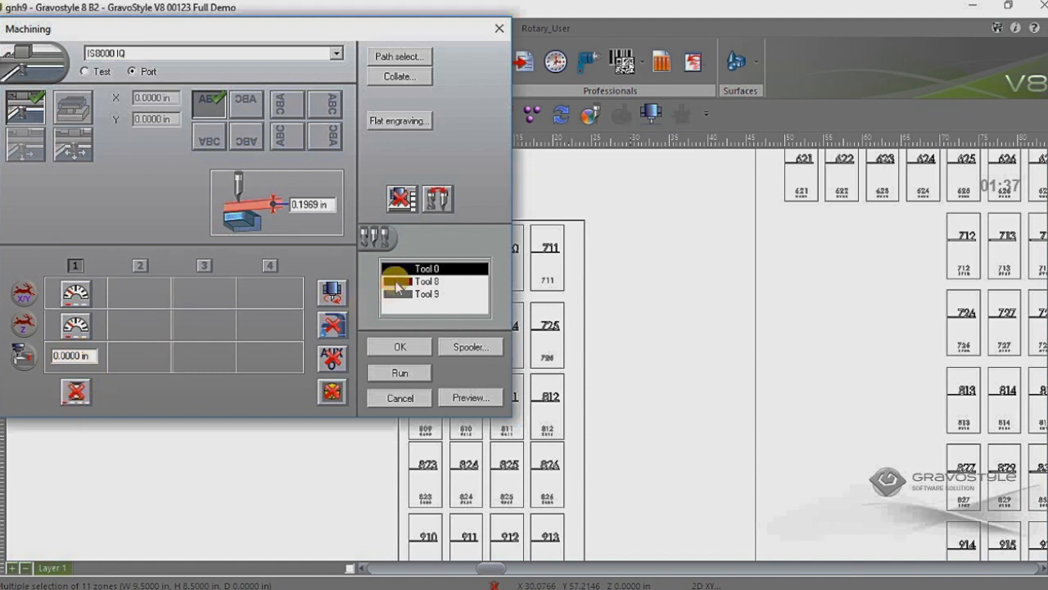
pyautogui.click(426, 269)
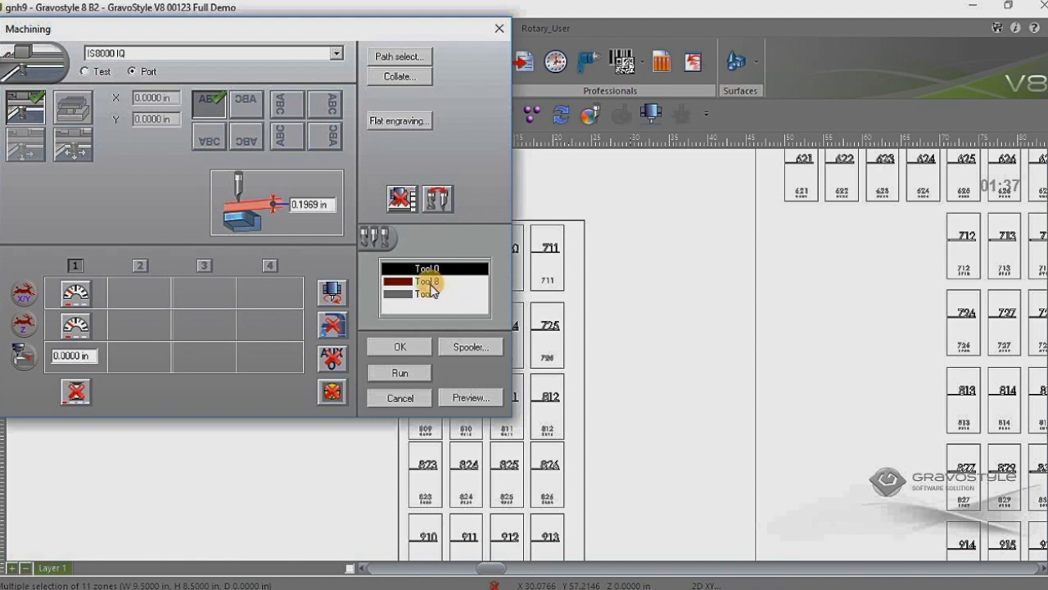
pyautogui.click(426, 282)
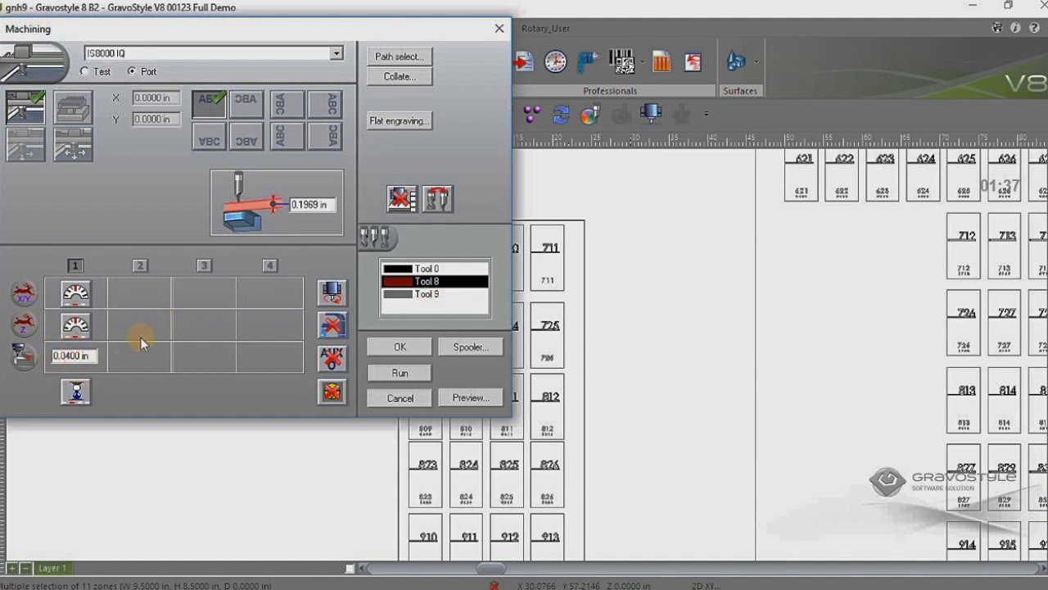
pyautogui.click(74, 325)
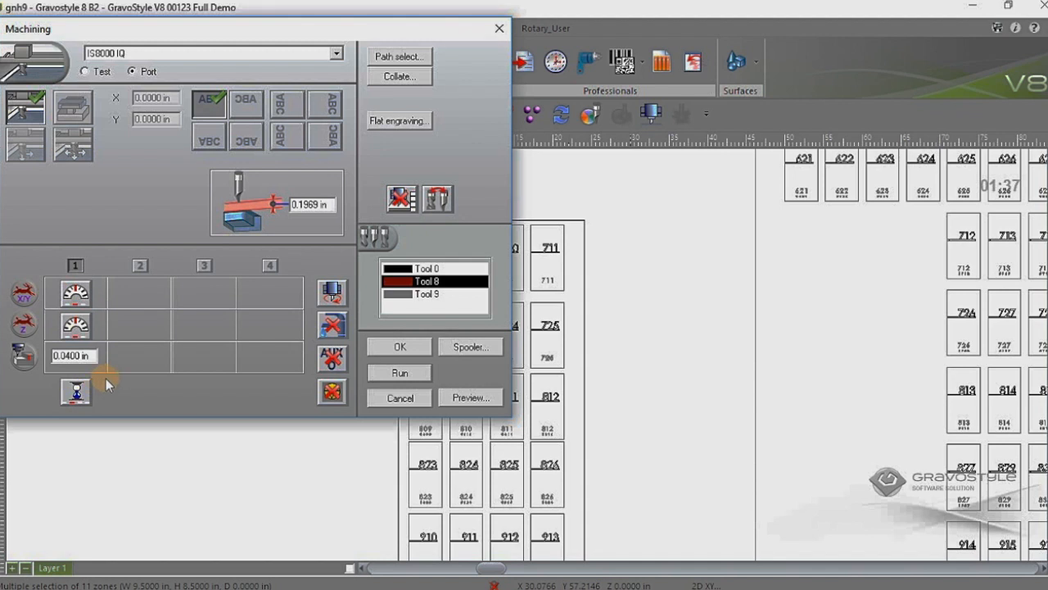
pyautogui.moveTo(259, 314)
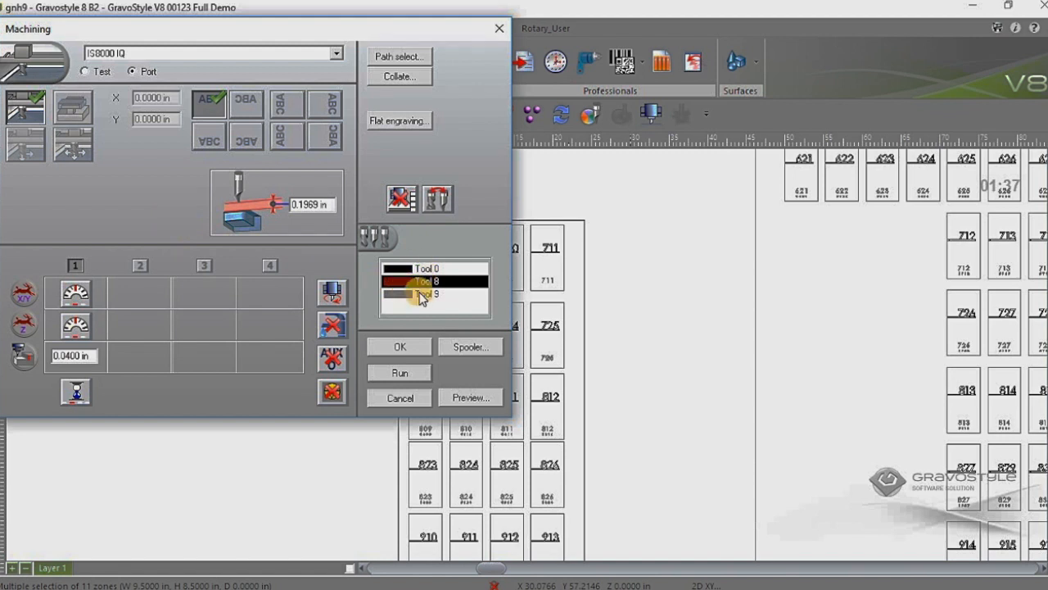
# Step: Inspect Tool 9's settings and launch the Machining Preview of both plates
pyautogui.click(423, 281)
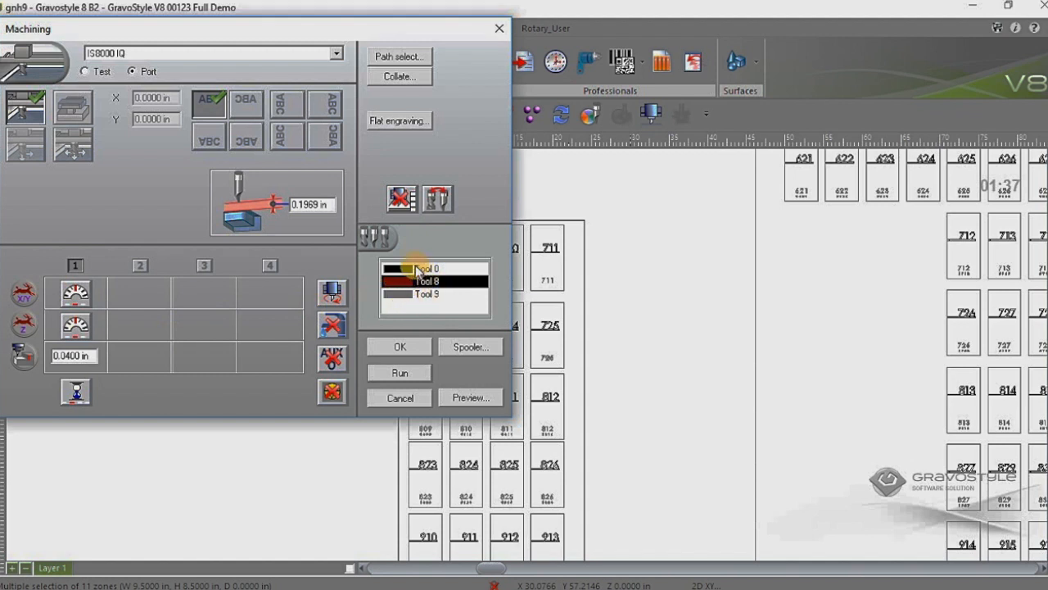
pyautogui.click(426, 294)
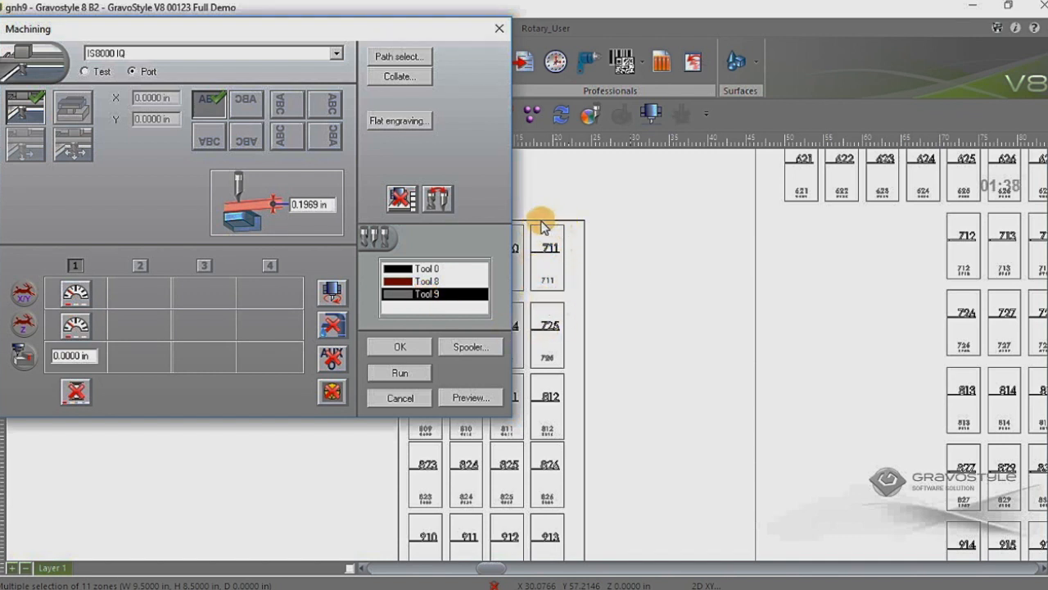
pyautogui.moveTo(573, 242)
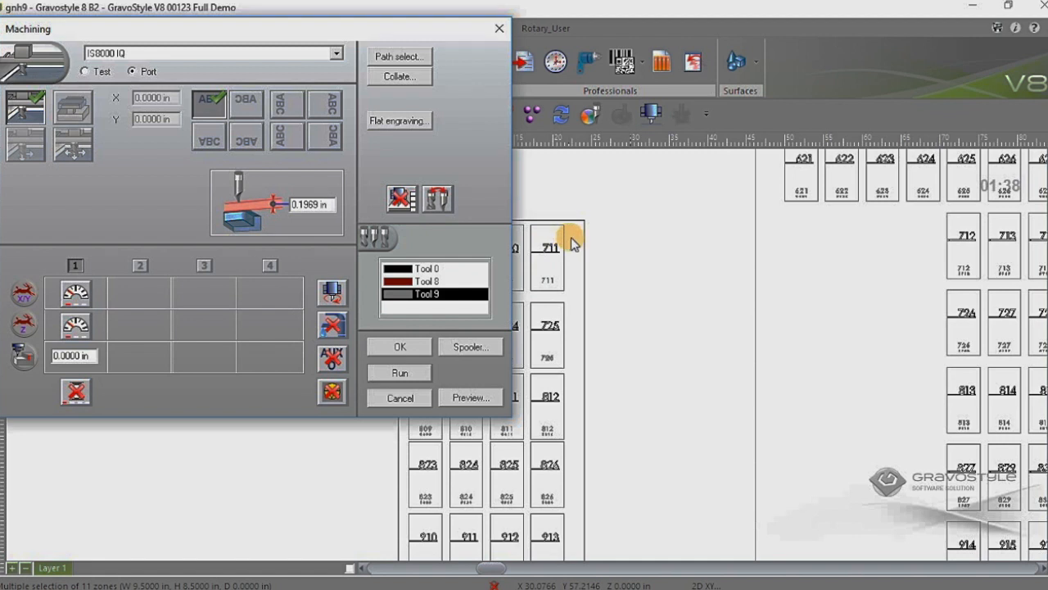
pyautogui.moveTo(419, 259)
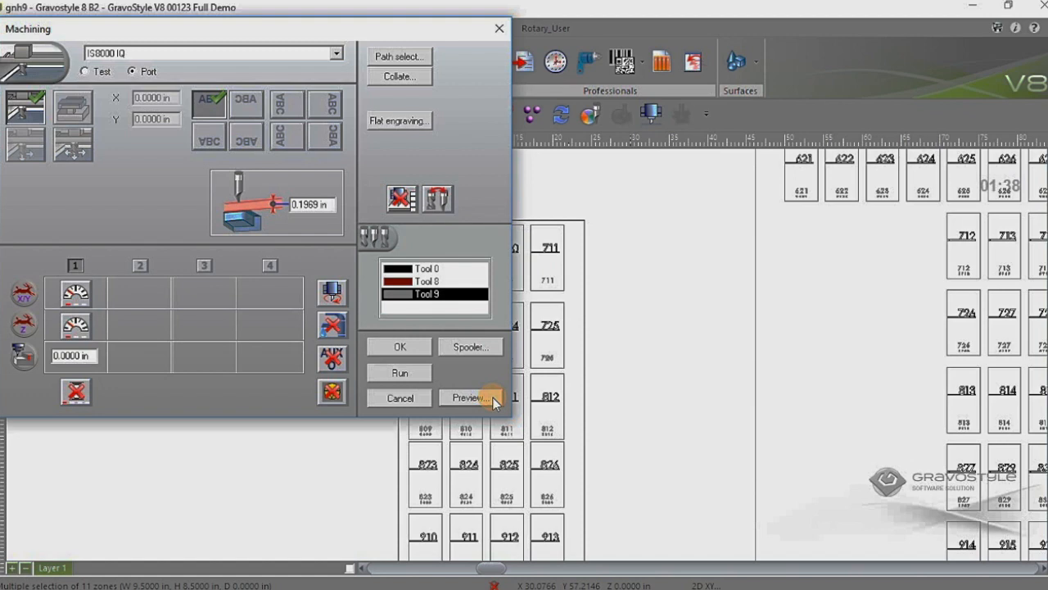
pyautogui.click(468, 398)
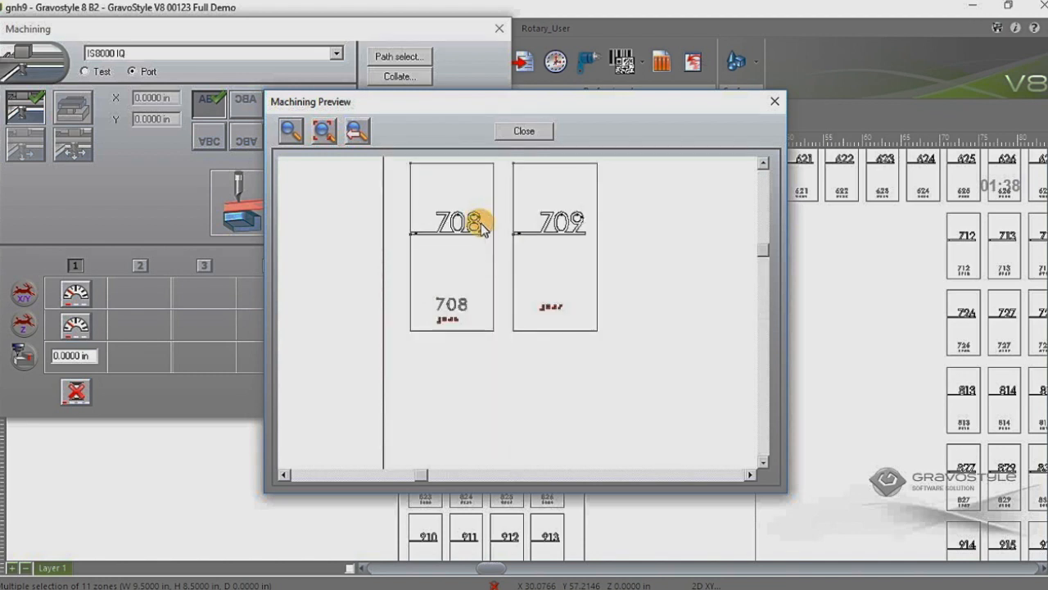
pyautogui.click(290, 131)
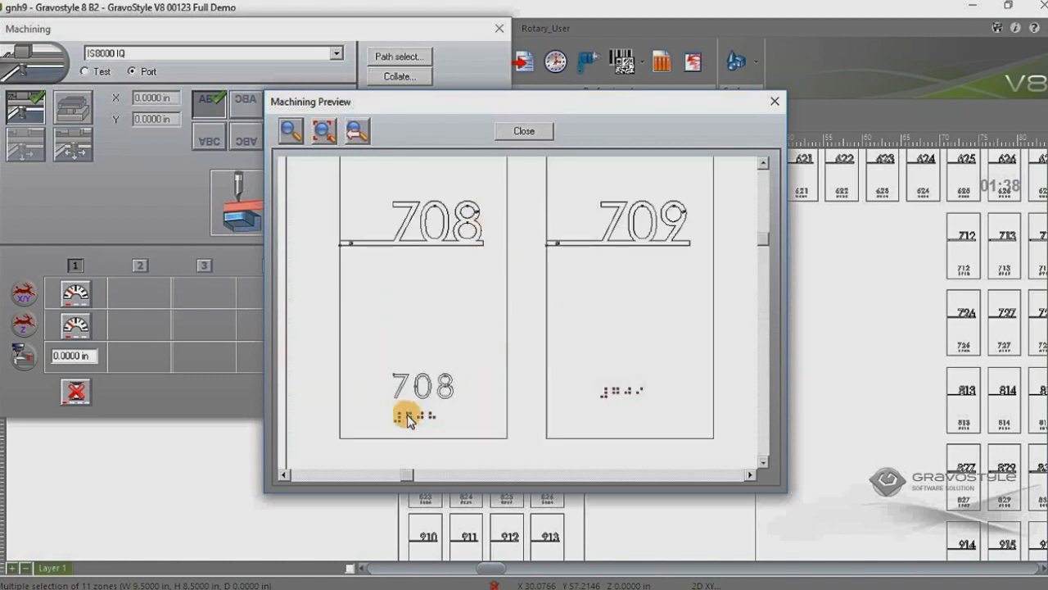
pyautogui.moveTo(429, 420)
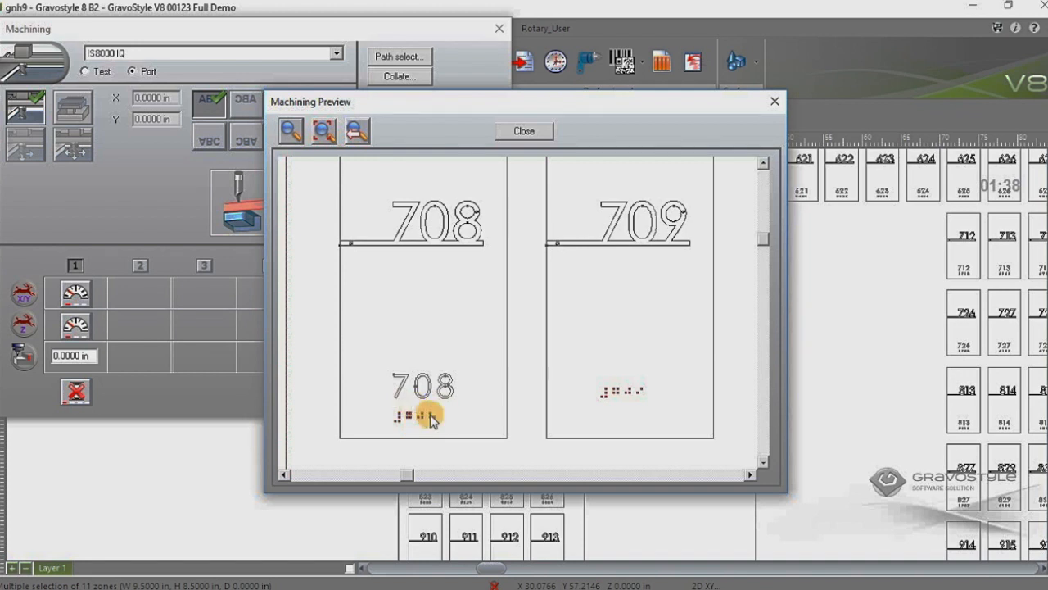
pyautogui.moveTo(707, 438)
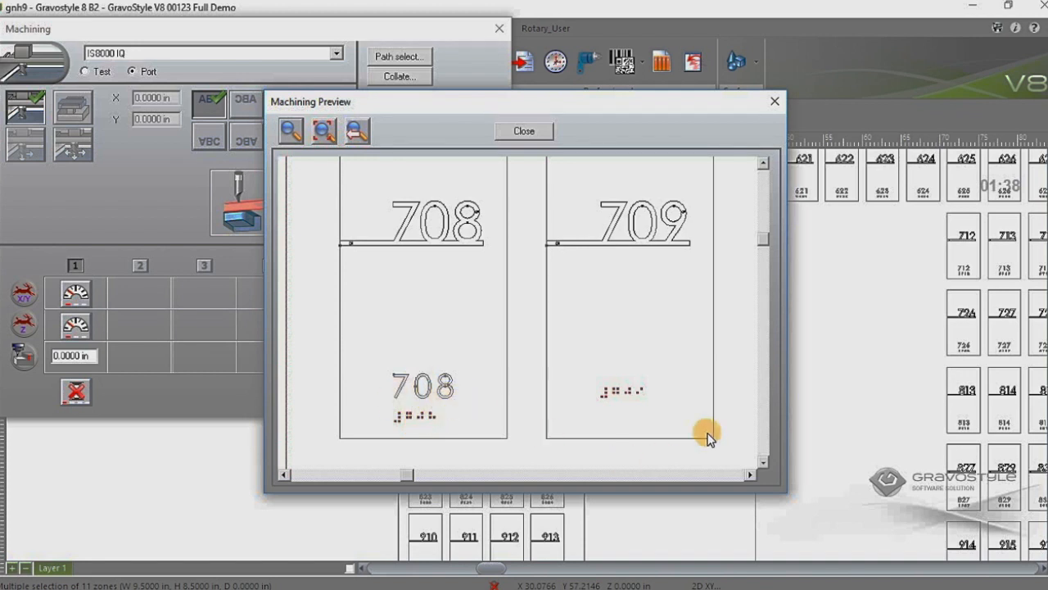
pyautogui.moveTo(576, 390)
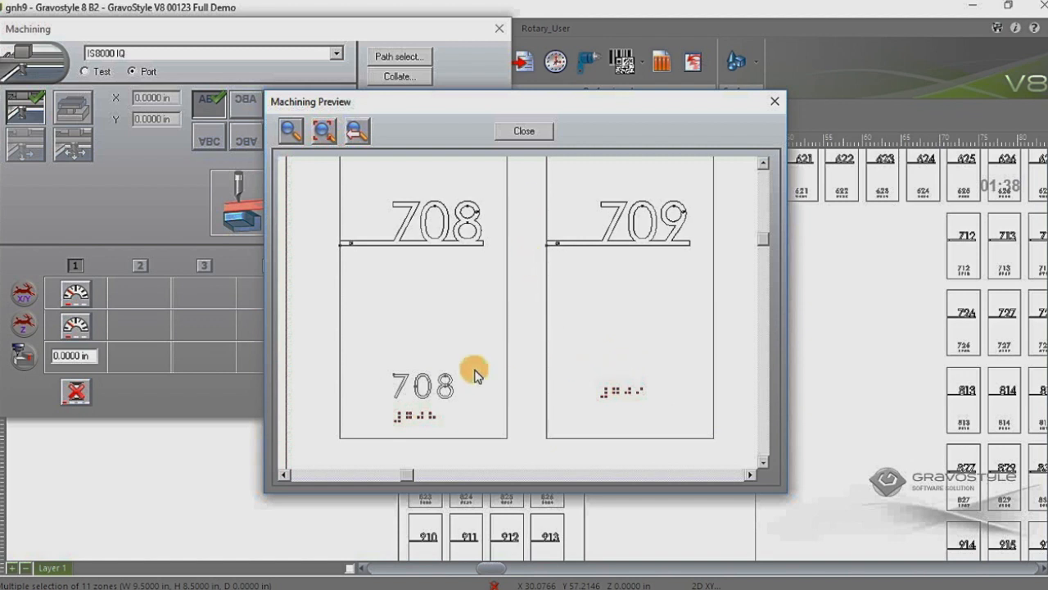
pyautogui.moveTo(501, 139)
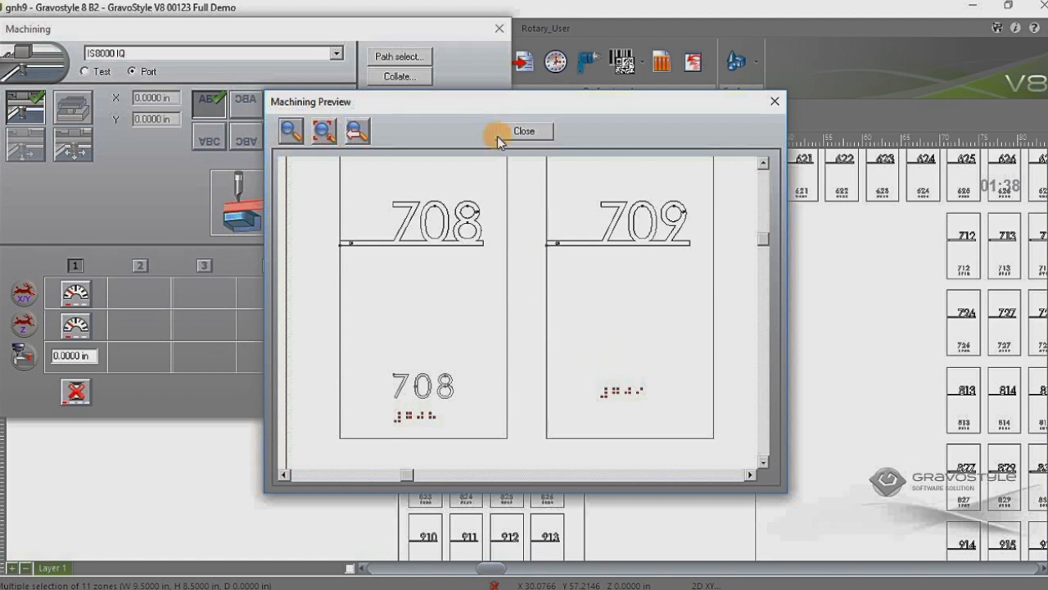
pyautogui.moveTo(564, 252)
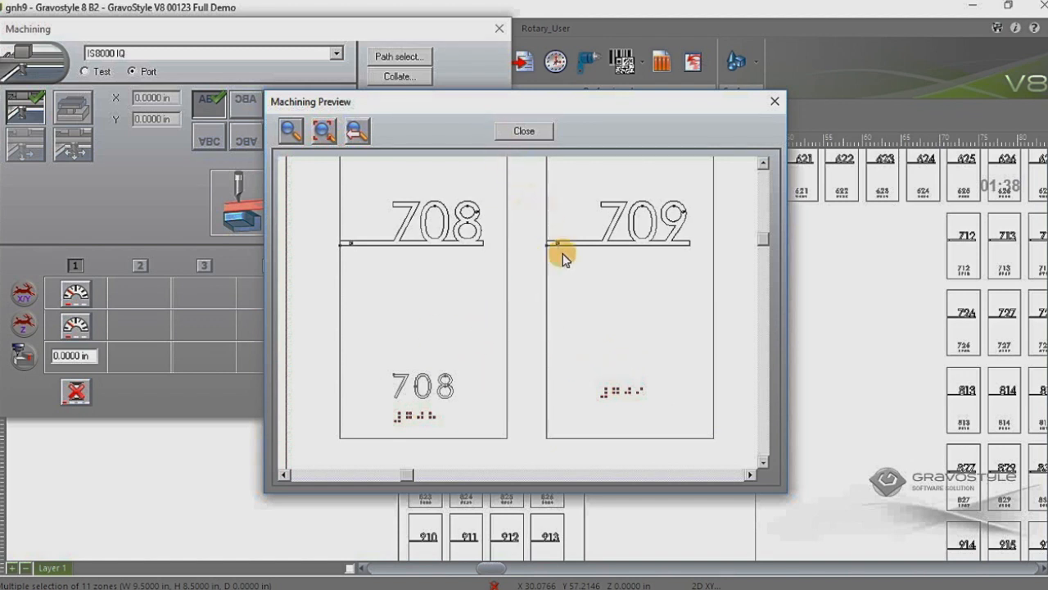
pyautogui.moveTo(380, 423)
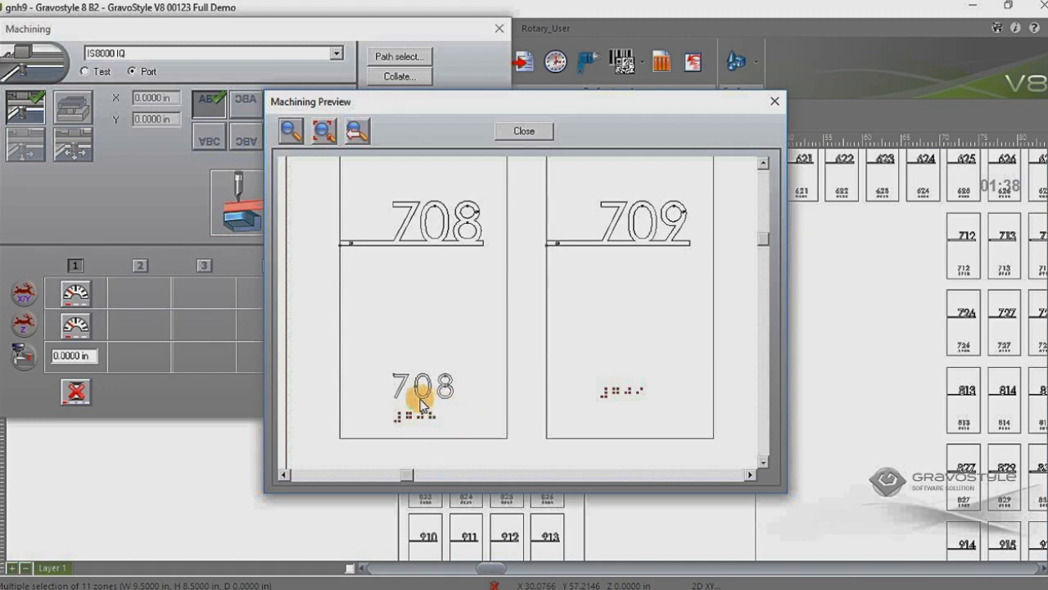
pyautogui.moveTo(678, 179)
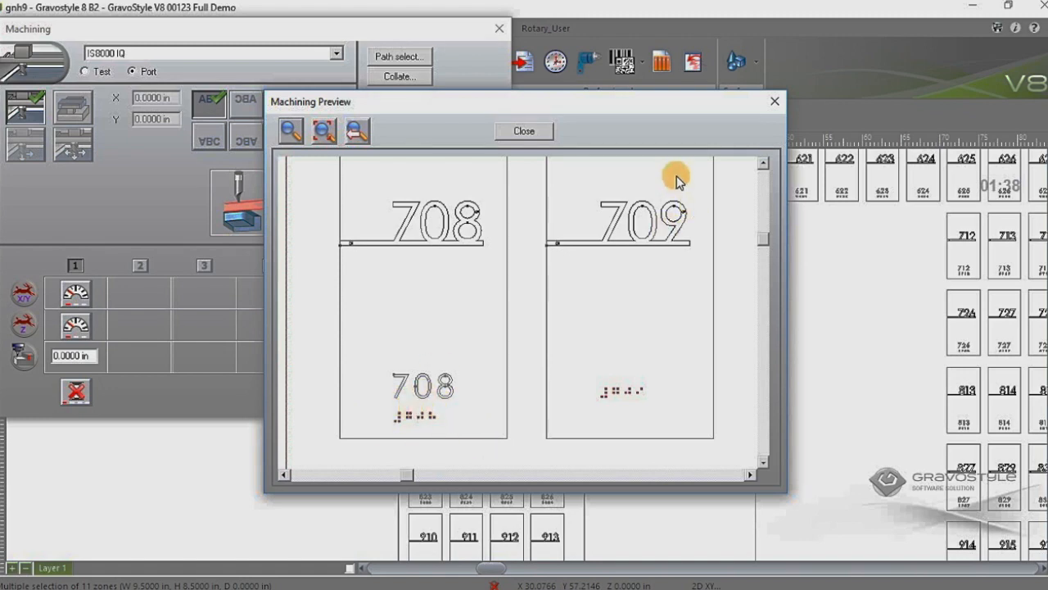
pyautogui.click(524, 131)
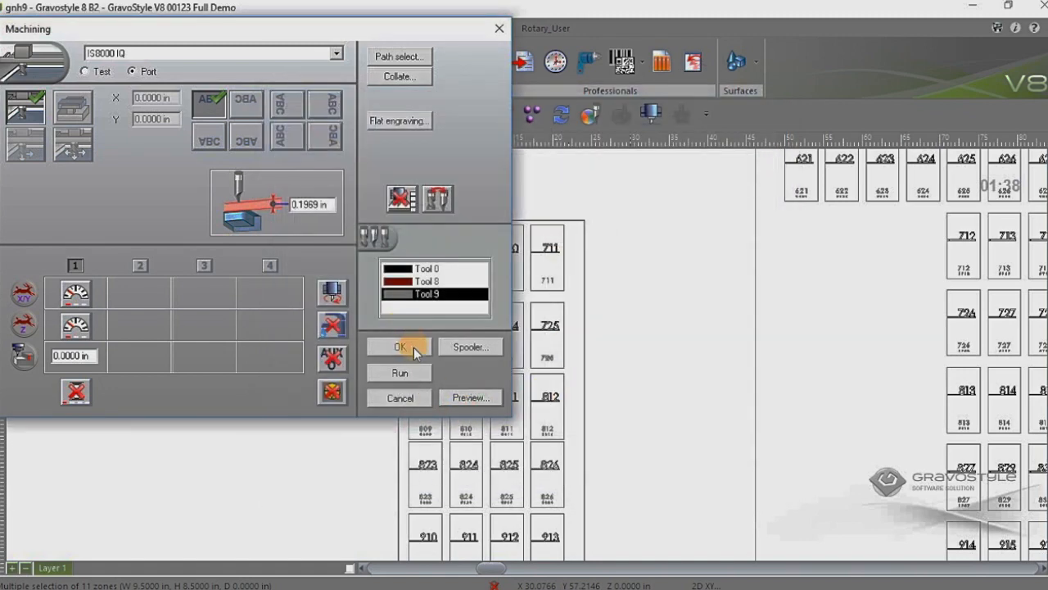